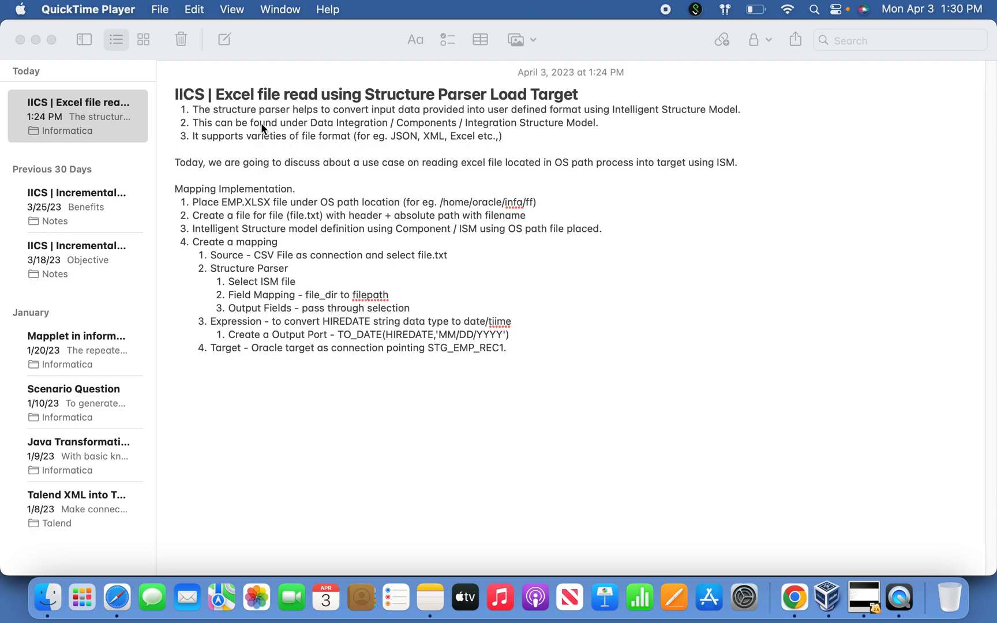
mouse_move(300, 136)
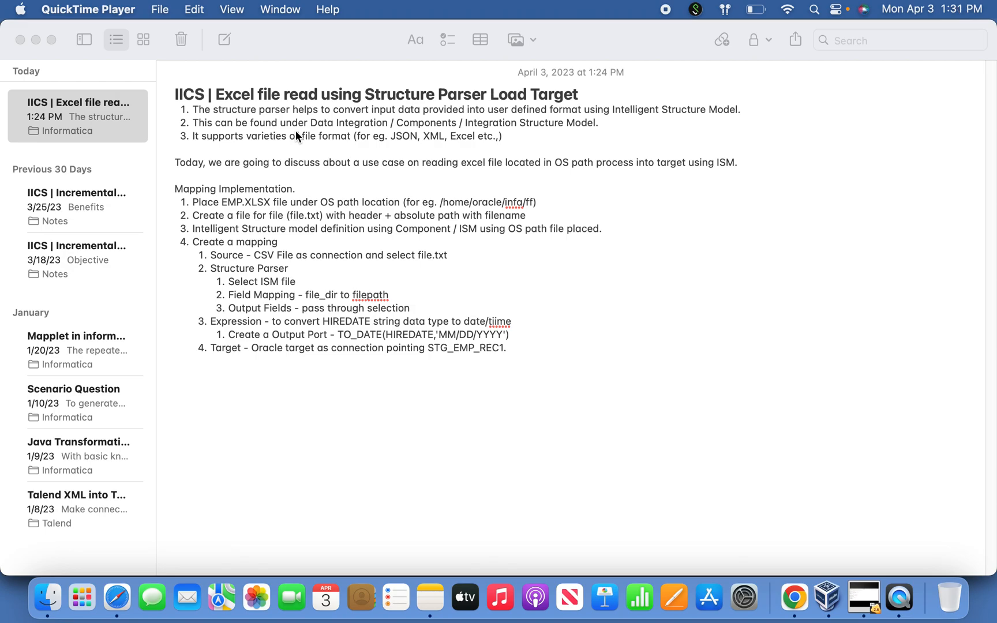
mouse_move(407, 176)
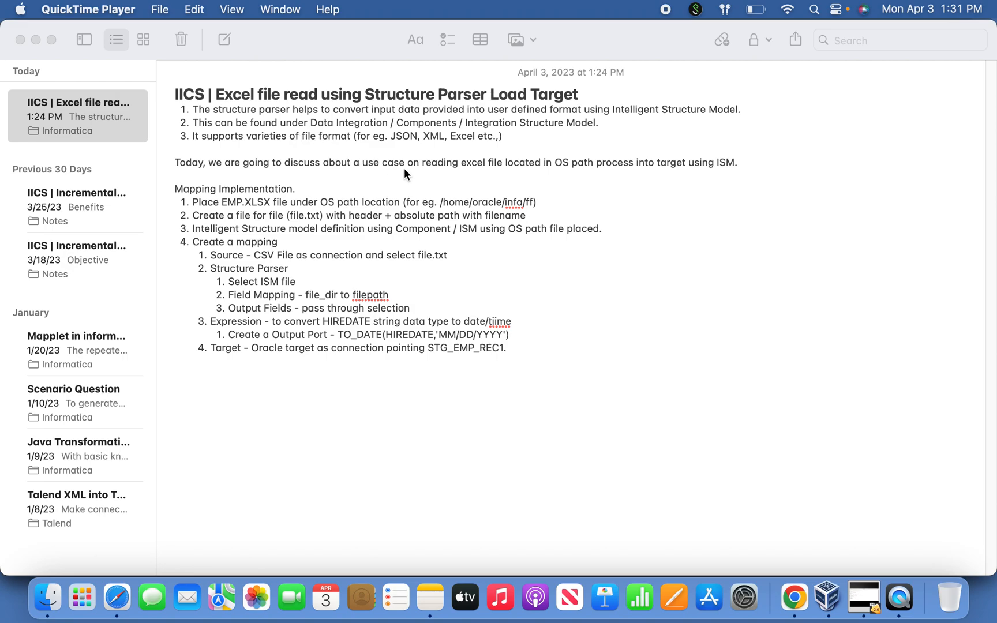
mouse_move(425, 188)
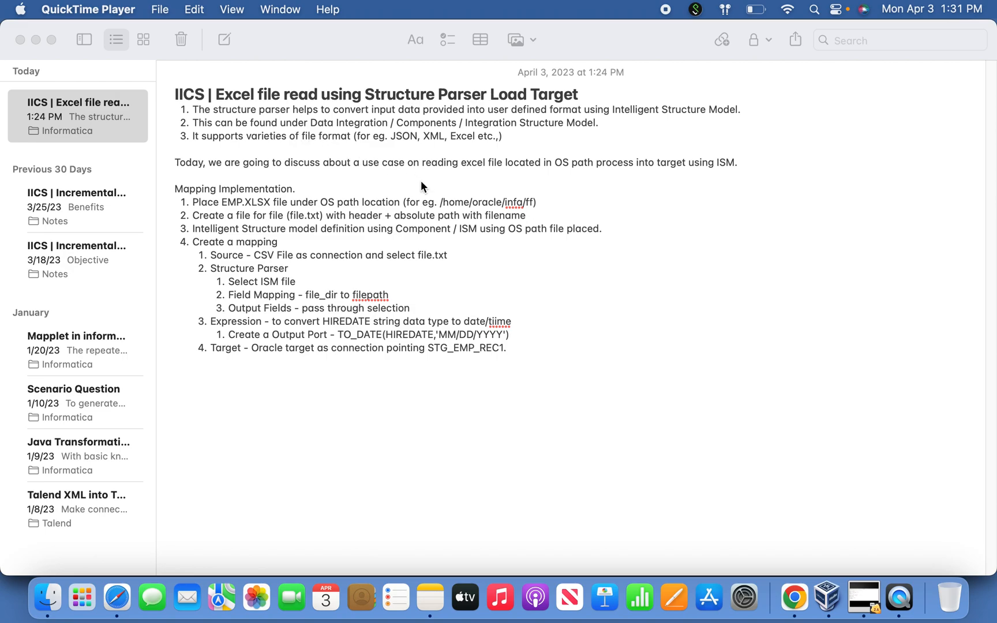
mouse_move(478, 190)
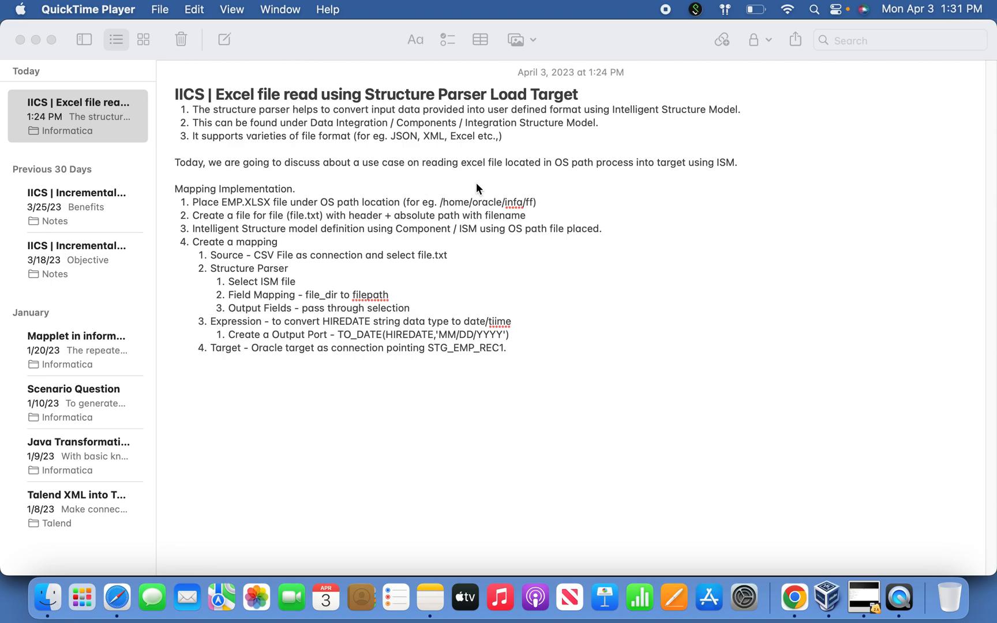
mouse_move(408, 148)
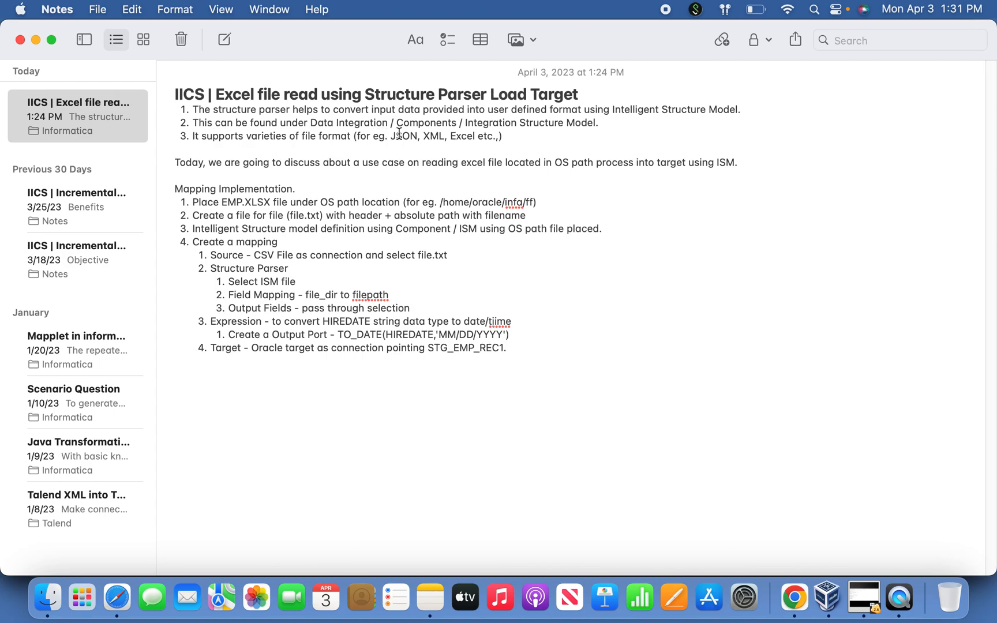
mouse_move(602, 126)
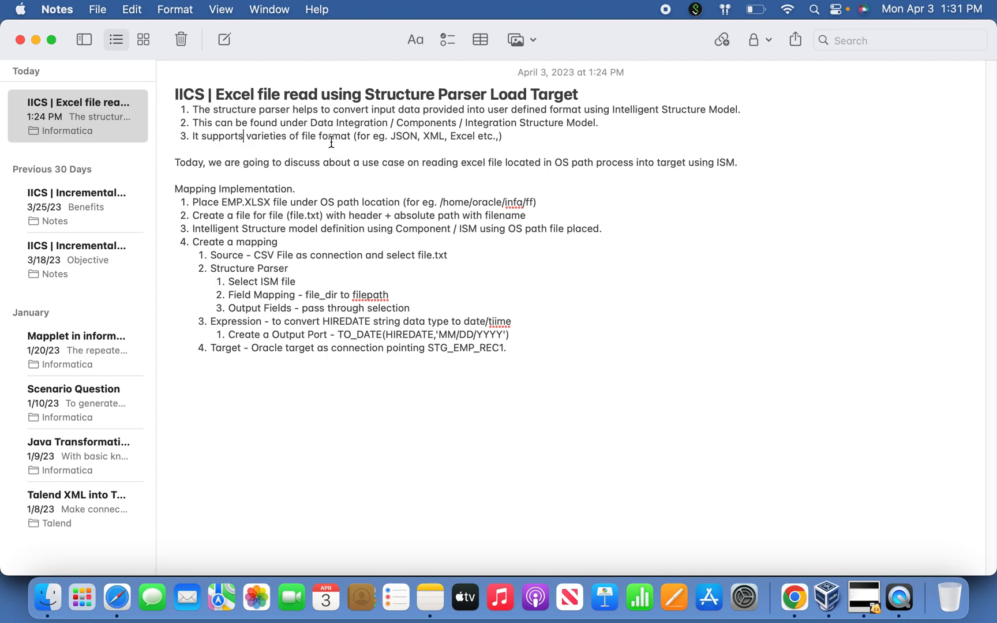
mouse_move(498, 153)
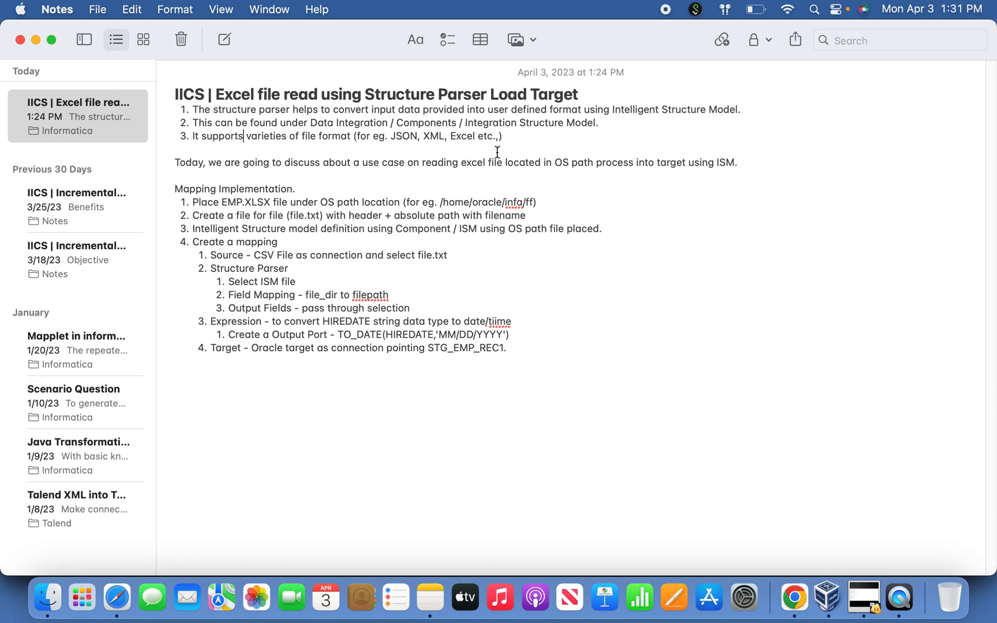
mouse_move(476, 147)
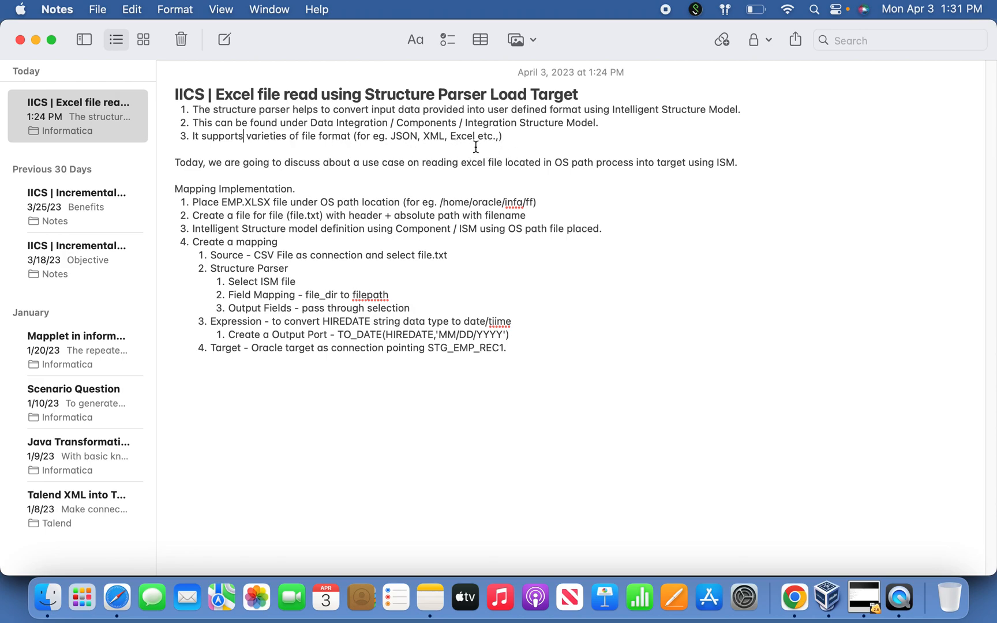
mouse_move(490, 163)
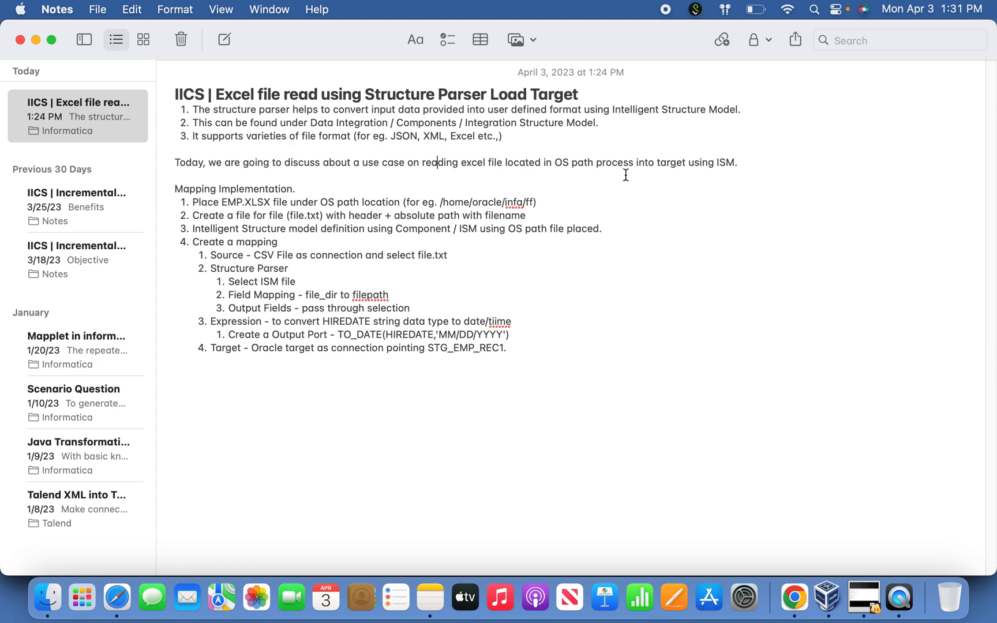
In the terminal, list /home/oracle/infa/ff (EMP.XLSX, file.txt) and cat file.txt showing the EMP.XLSX path.
click(733, 163)
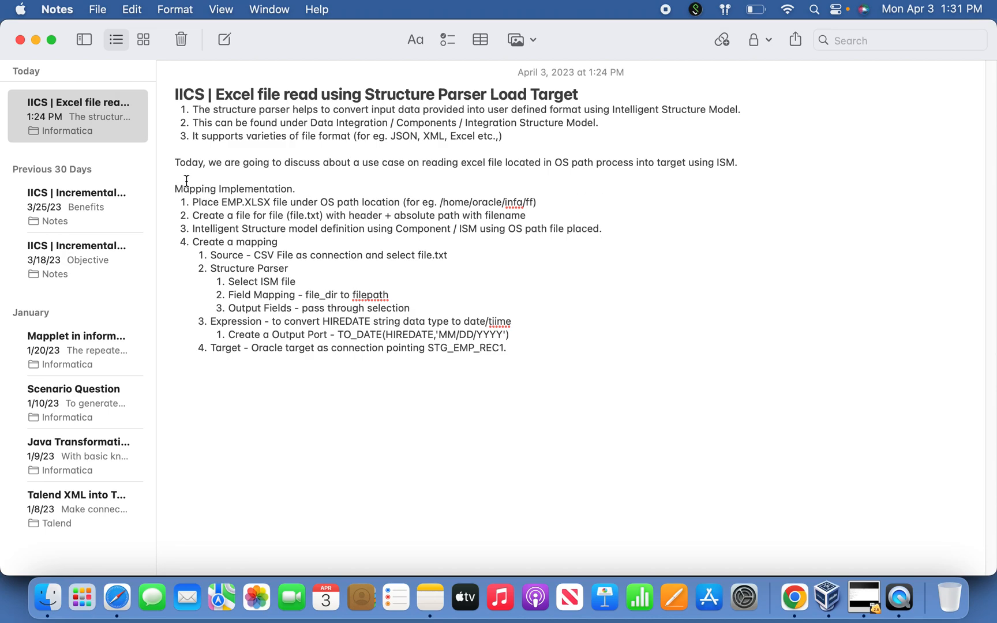
mouse_move(525, 364)
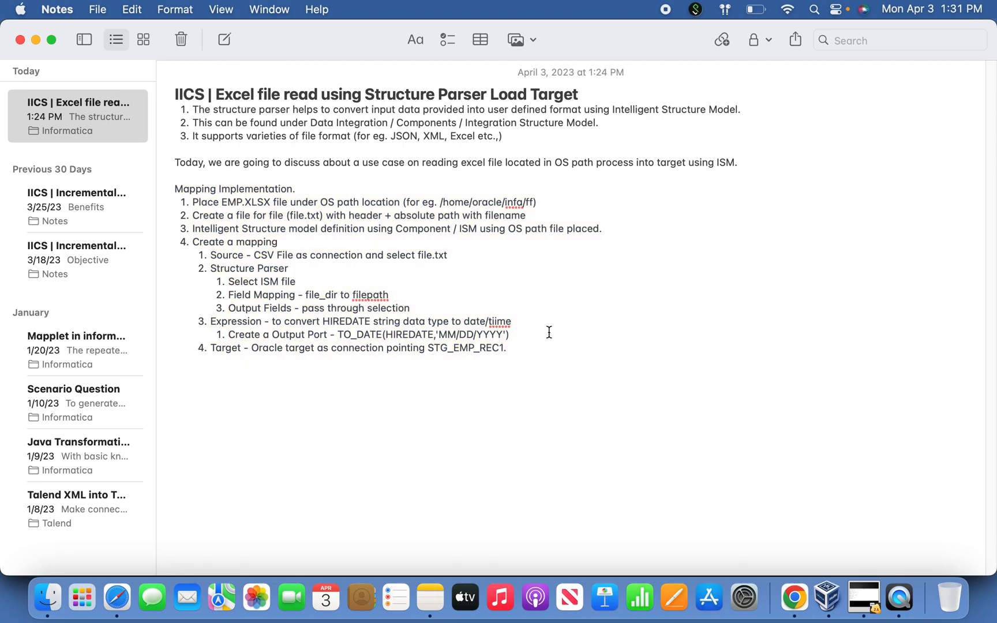
mouse_move(795, 597)
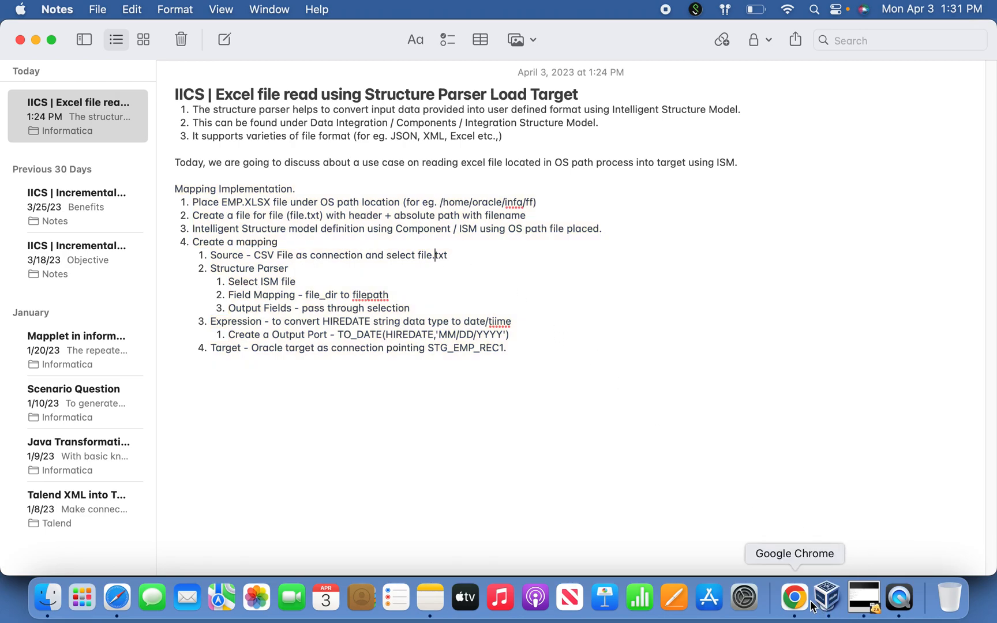
click(794, 597)
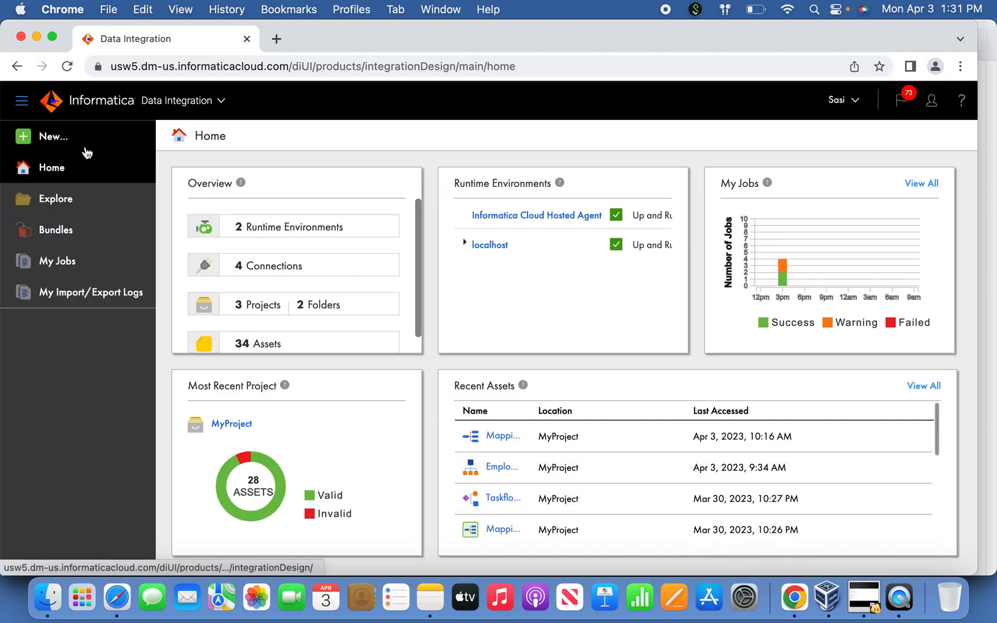
mouse_move(897, 598)
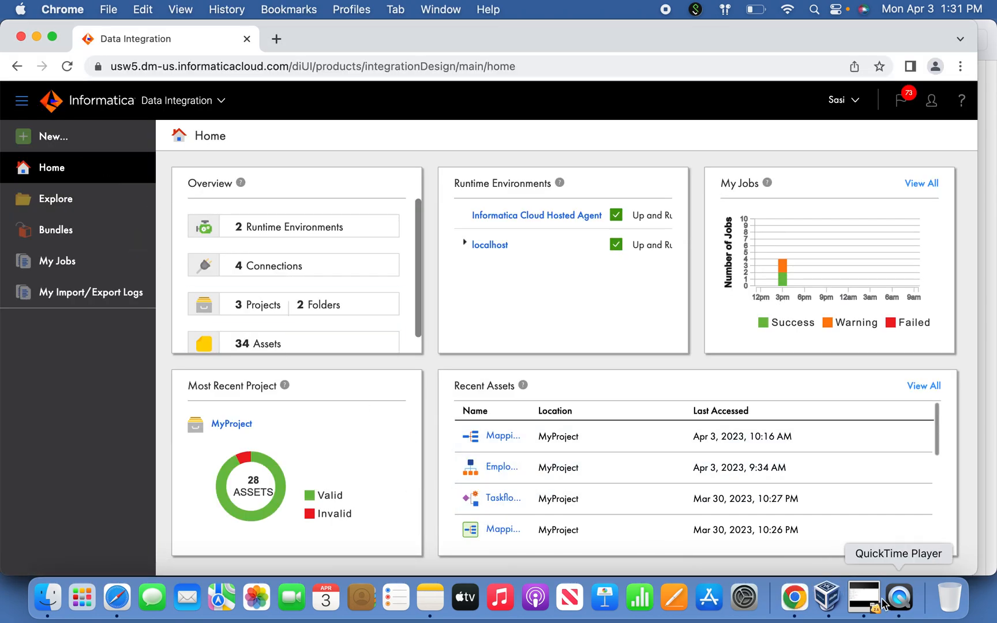
click(826, 597)
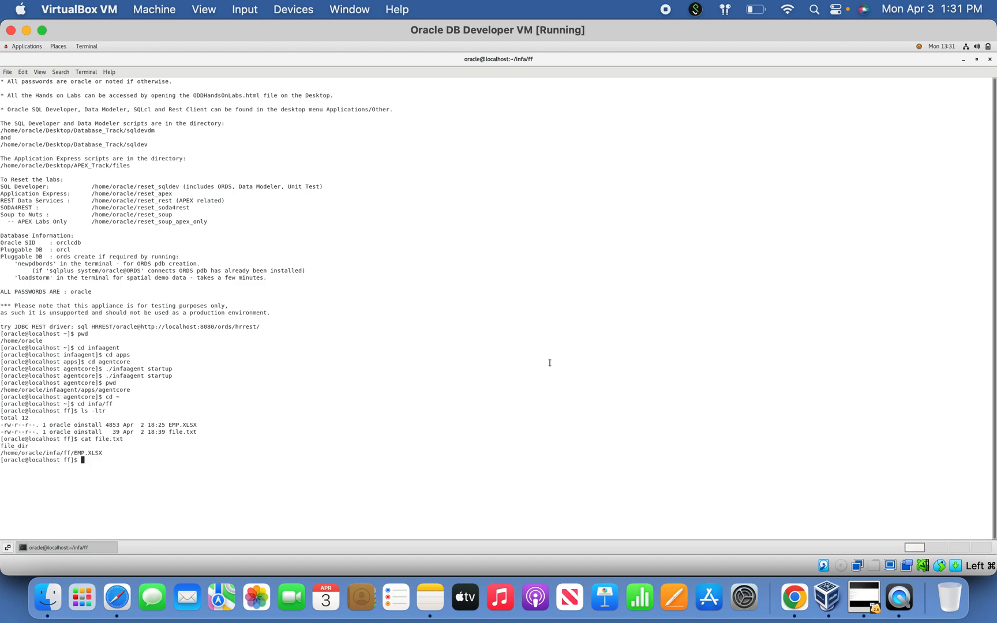
key(Return)
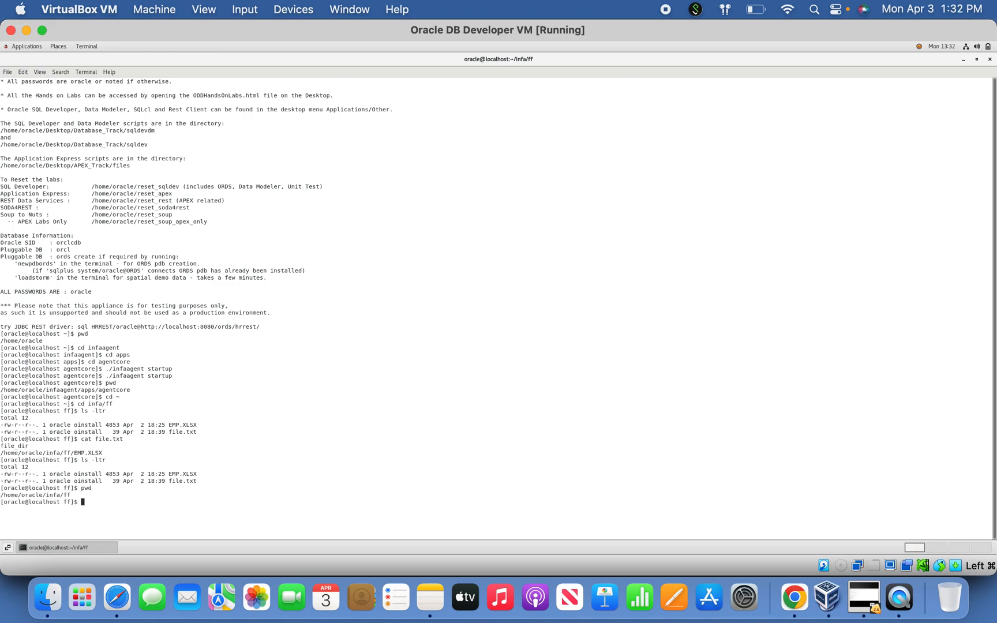
text(cat)
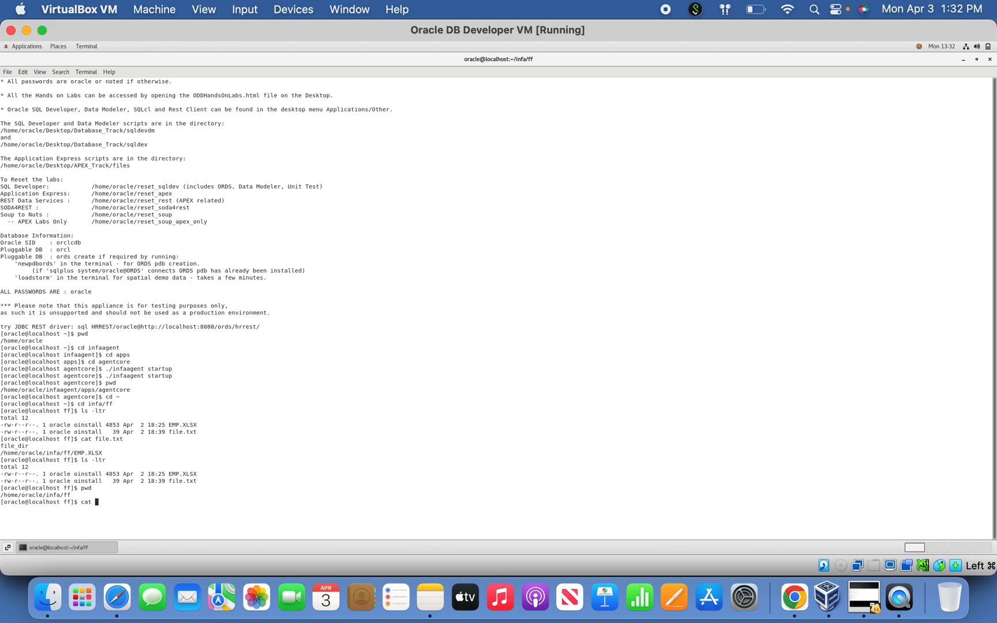
key(Return)
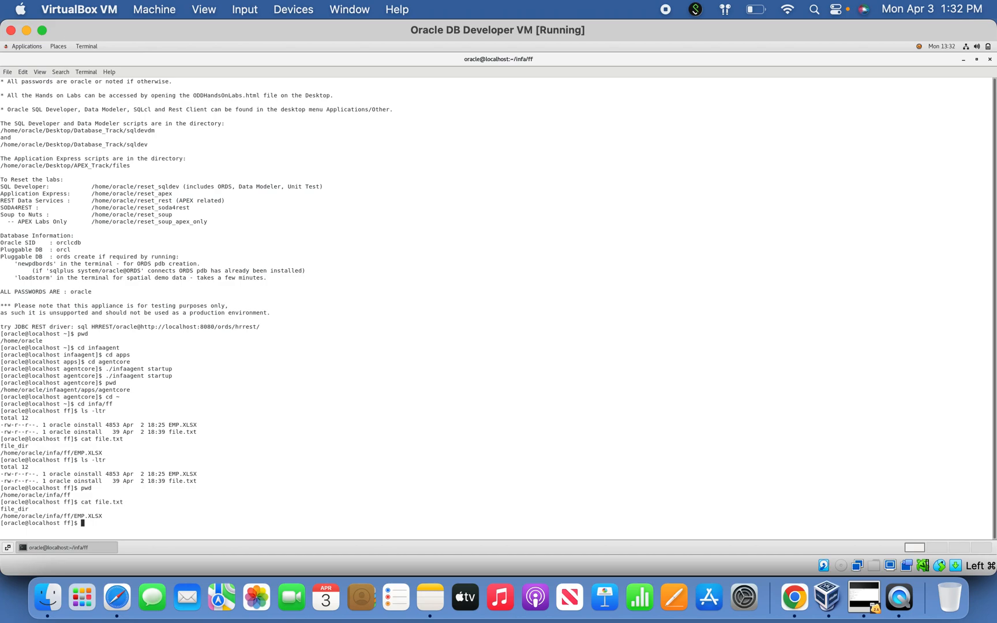
mouse_move(345, 354)
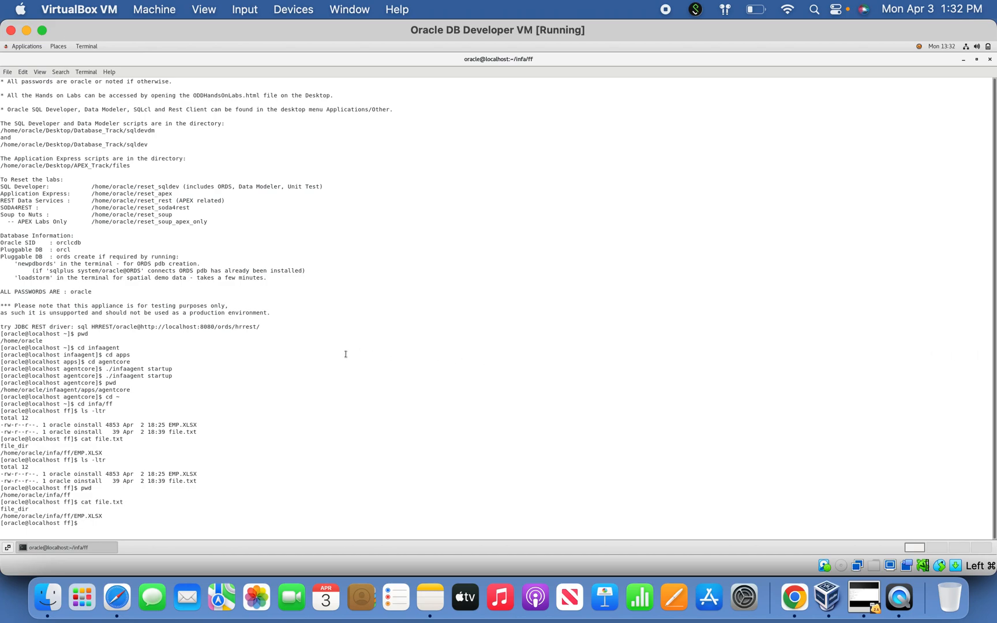
mouse_move(826, 597)
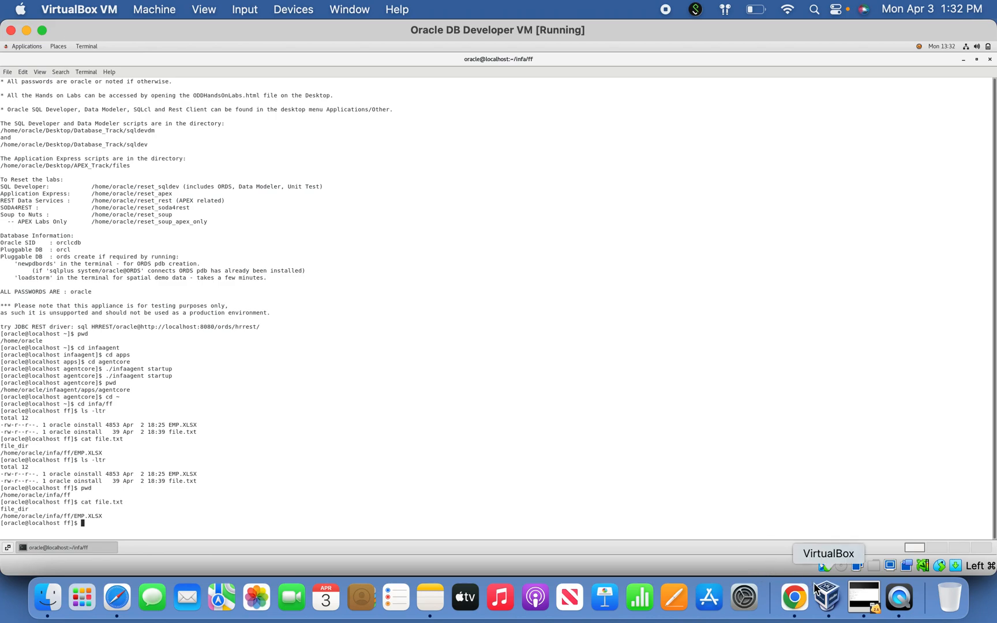
From Home, start a new Intelligent Structure Model under the Components asset types.
click(793, 597)
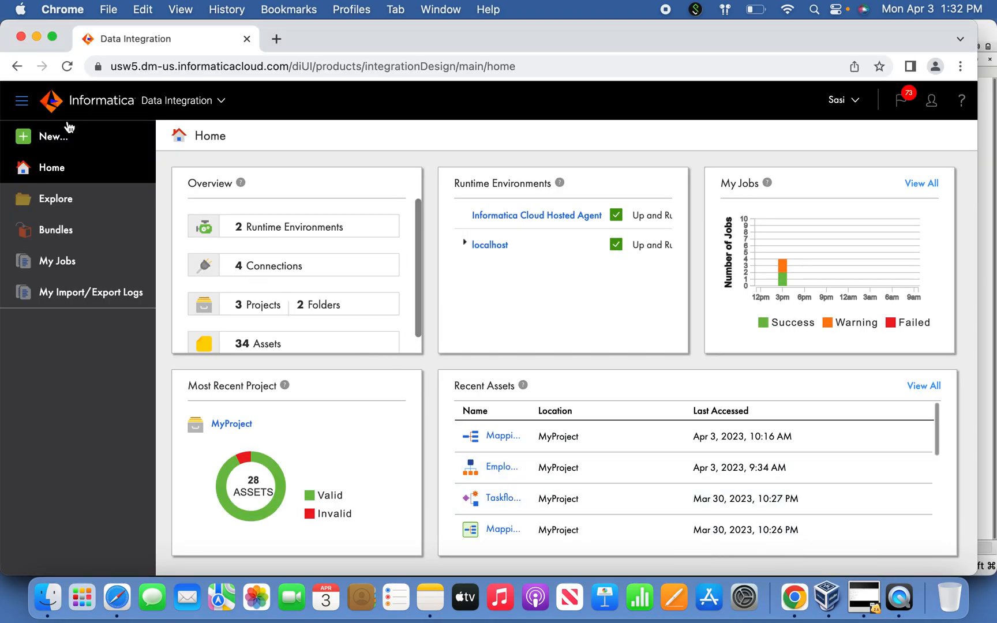
click(53, 136)
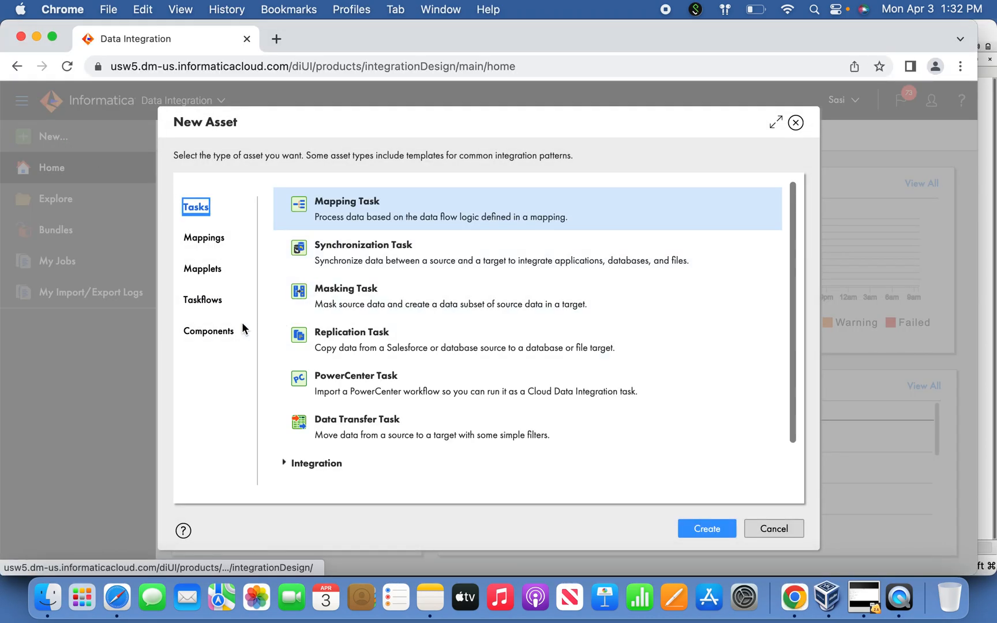
click(208, 332)
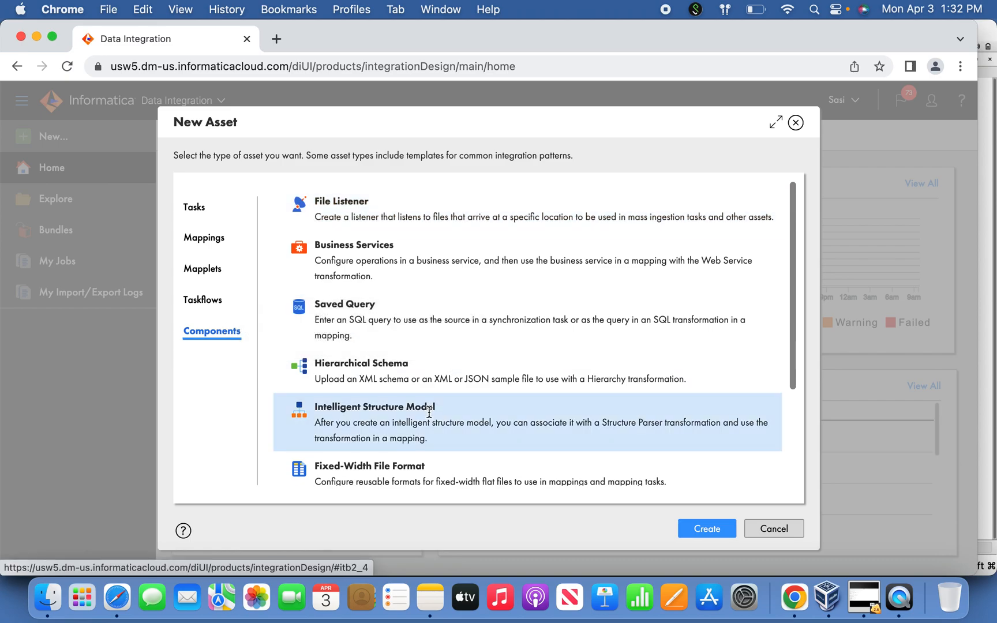
click(706, 529)
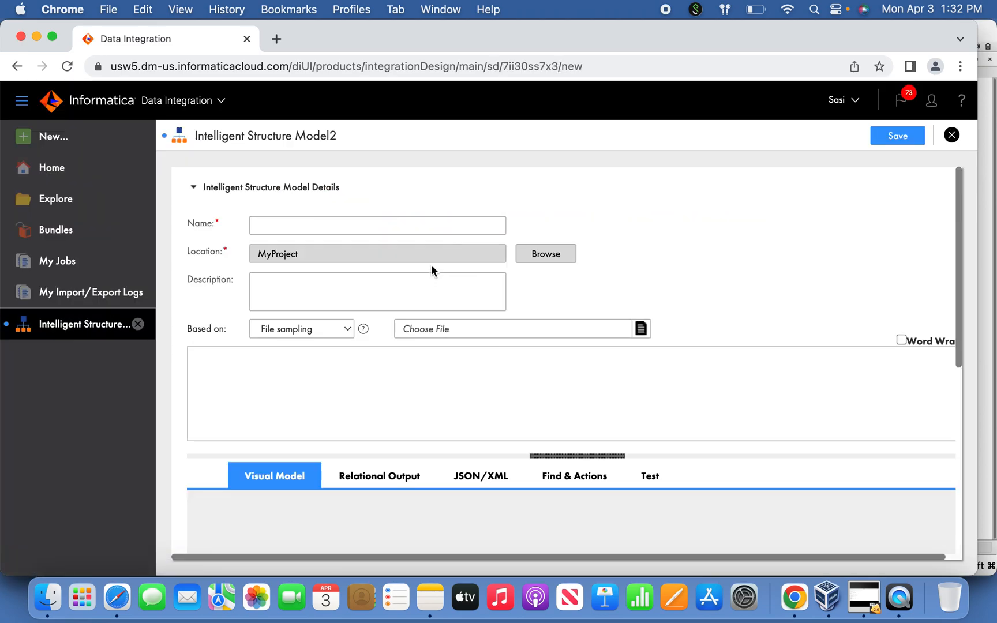
Name the model EmpInfo, place it in MyProject, and back out of choosing a sample file.
click(376, 225)
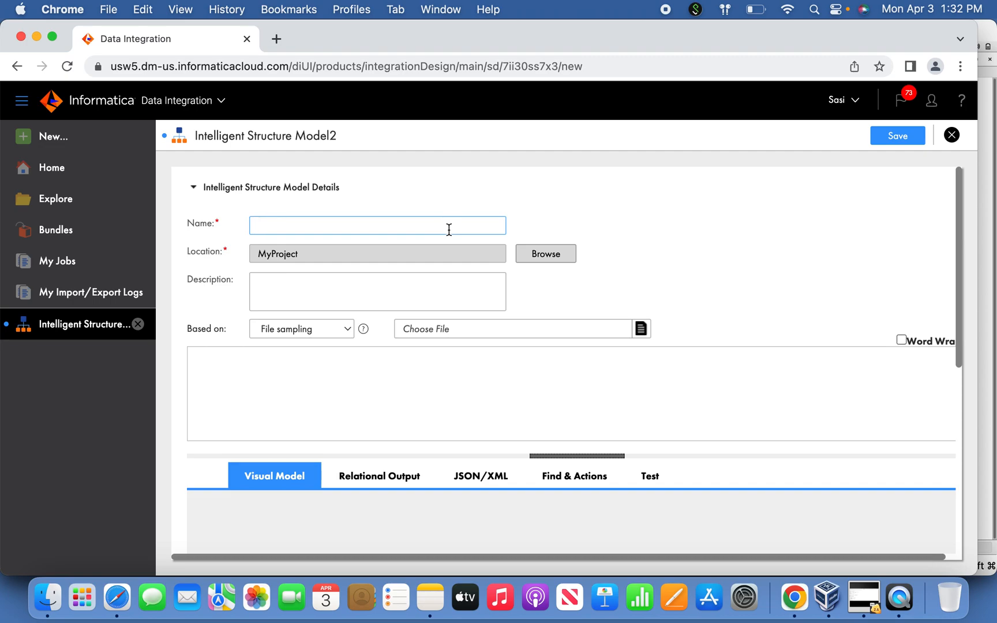
text(EmpInfo)
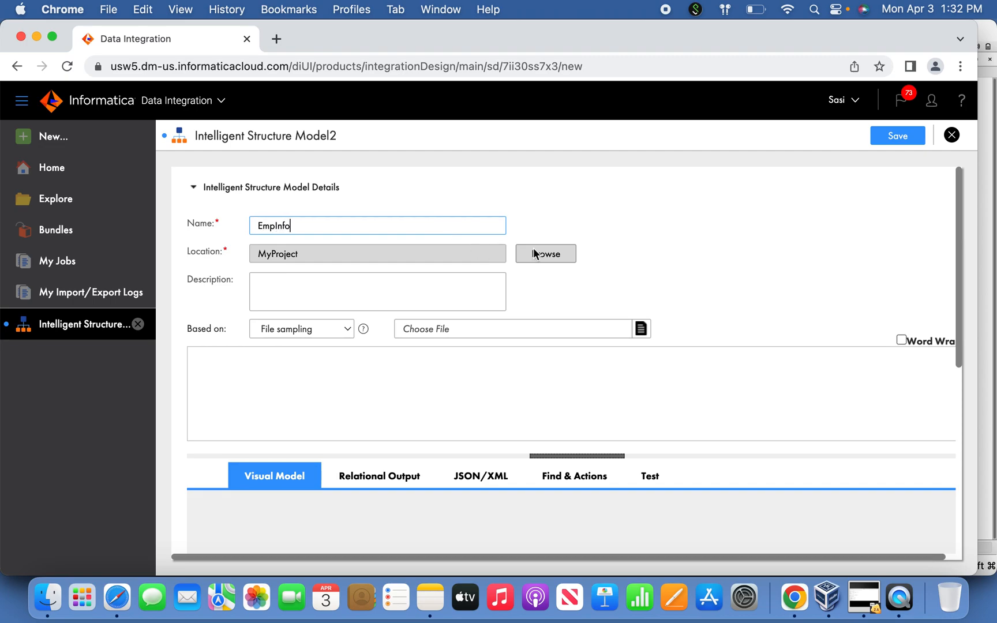
click(544, 254)
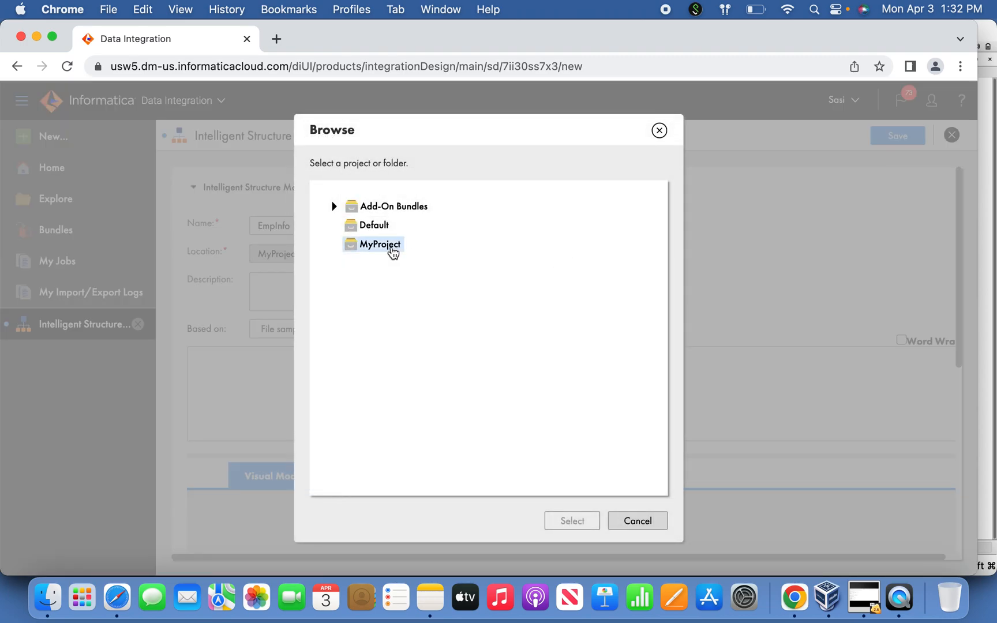
click(571, 521)
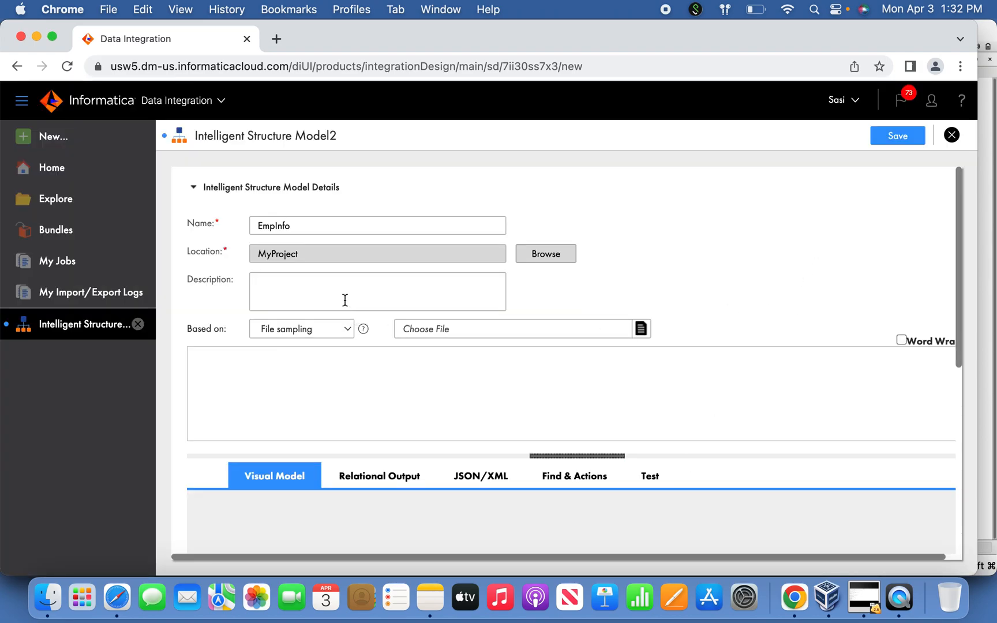
mouse_move(658, 339)
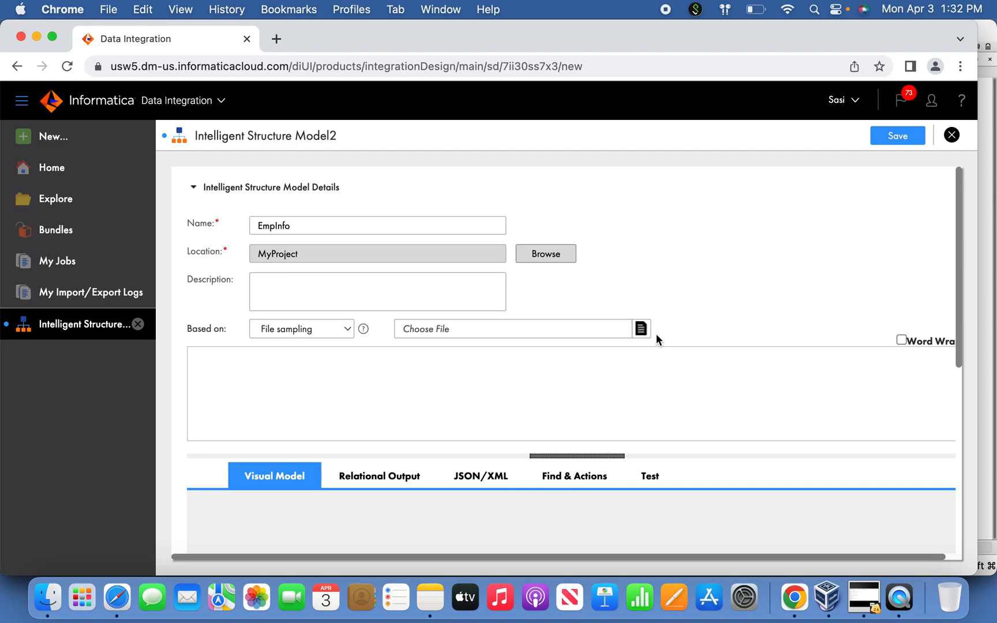
mouse_move(706, 367)
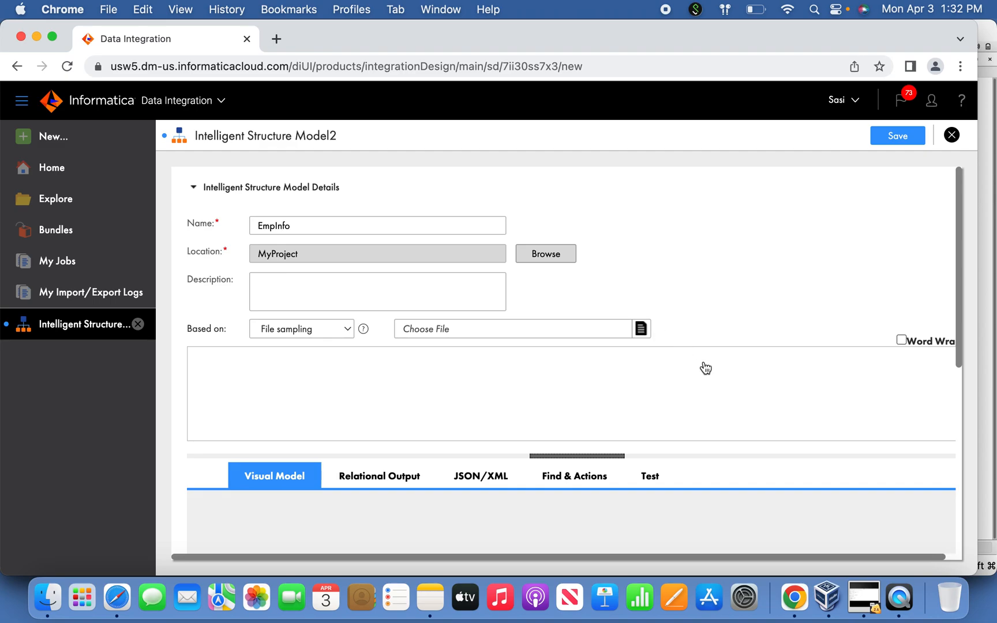
click(640, 329)
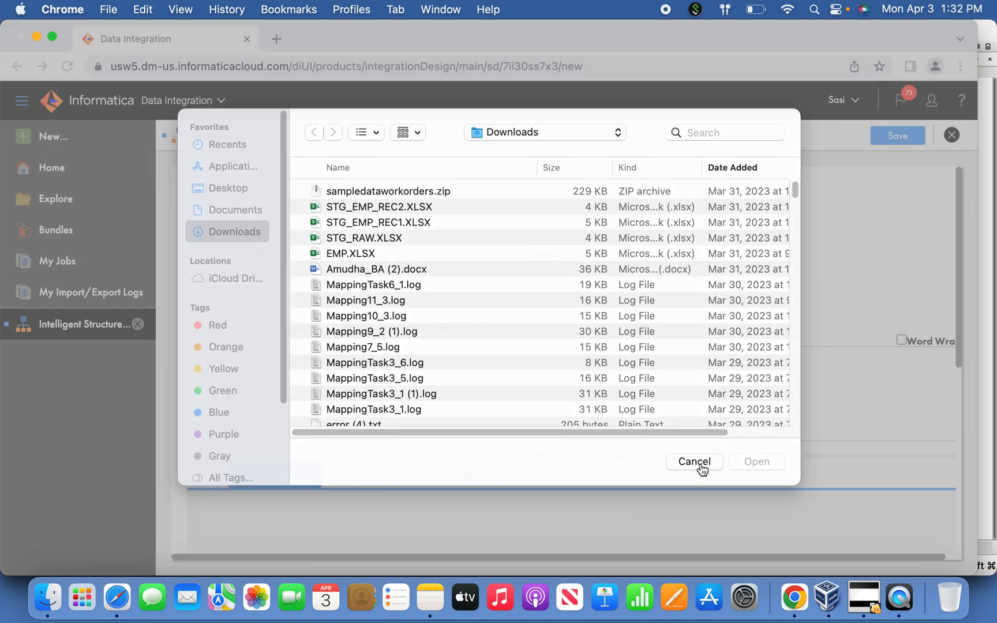
click(693, 461)
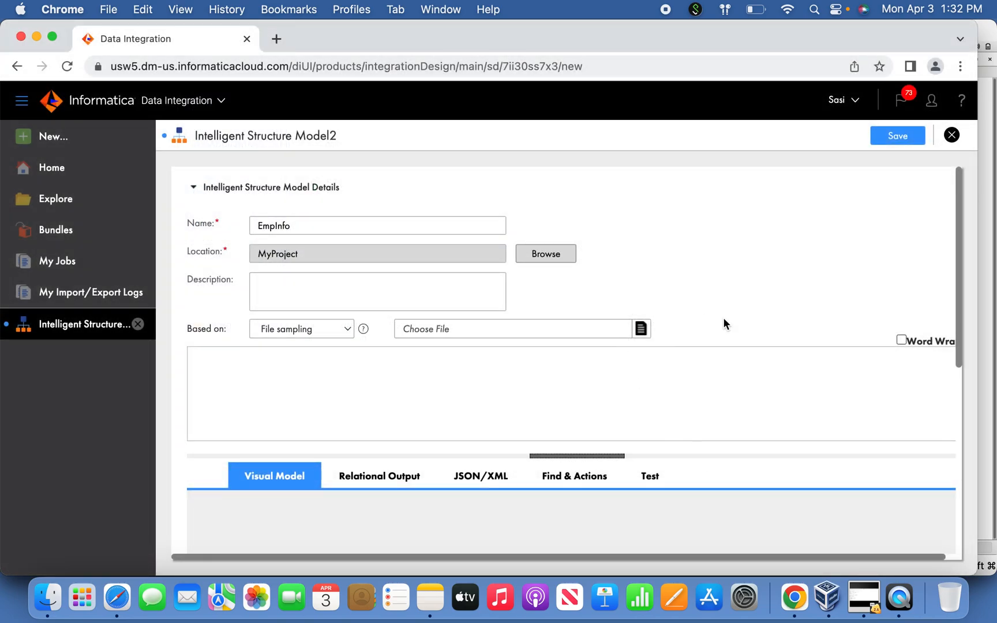
mouse_move(942, 167)
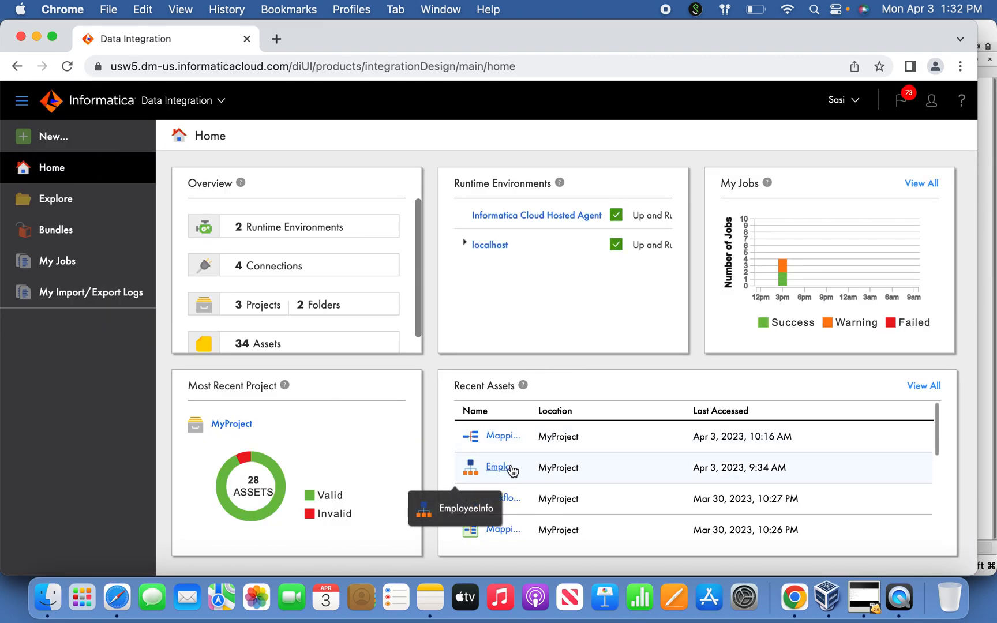
Open the existing EmployeeInfo structure model from Recent Assets in edit mode.
click(502, 467)
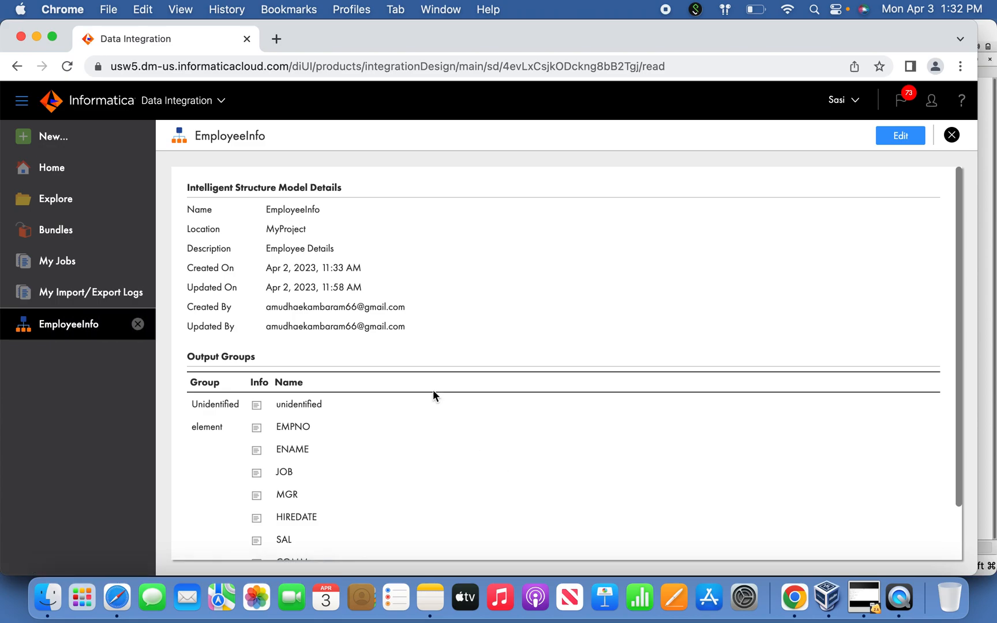
click(899, 135)
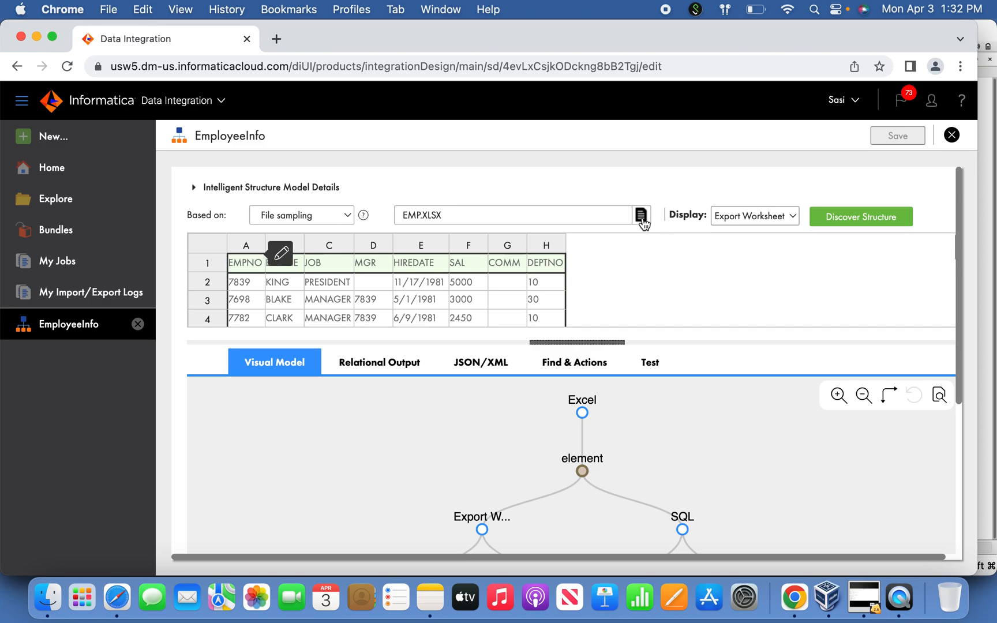
click(826, 597)
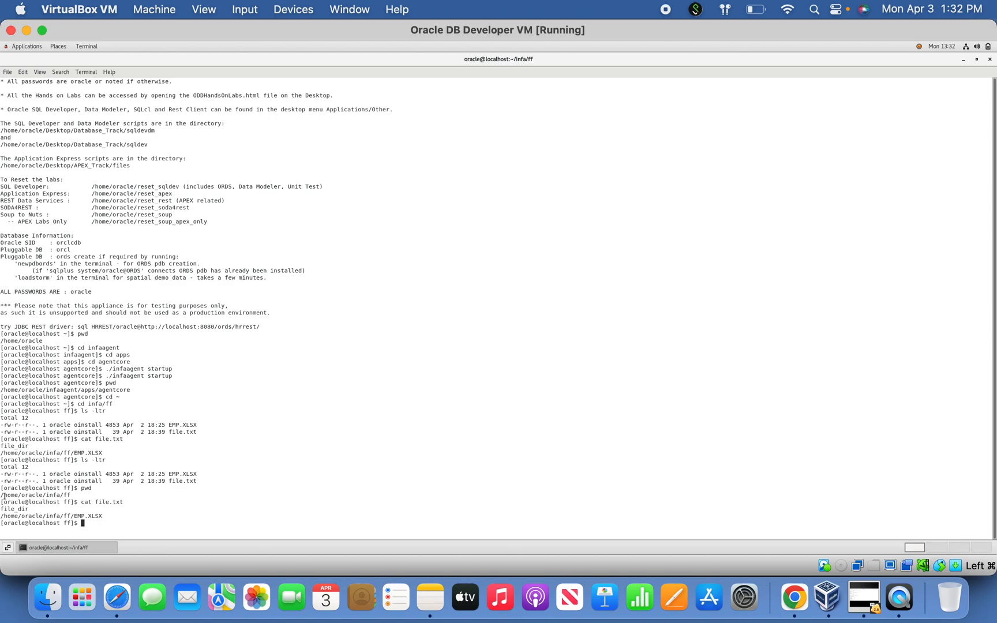
mouse_move(794, 596)
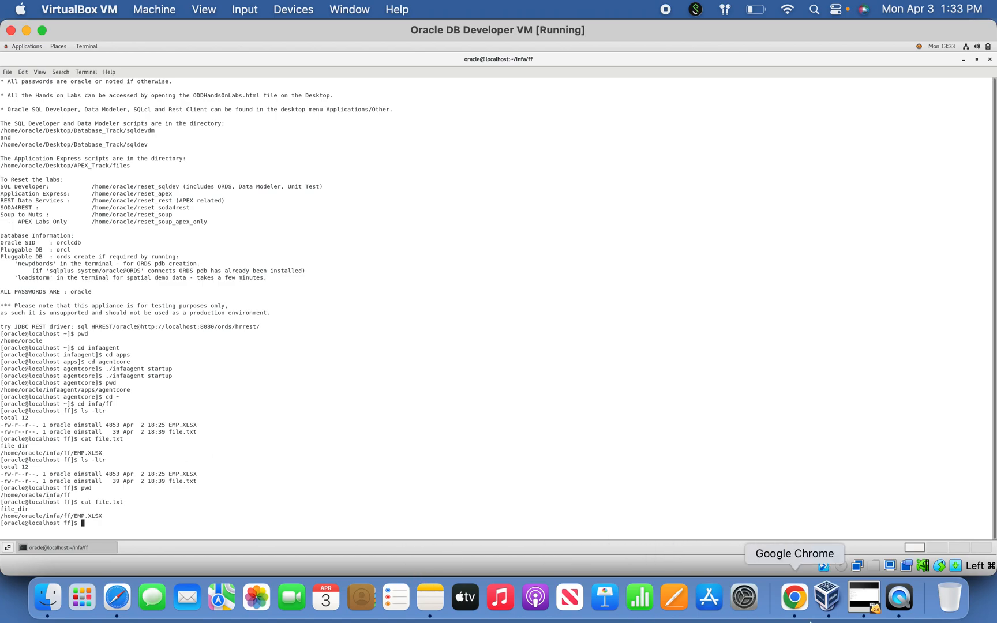
click(794, 597)
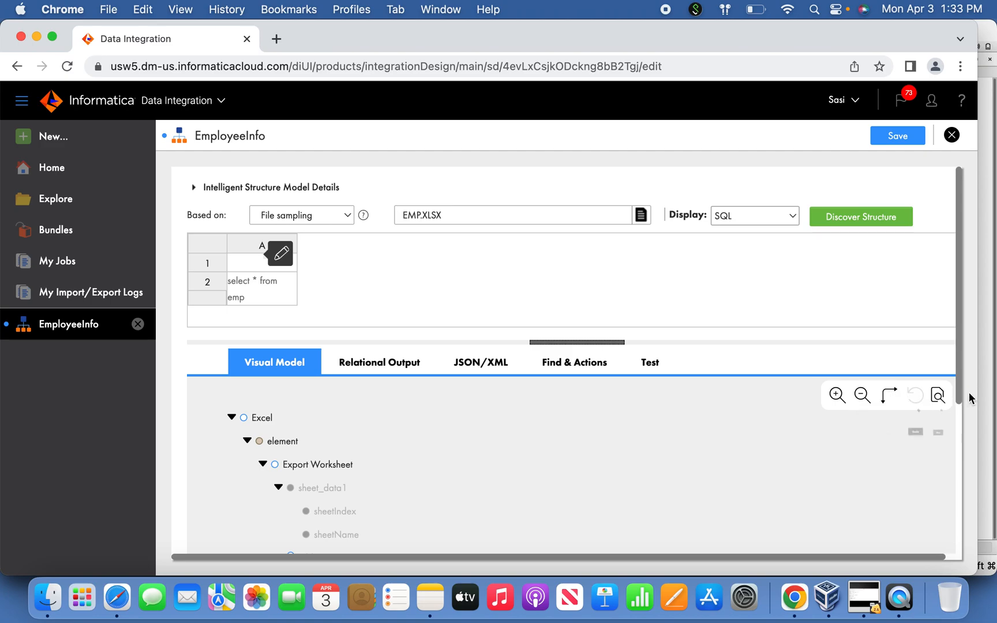
Expand the table element in the Visual Model to reveal the EMPNO through DEPTNO fields.
scroll(down, 3)
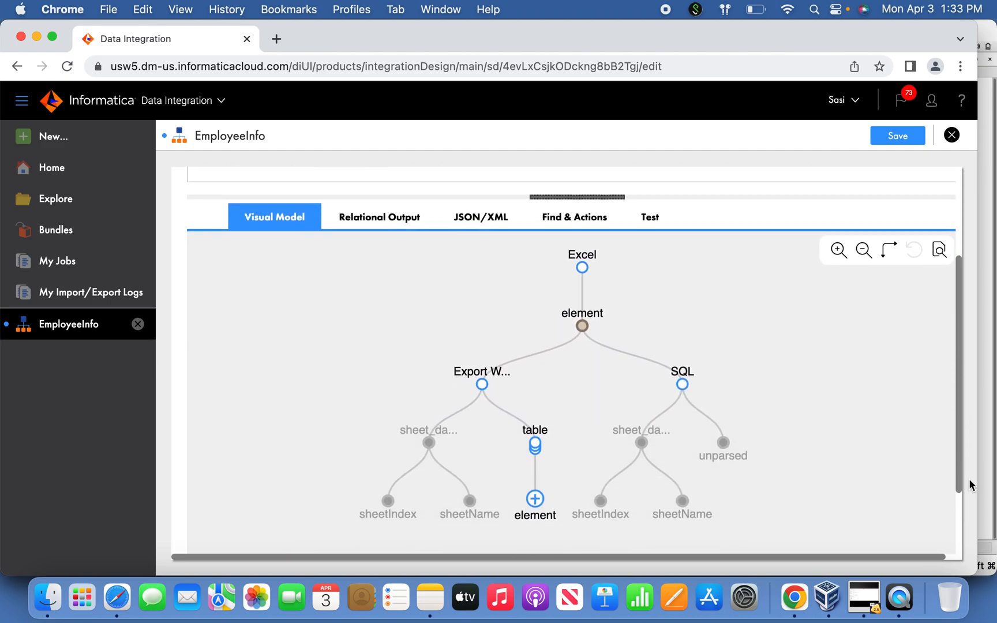
click(535, 501)
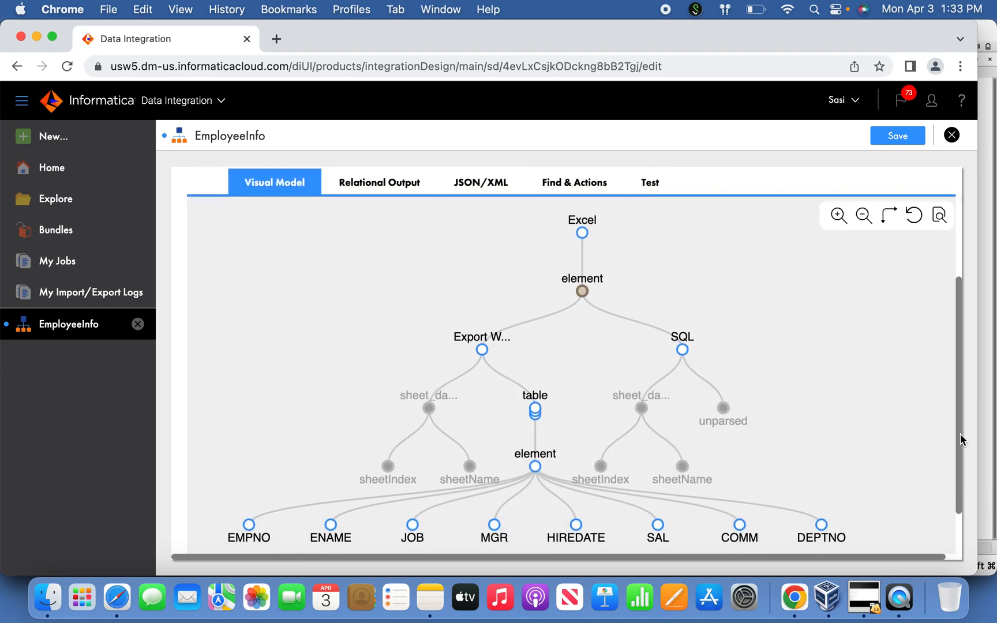
scroll(down, 3)
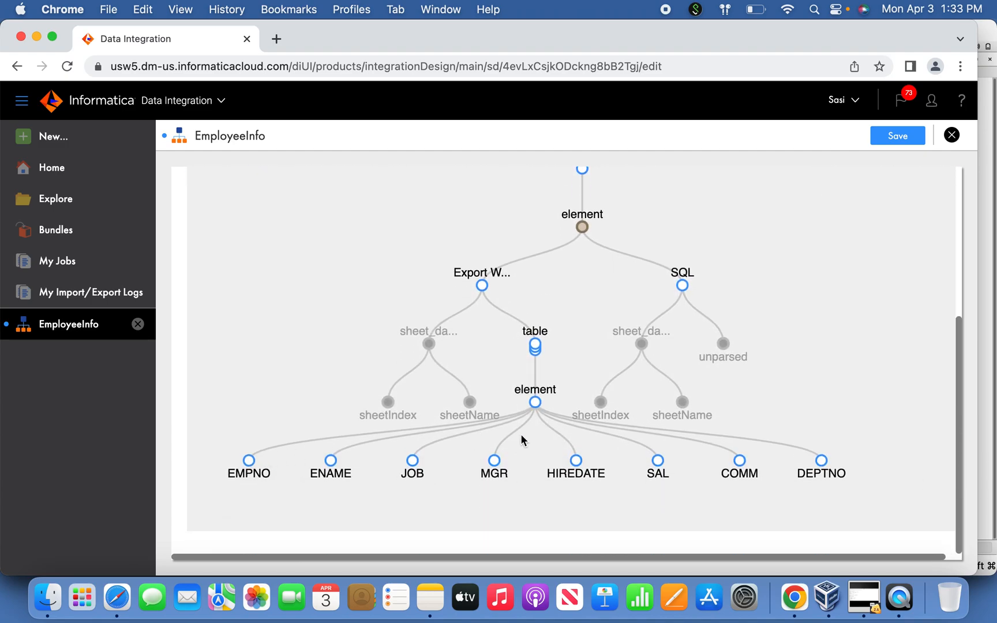
mouse_move(579, 430)
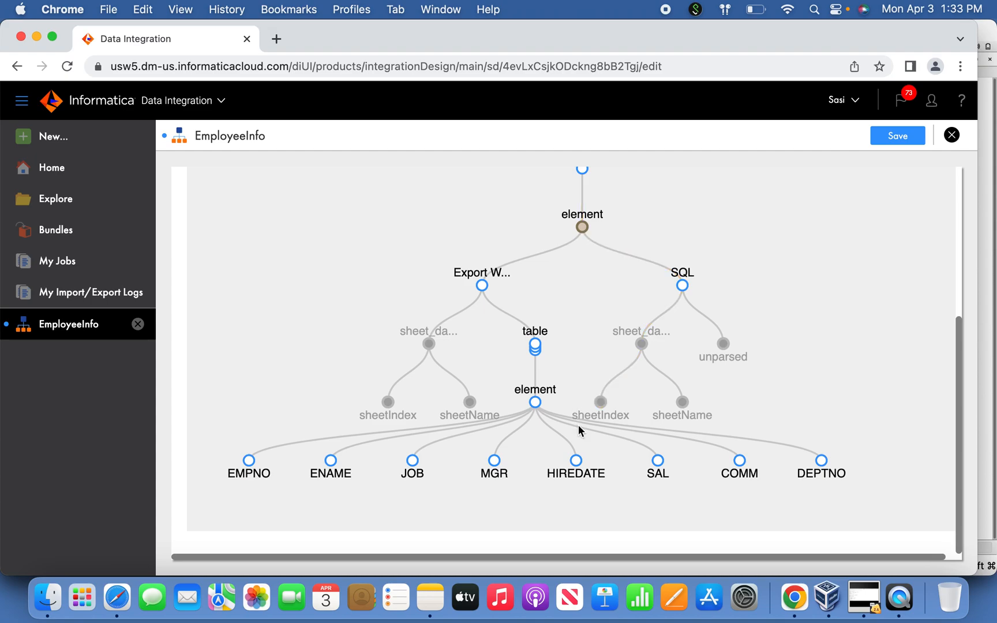
mouse_move(445, 484)
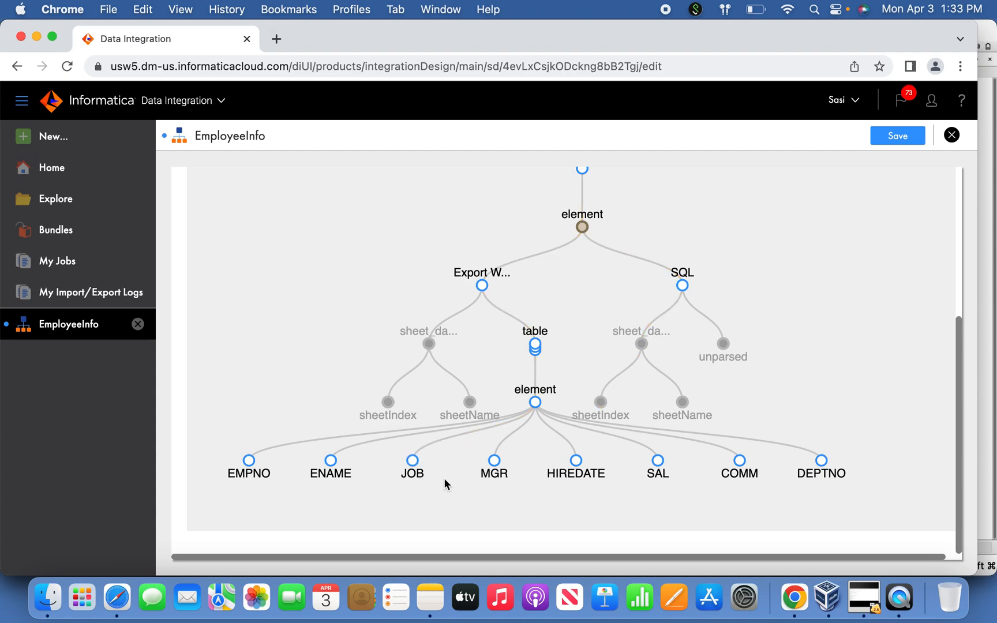
mouse_move(661, 487)
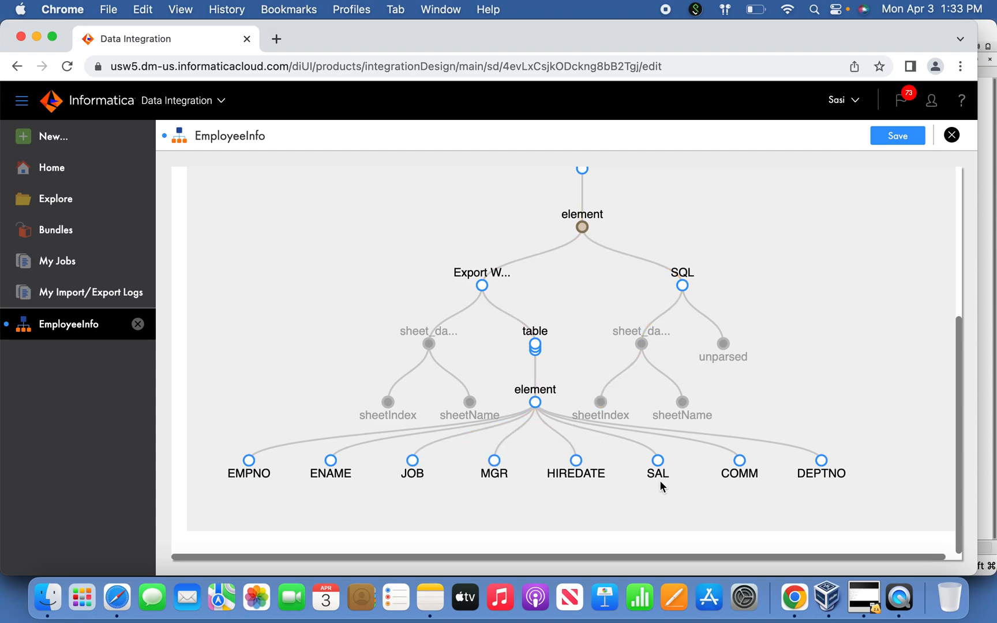
click(820, 460)
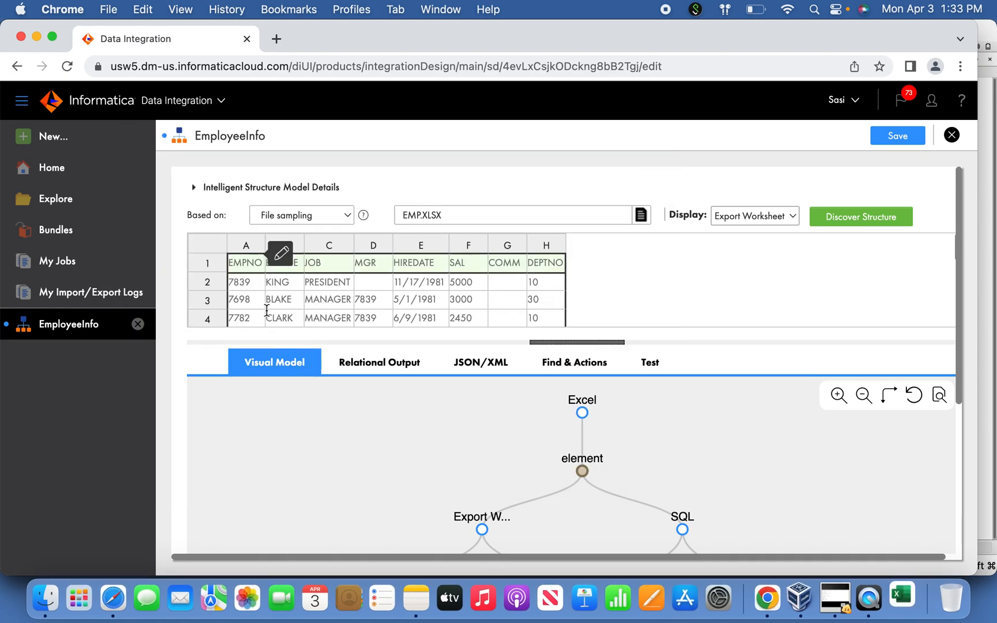
click(902, 597)
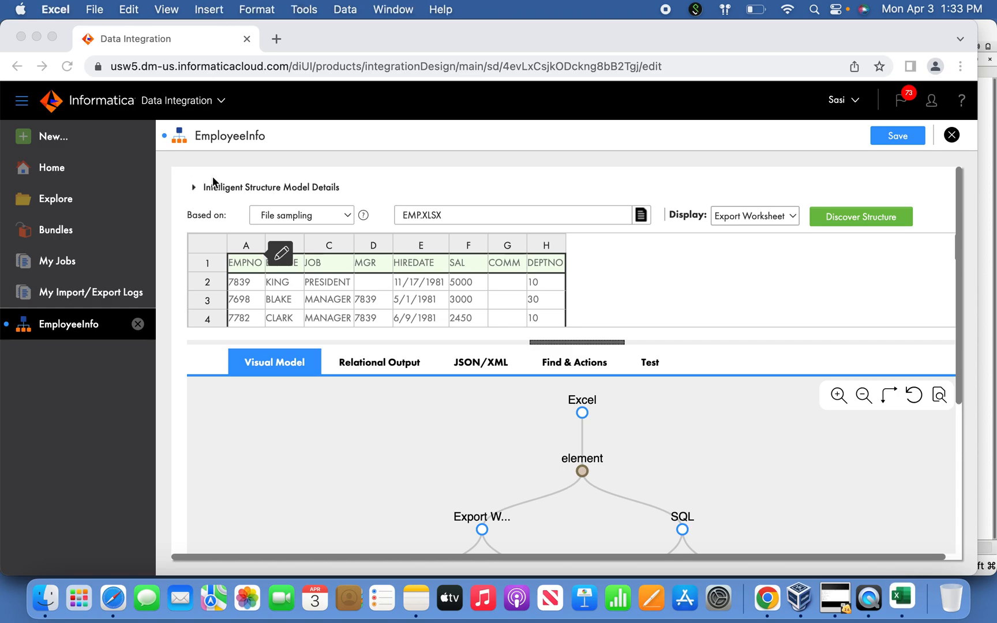
View the EMP workbook's employee rows in Excel, then return to the EmployeeInfo model.
click(902, 598)
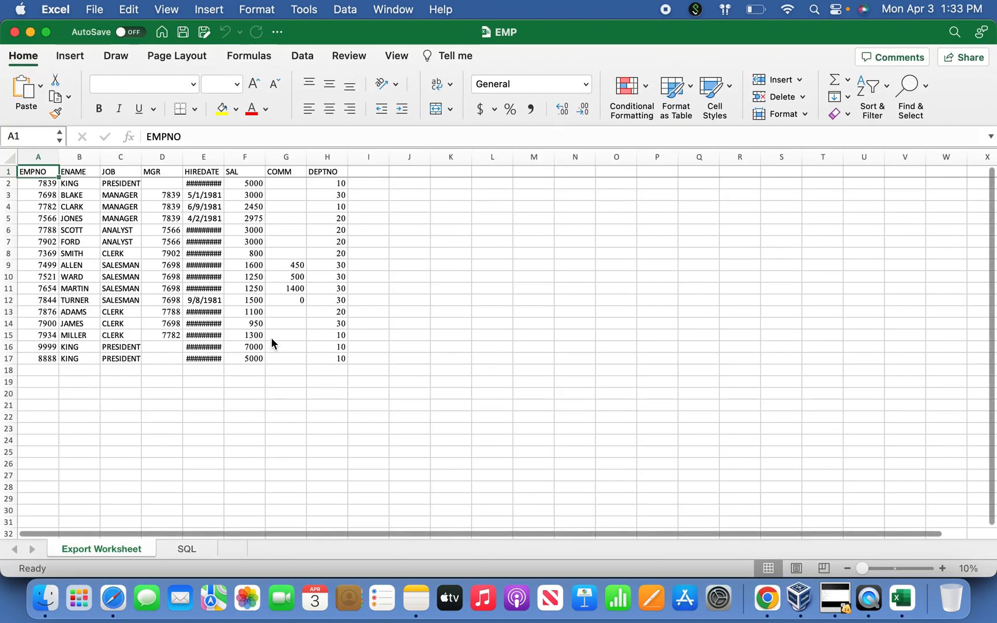
click(943, 569)
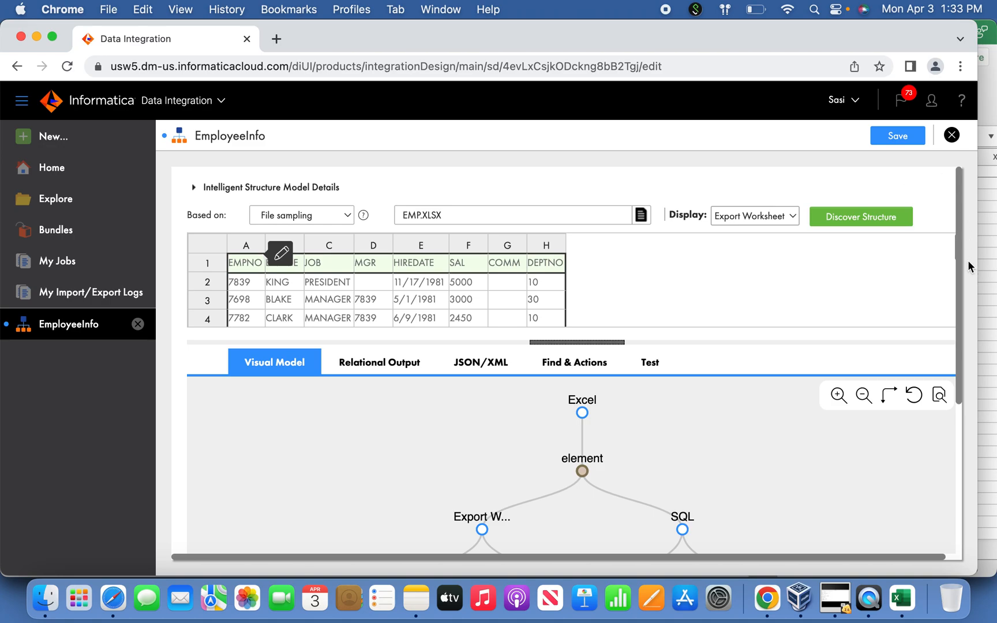
mouse_move(947, 240)
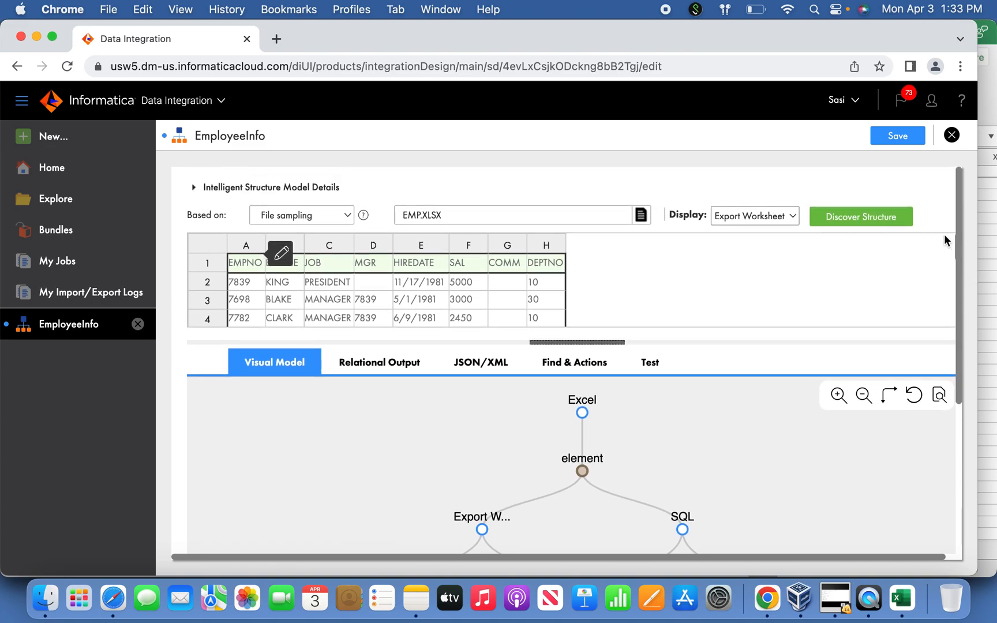
mouse_move(628, 432)
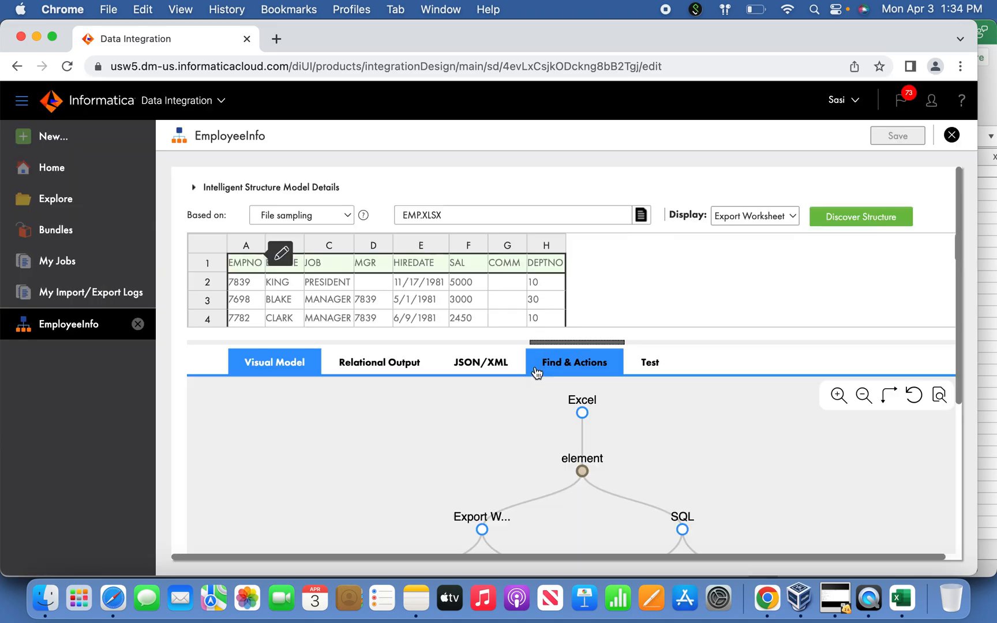
From Home, create a new mapping (Mapping16).
click(52, 167)
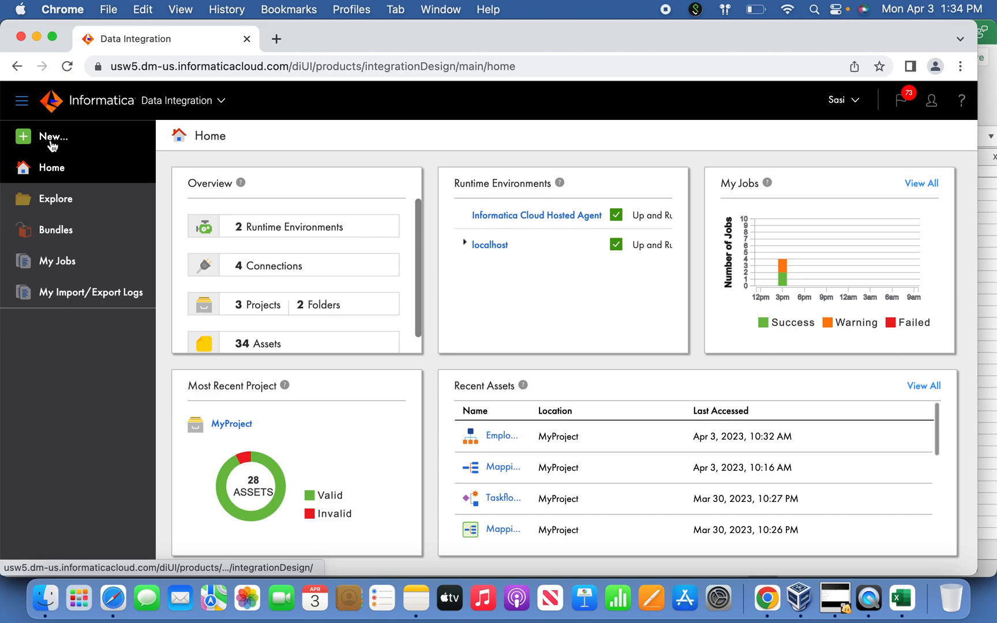
click(49, 136)
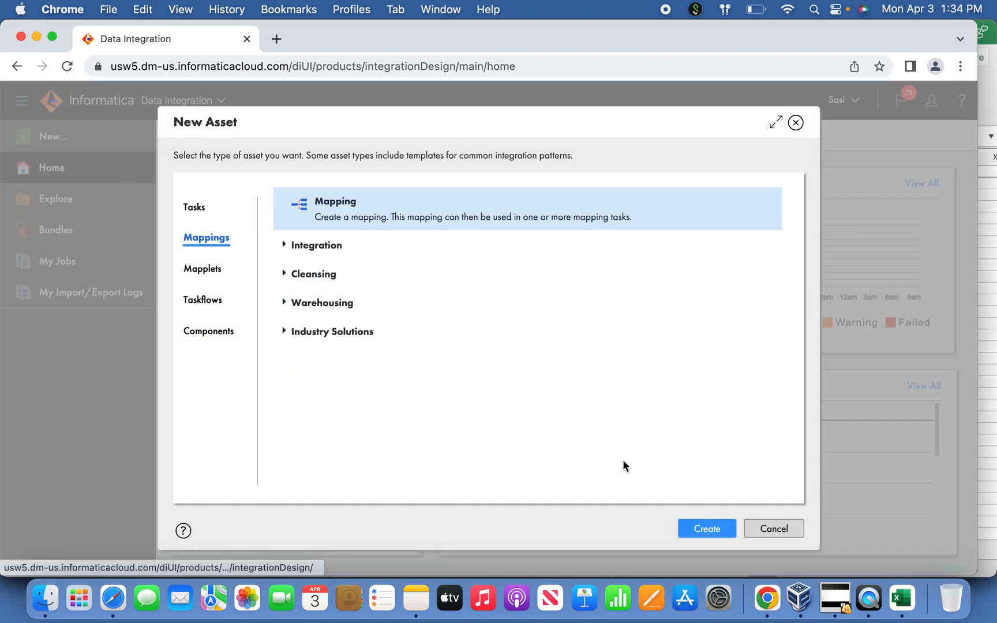
click(706, 528)
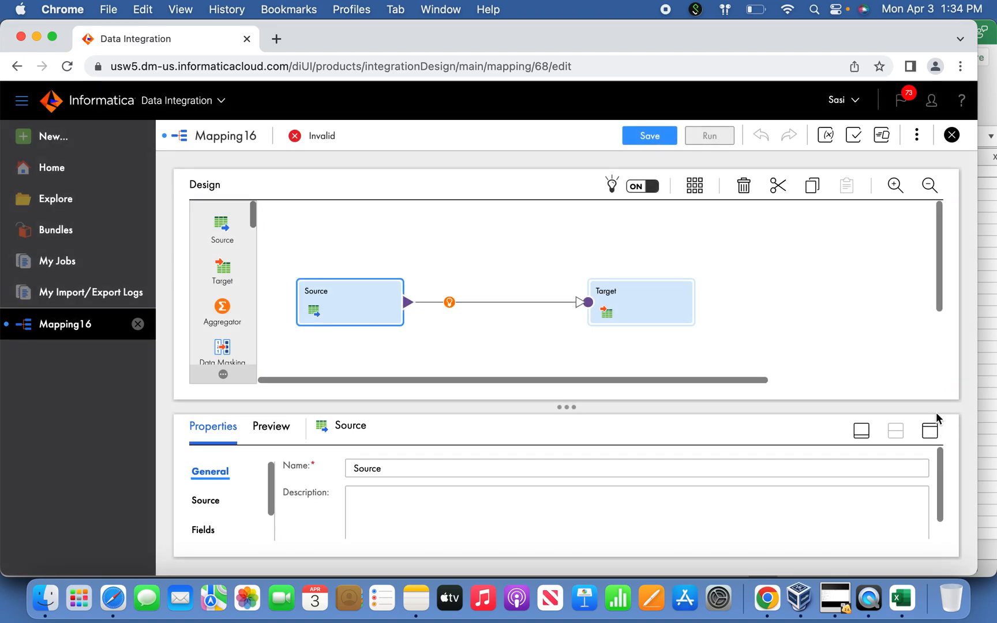
Set the Source to the CSV flat-file object file.txt and preview its EMP.XLSX path row.
click(929, 431)
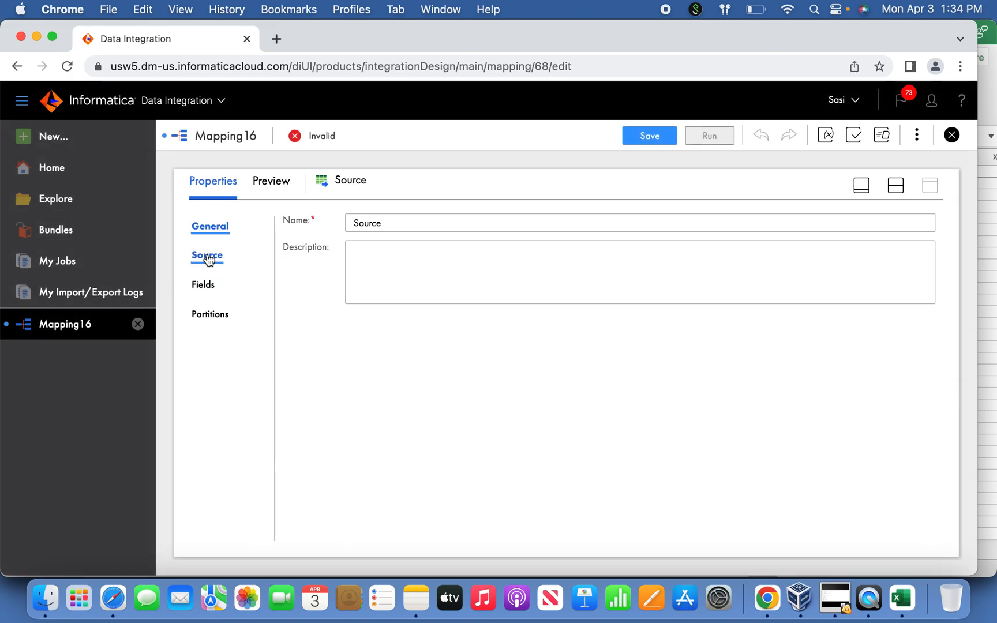
click(206, 257)
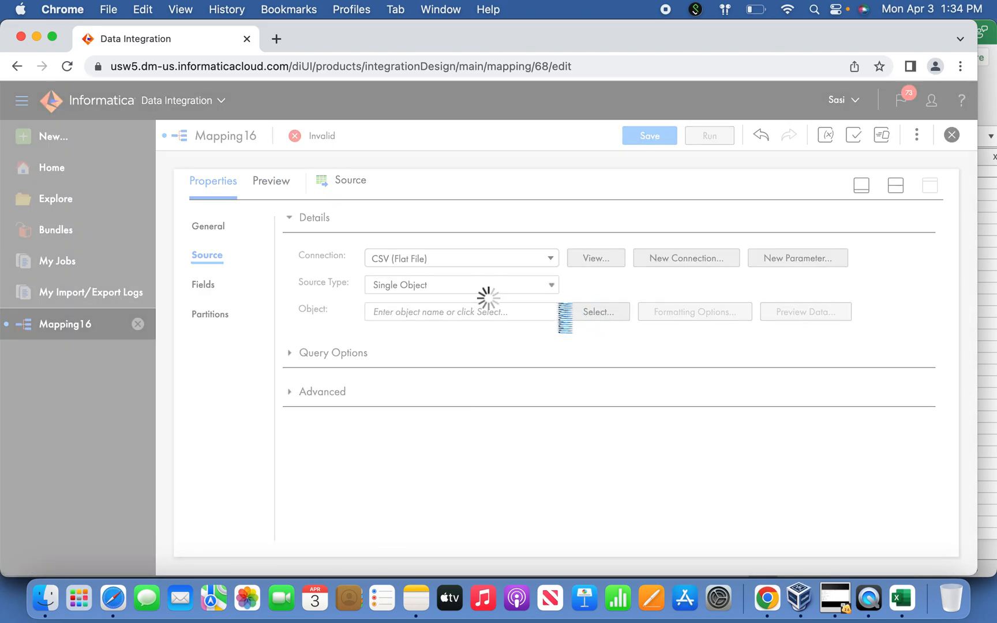
click(594, 312)
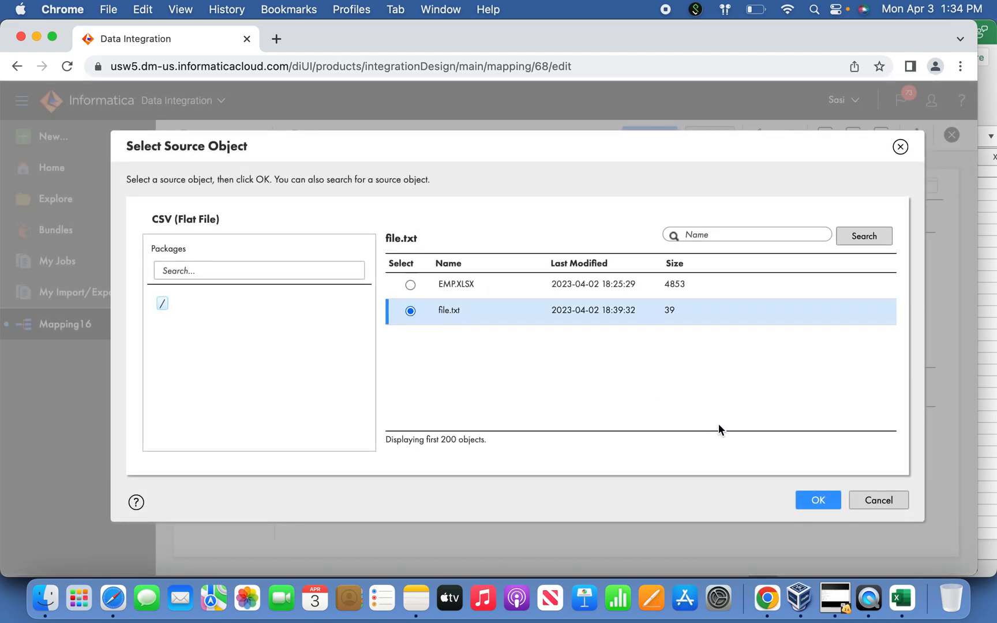
click(819, 500)
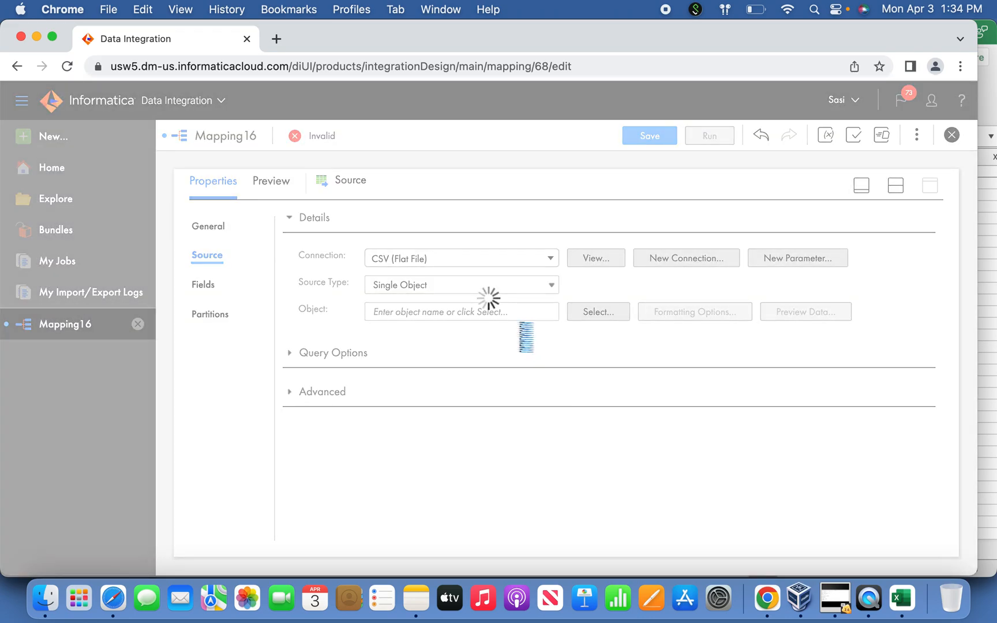
click(804, 312)
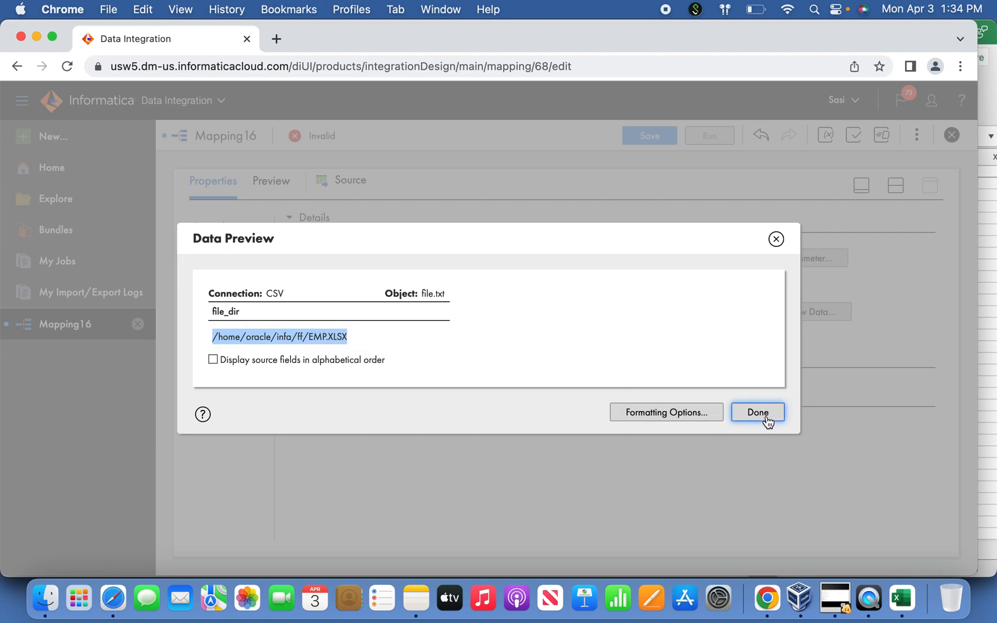
click(758, 412)
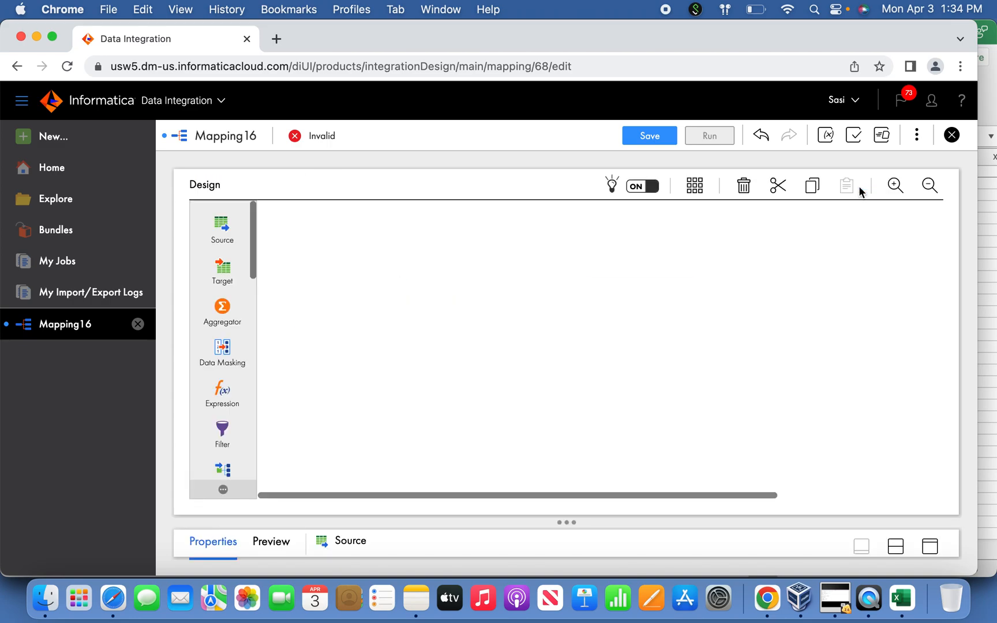
Place a Structure Parser step onto the mapping canvas.
click(845, 185)
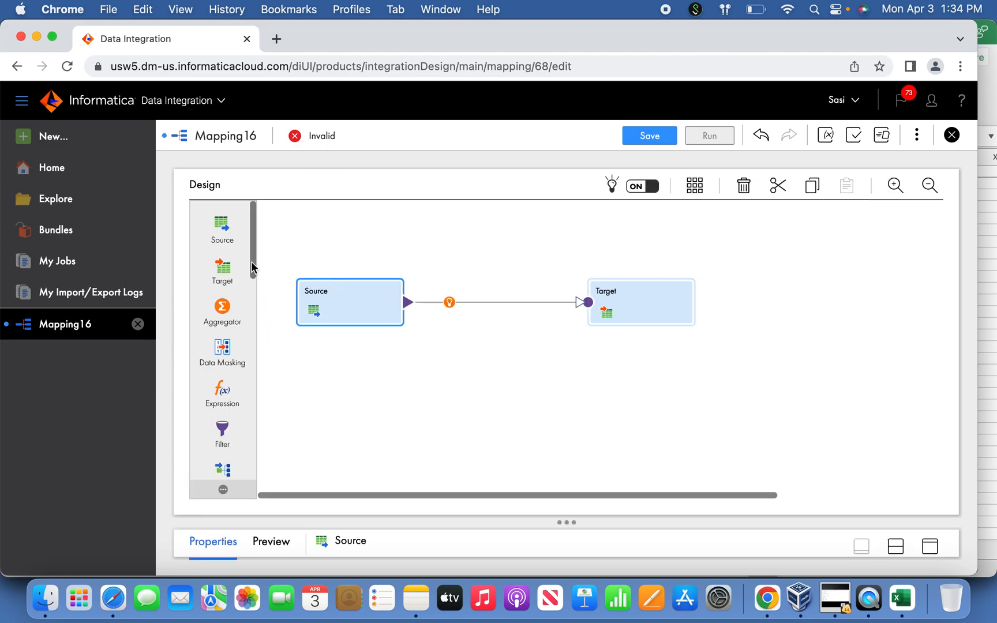
scroll(down, 3)
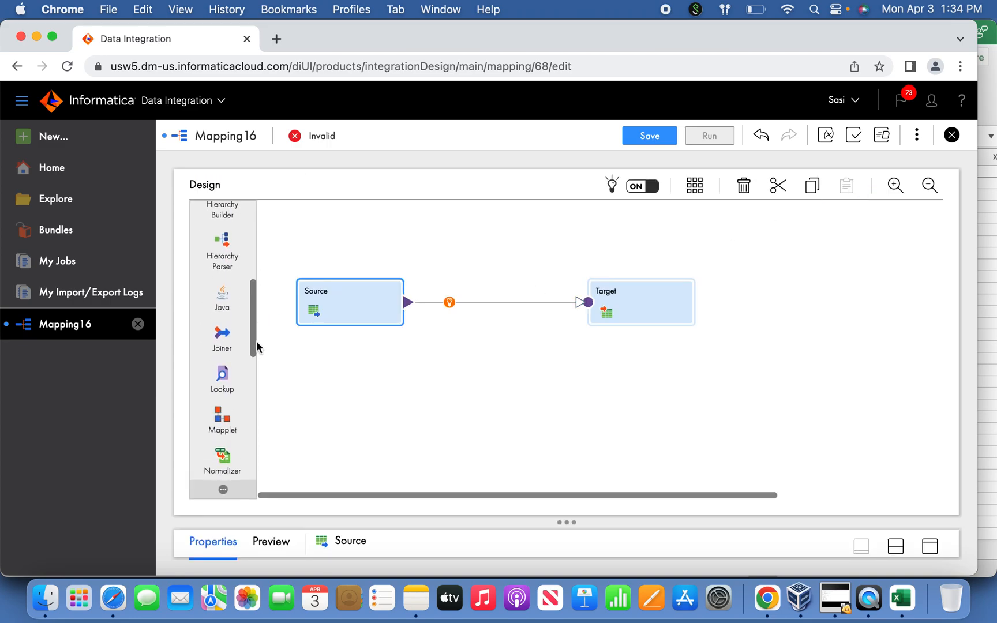
scroll(down, 3)
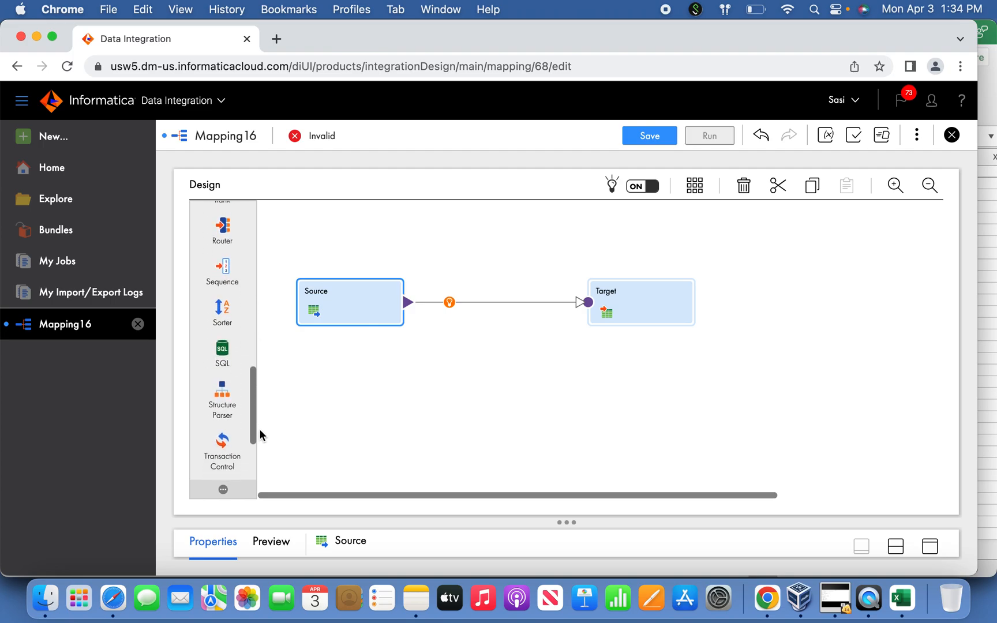
scroll(down, 3)
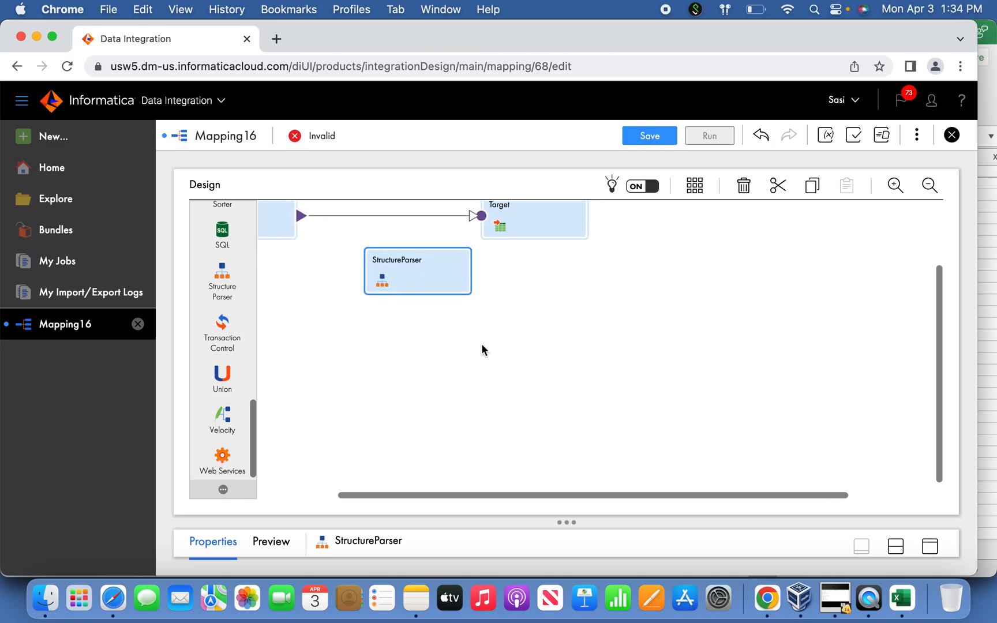
mouse_move(441, 295)
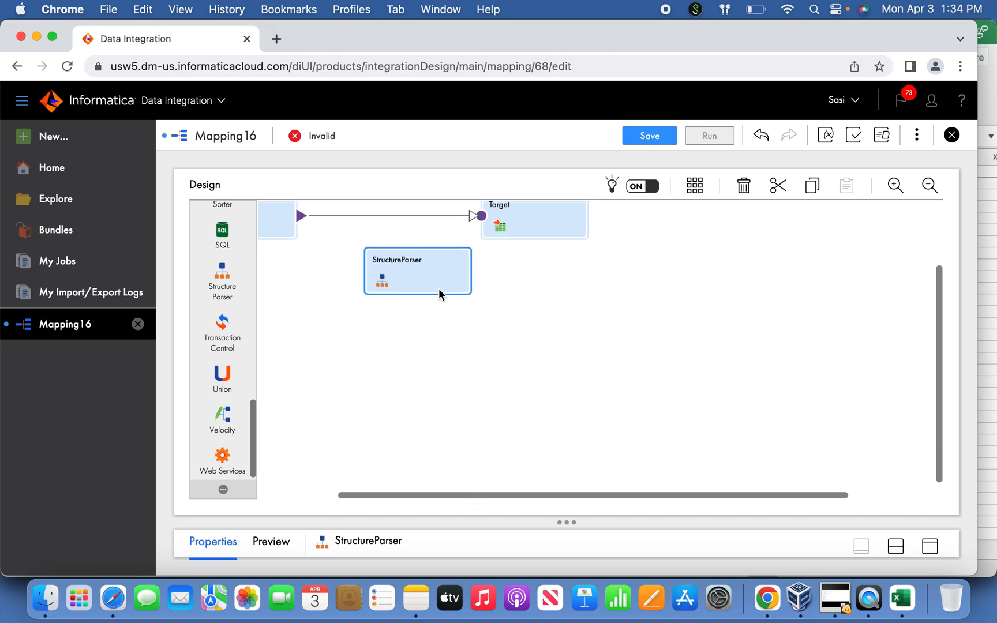
Assign the EmployeeInfo intelligent structure model from MyProject to the Structure Parser.
click(928, 546)
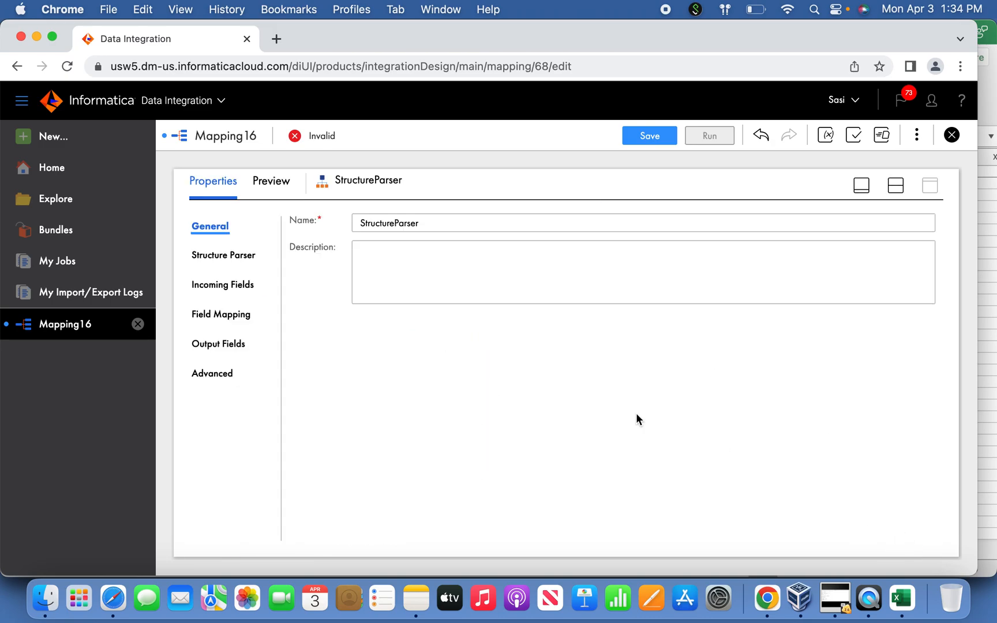
click(222, 255)
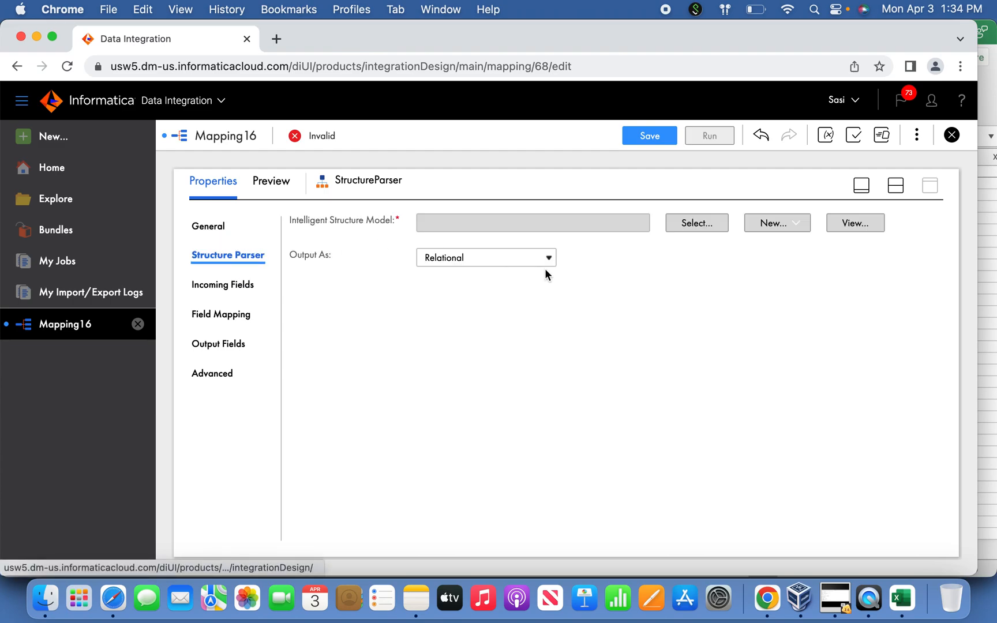
click(696, 223)
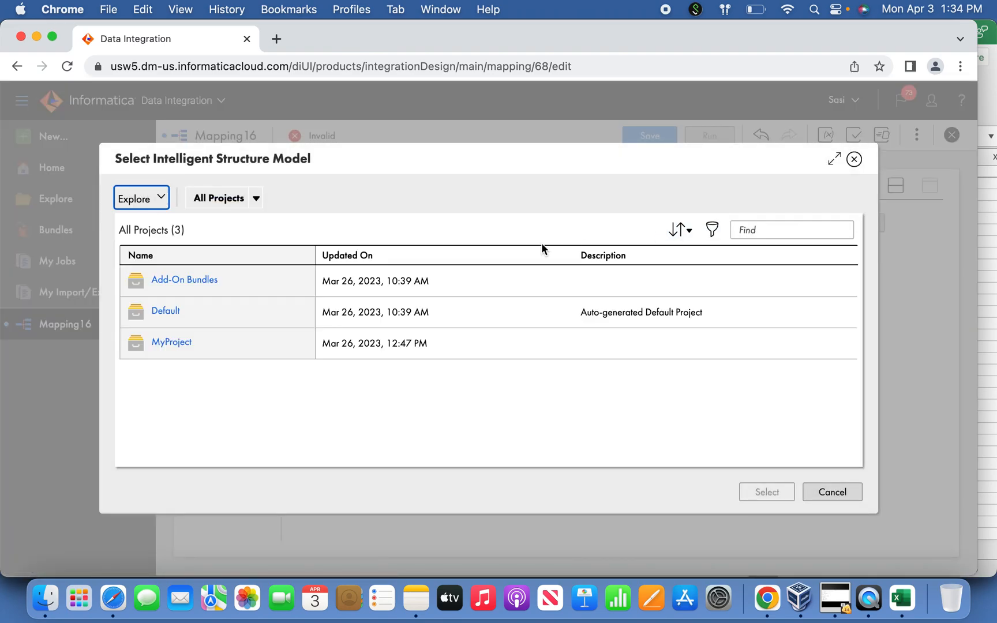
click(171, 342)
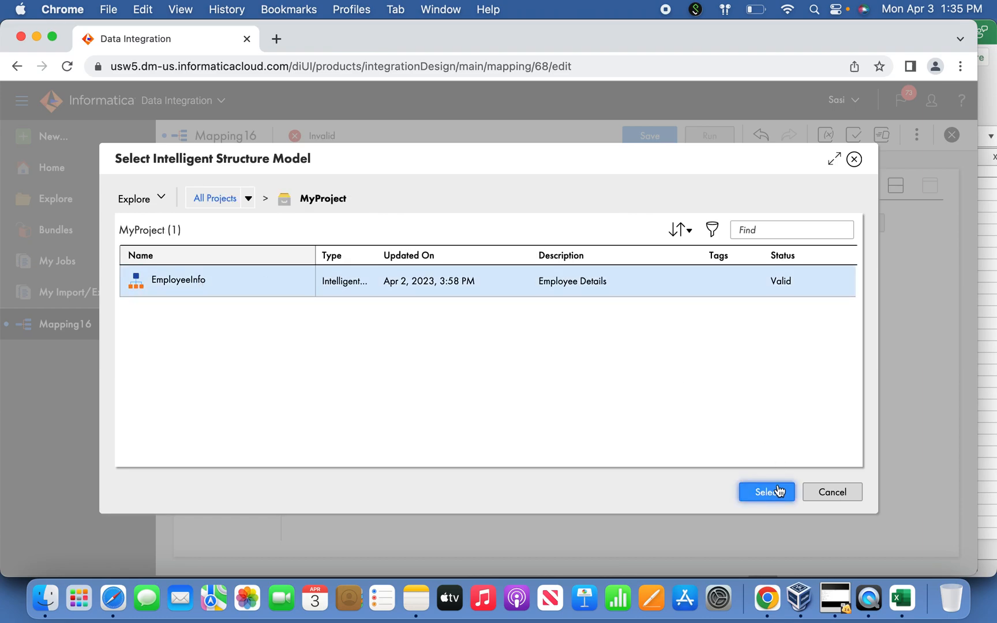
click(765, 492)
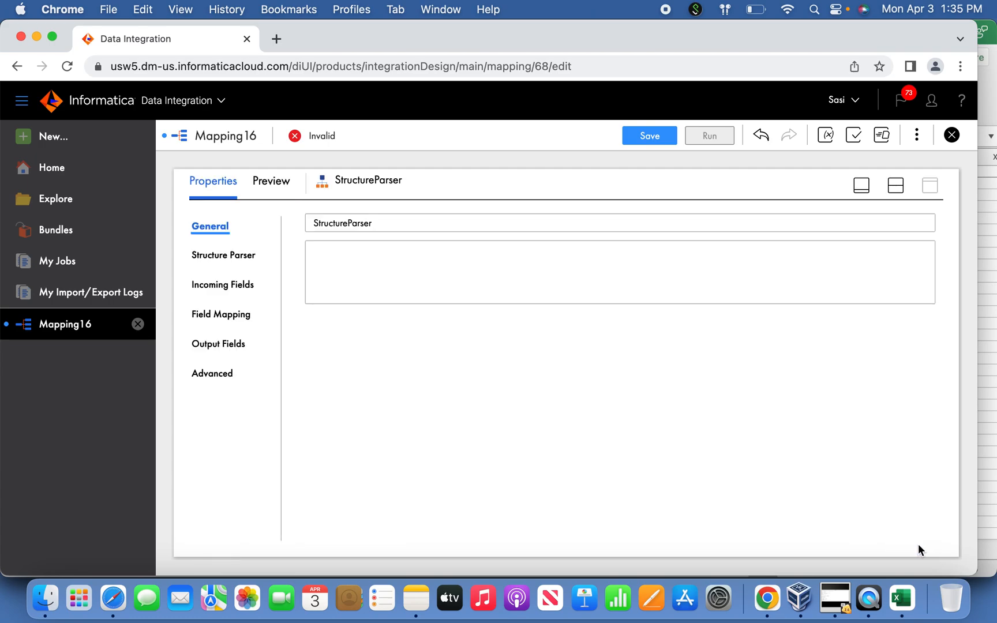
click(223, 255)
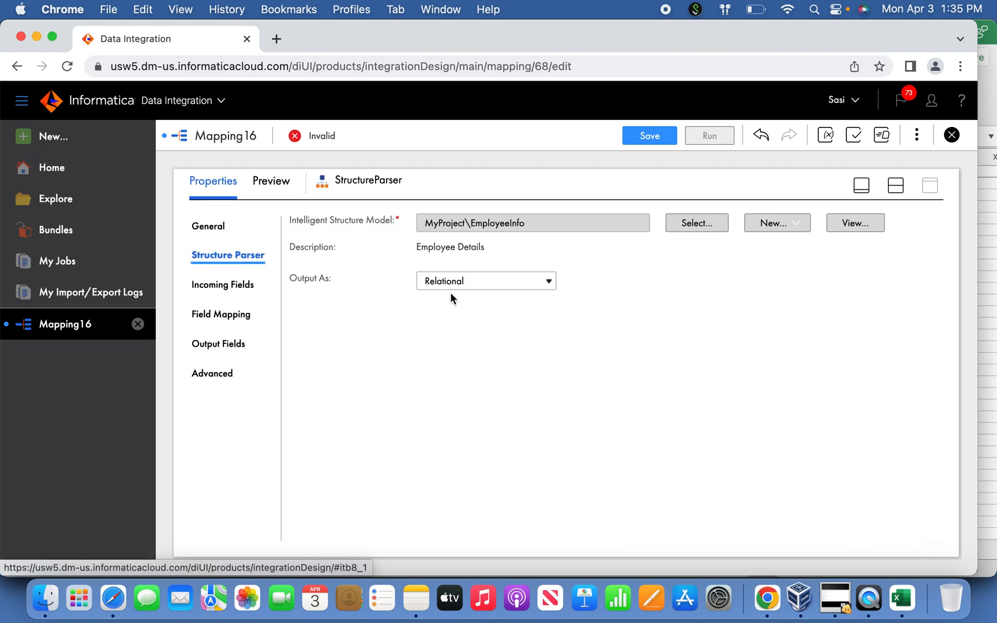
click(227, 284)
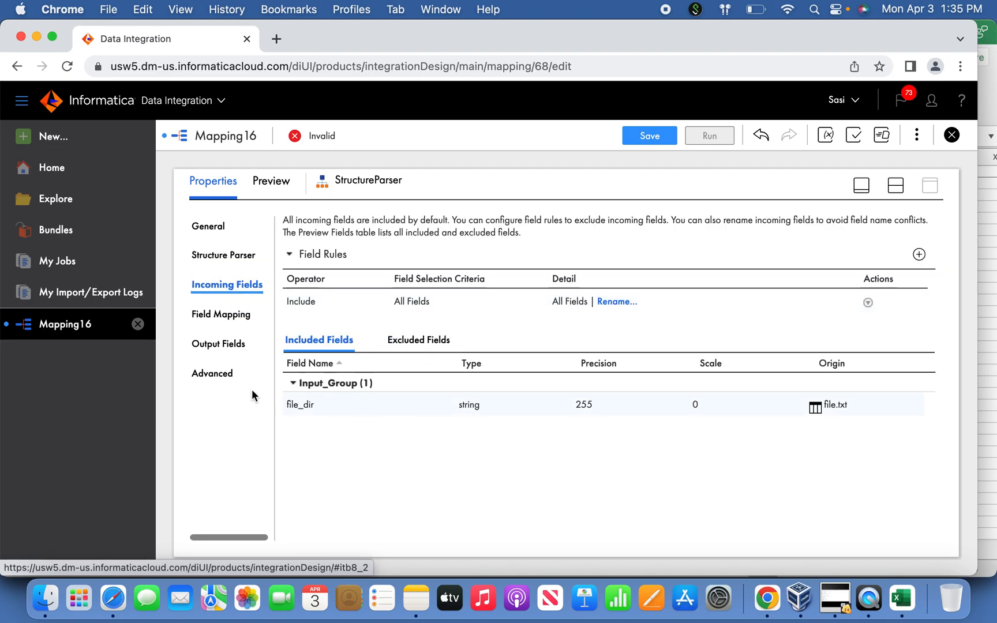
click(224, 314)
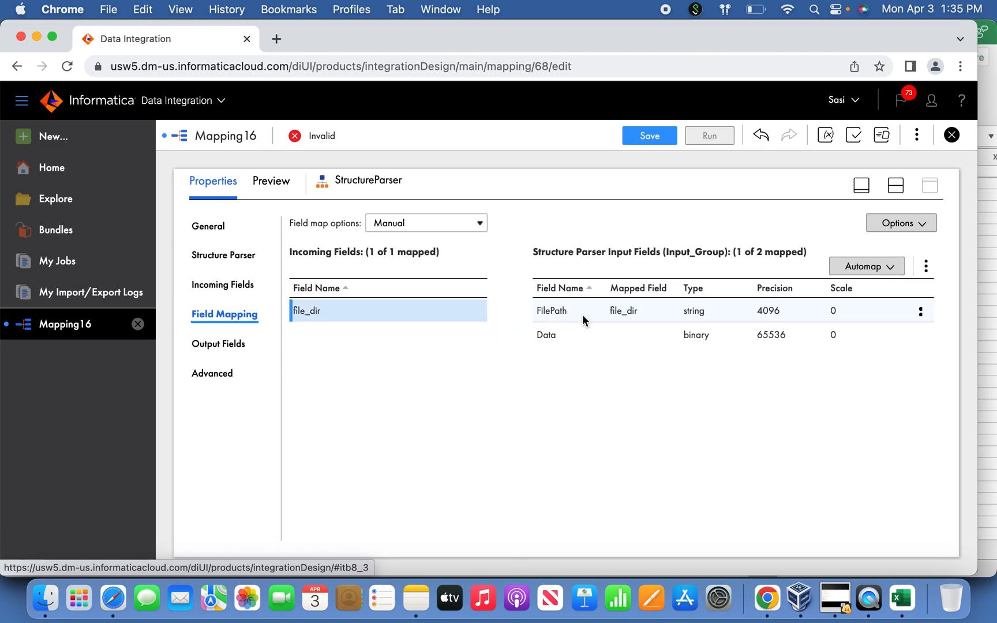
click(218, 344)
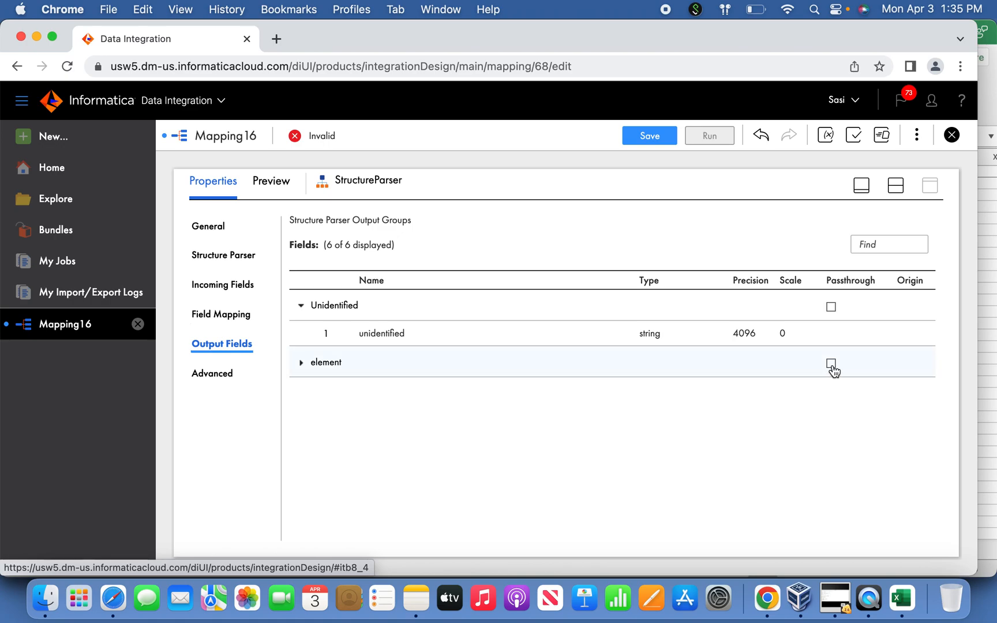
click(831, 364)
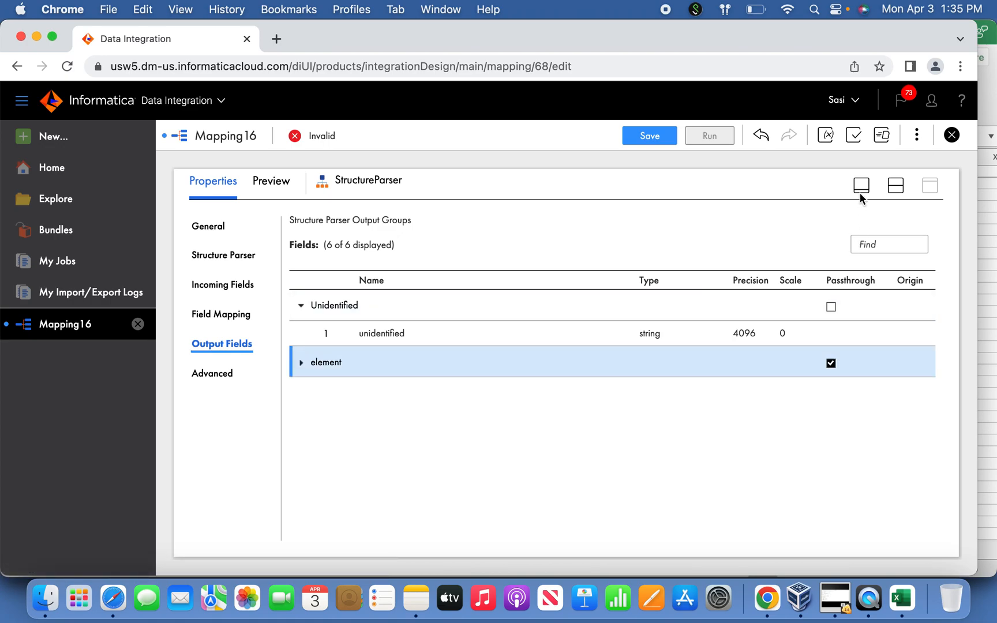
mouse_move(300, 364)
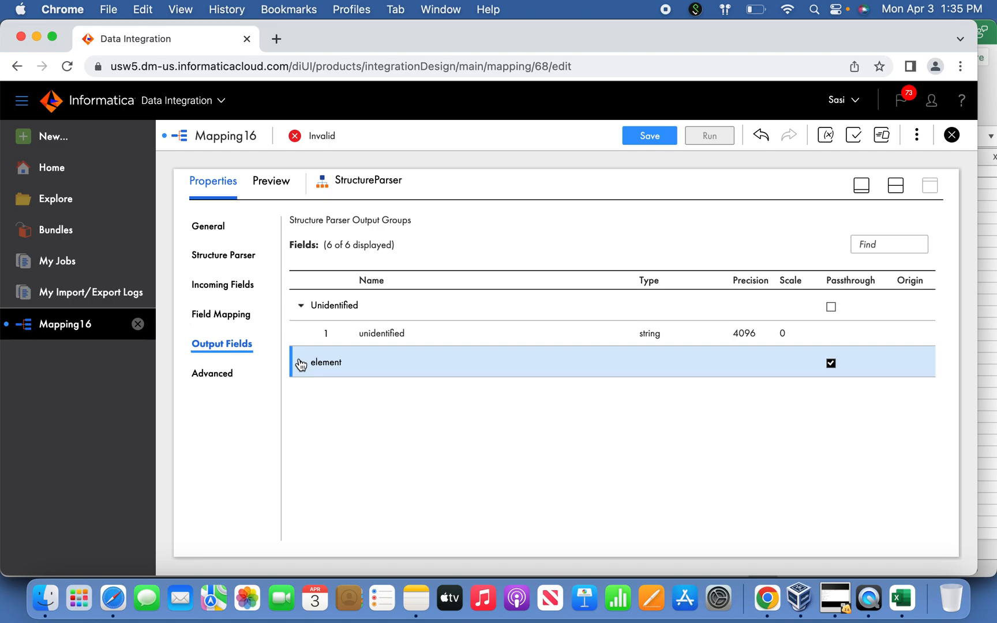
mouse_move(303, 367)
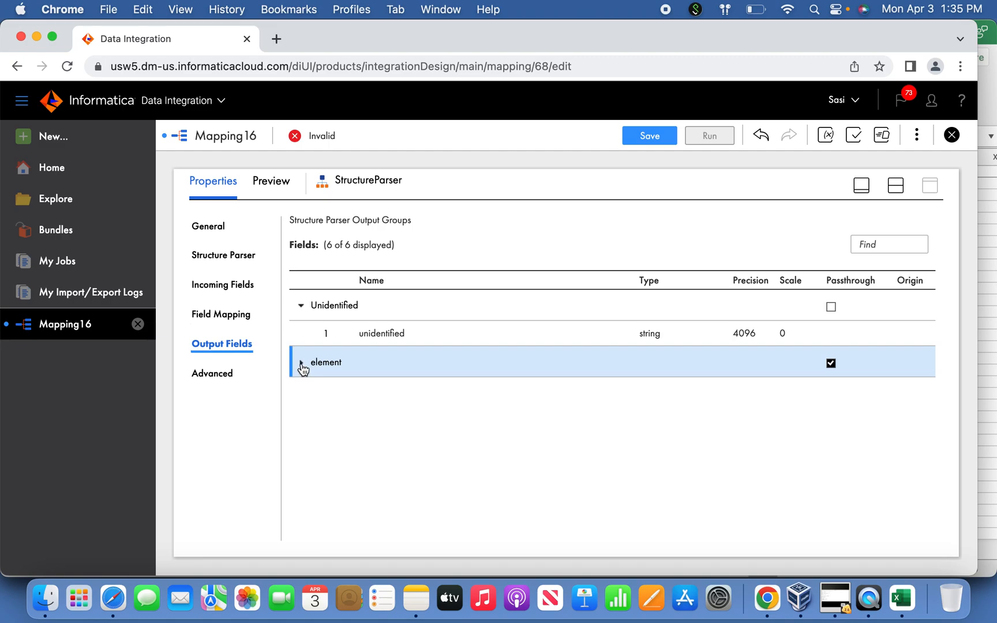
click(301, 362)
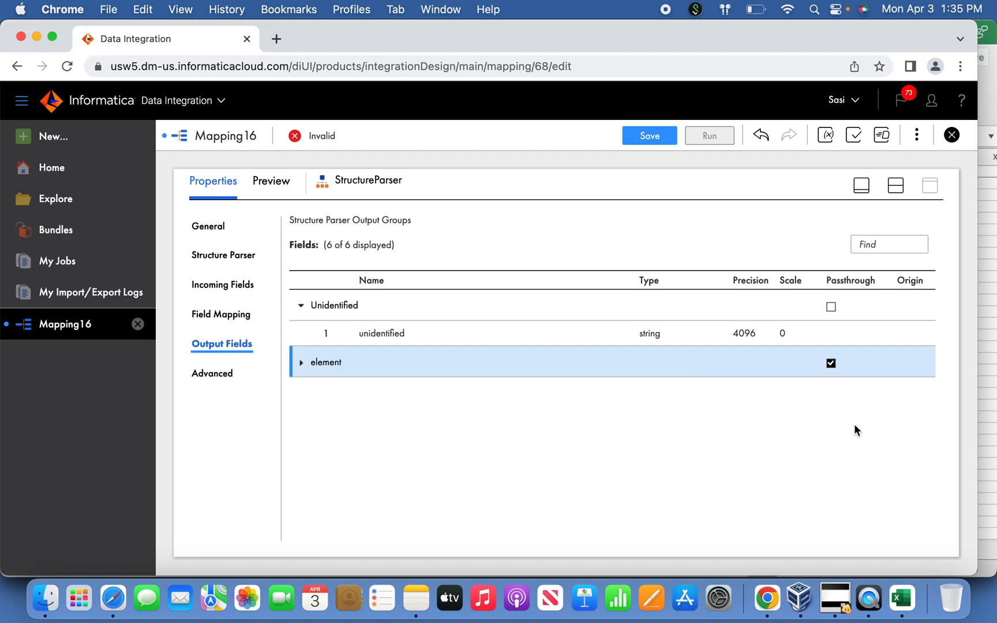
mouse_move(302, 367)
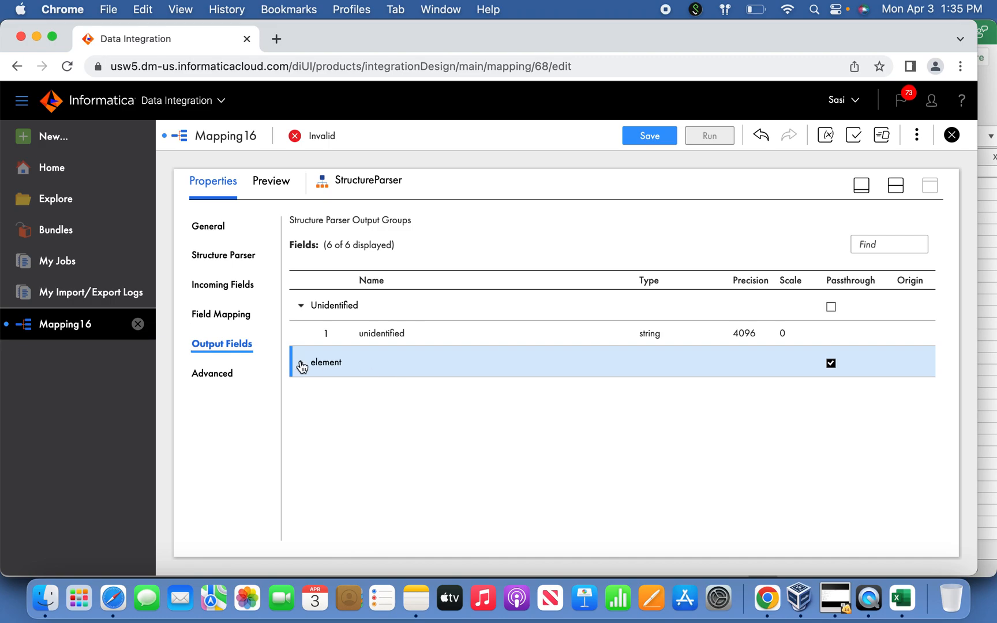
double_click(325, 362)
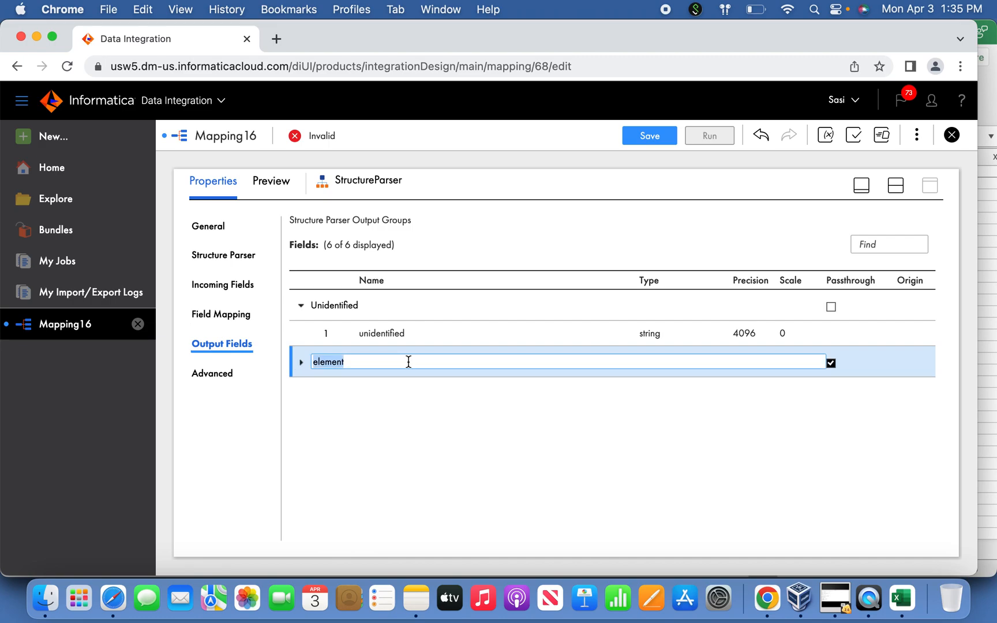
click(302, 362)
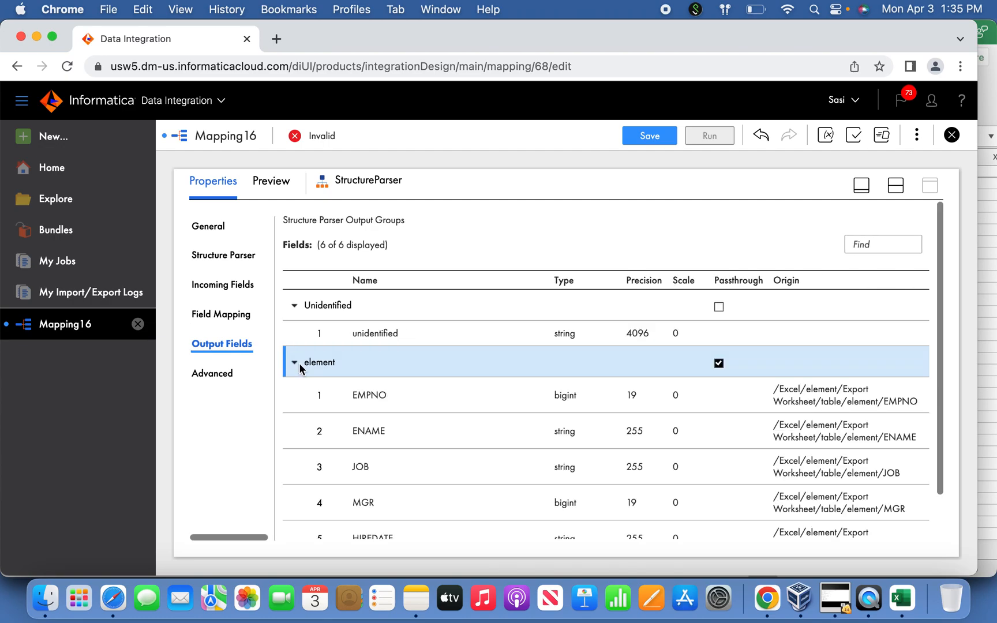
scroll(down, 3)
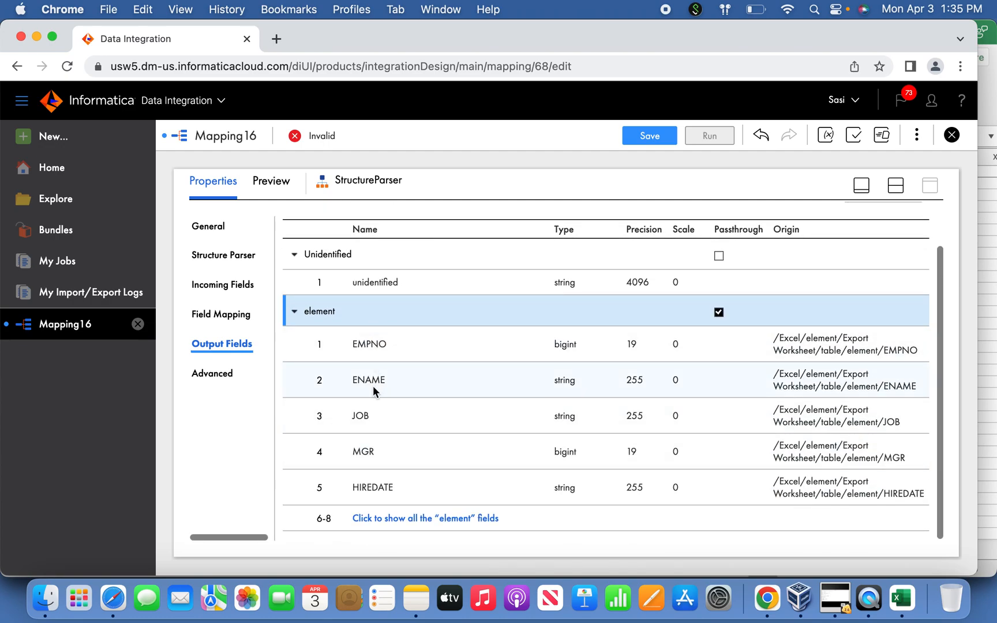
mouse_move(374, 477)
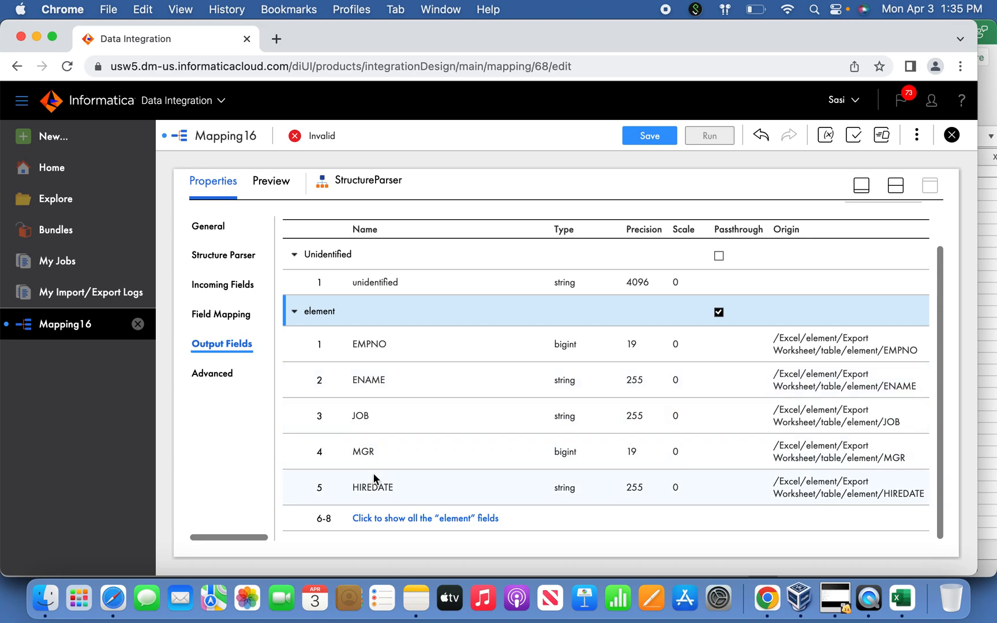
mouse_move(556, 498)
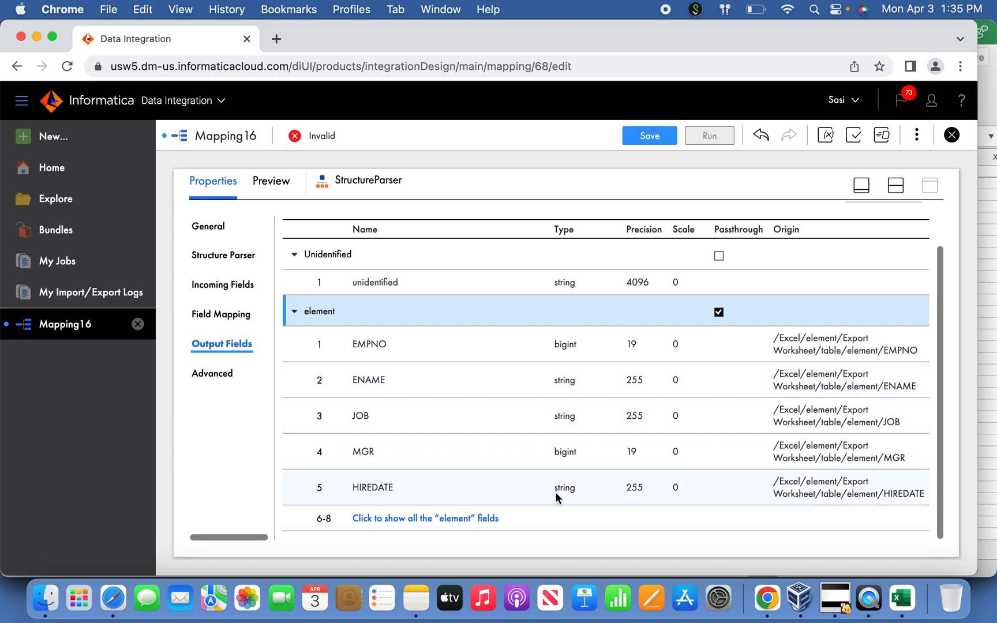
mouse_move(602, 491)
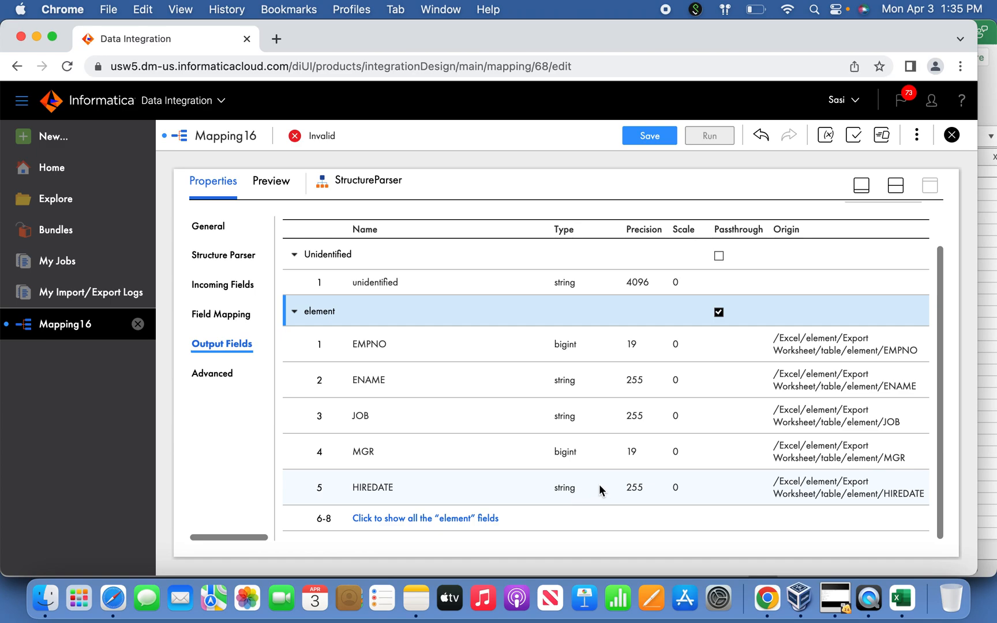
mouse_move(672, 487)
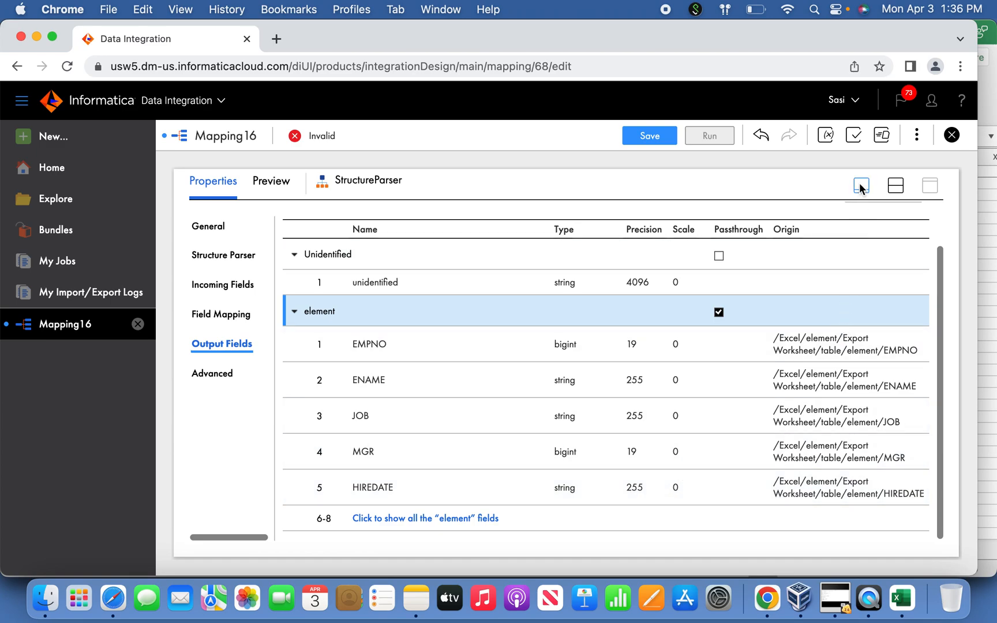
mouse_move(861, 185)
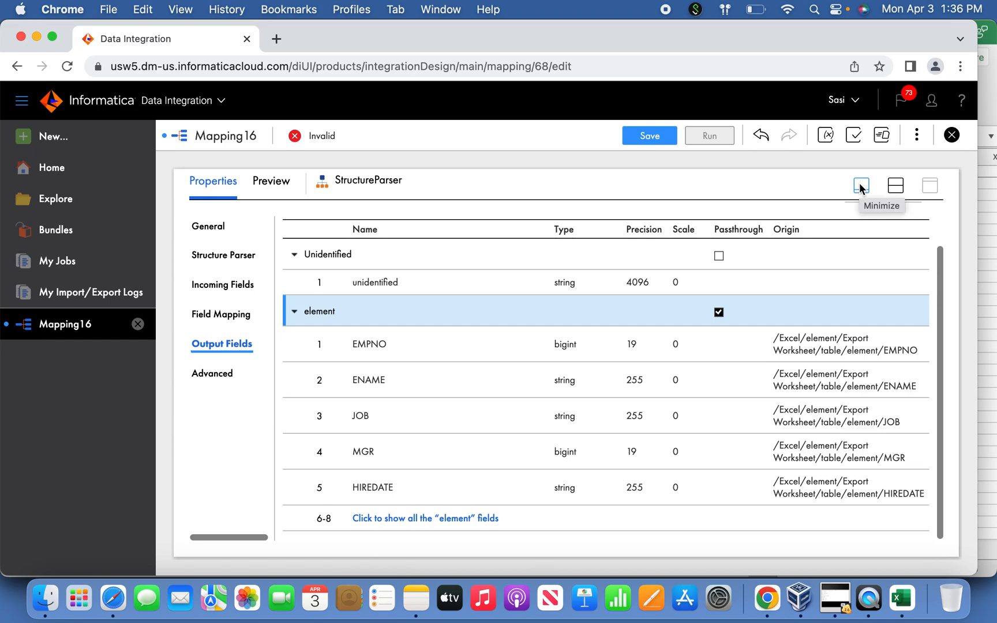
Minimize the Structure Parser properties so the design canvas shows again.
click(861, 186)
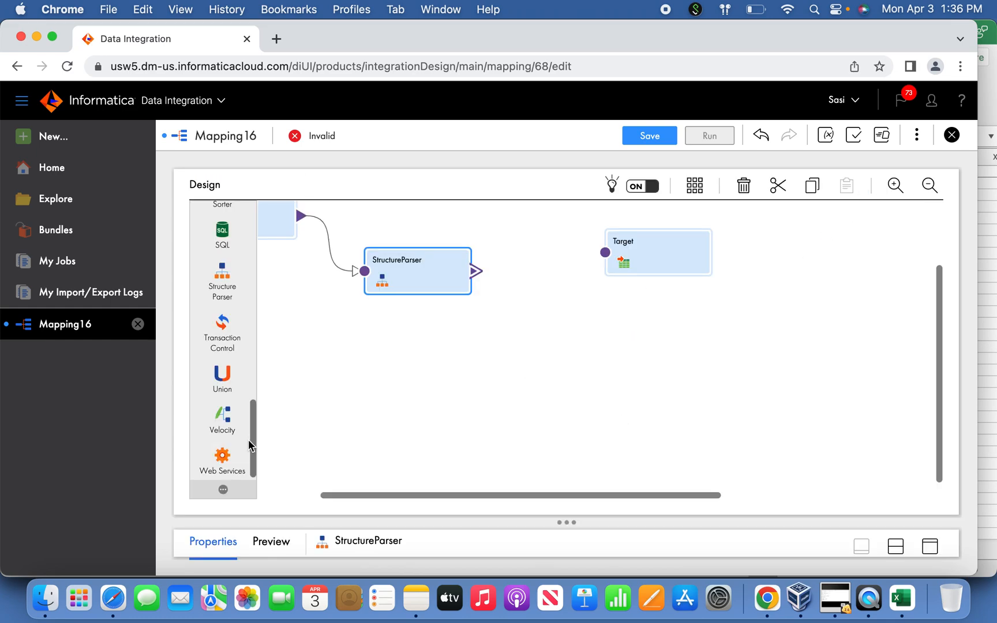
scroll(up, 3)
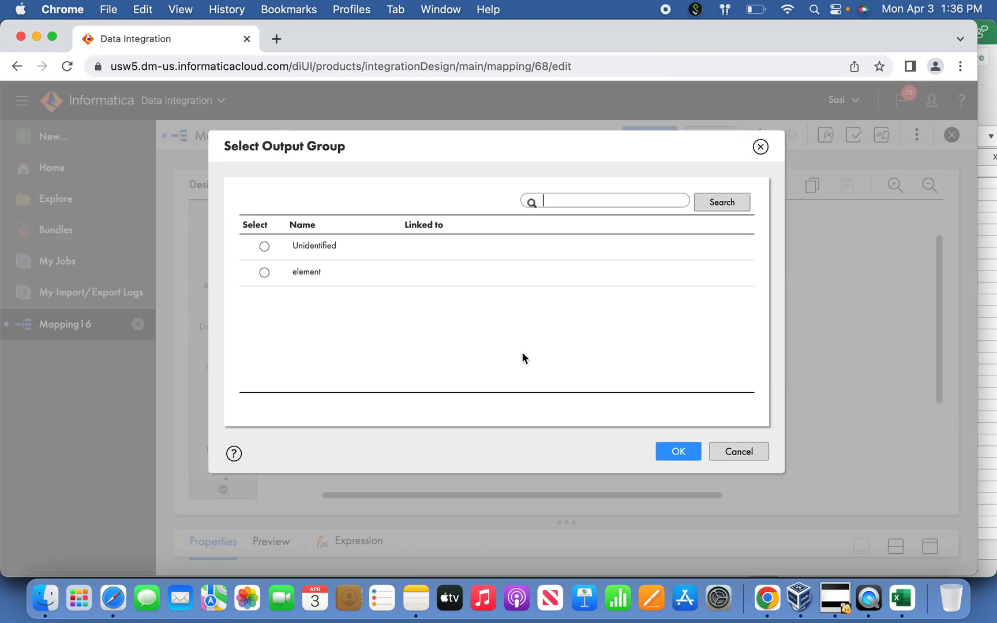
Feed the parser's element group into the new Expression step and bring up its properties.
click(264, 272)
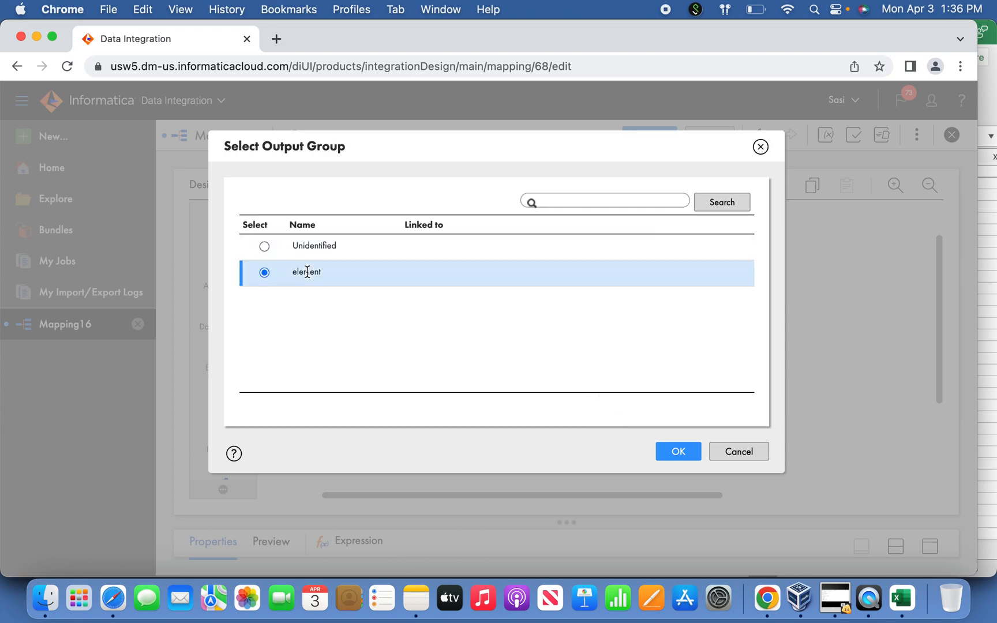
mouse_move(384, 150)
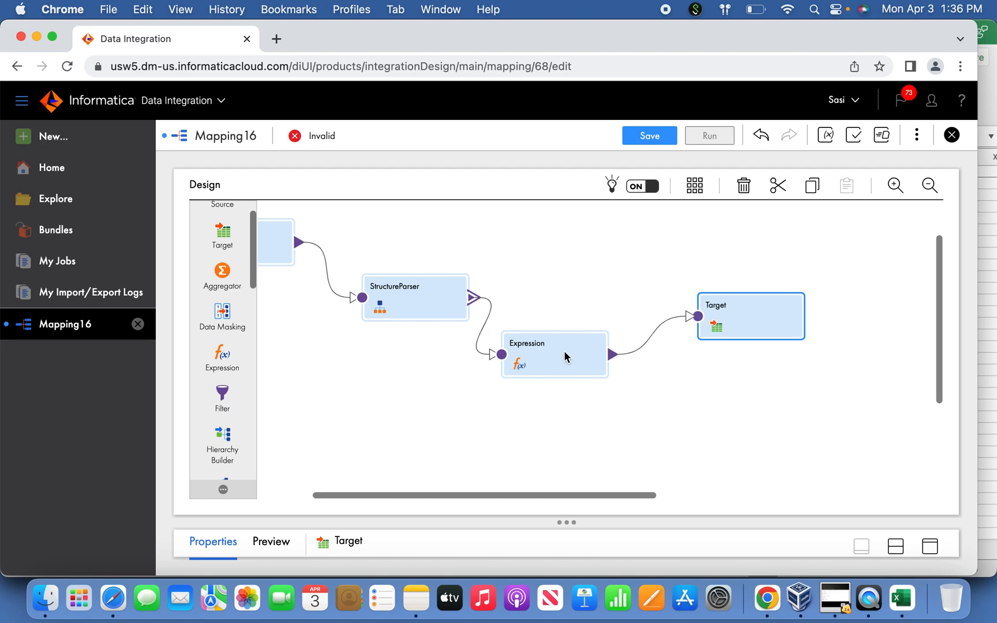
double_click(553, 354)
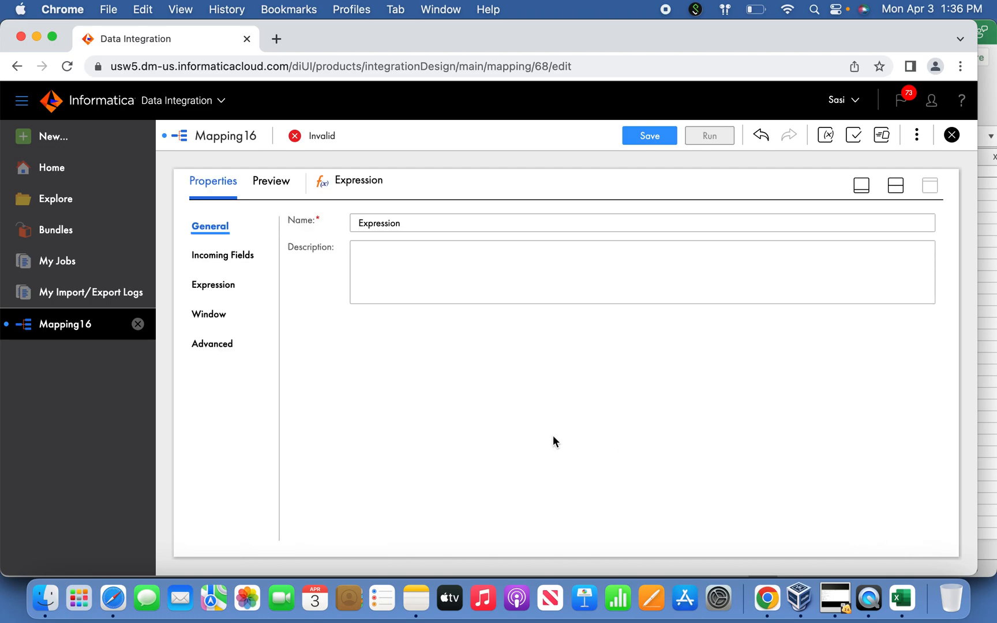
Add a new output field o_hiredate to the Expression step.
click(214, 284)
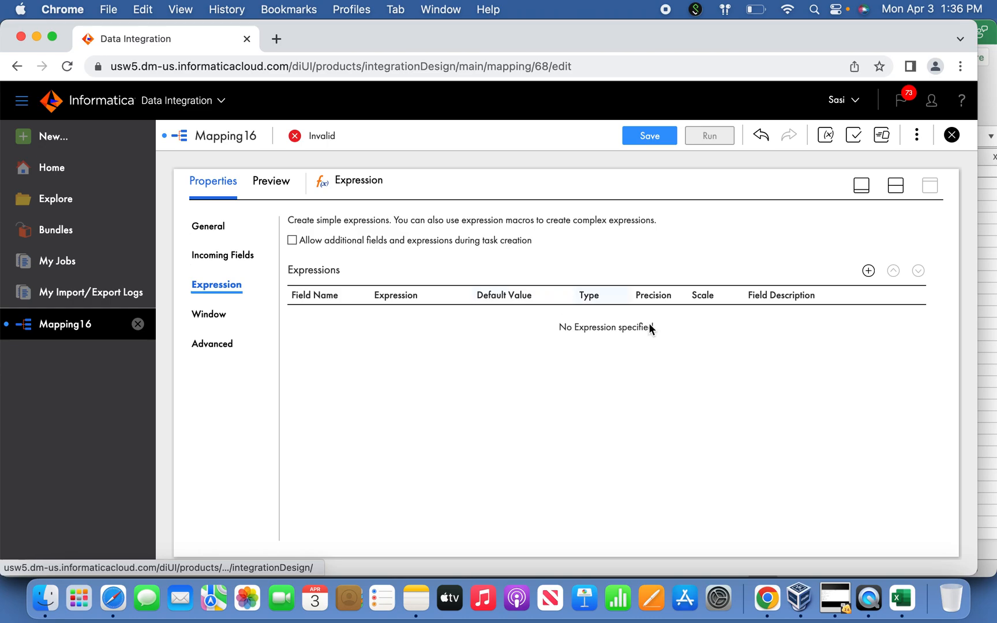
mouse_move(705, 413)
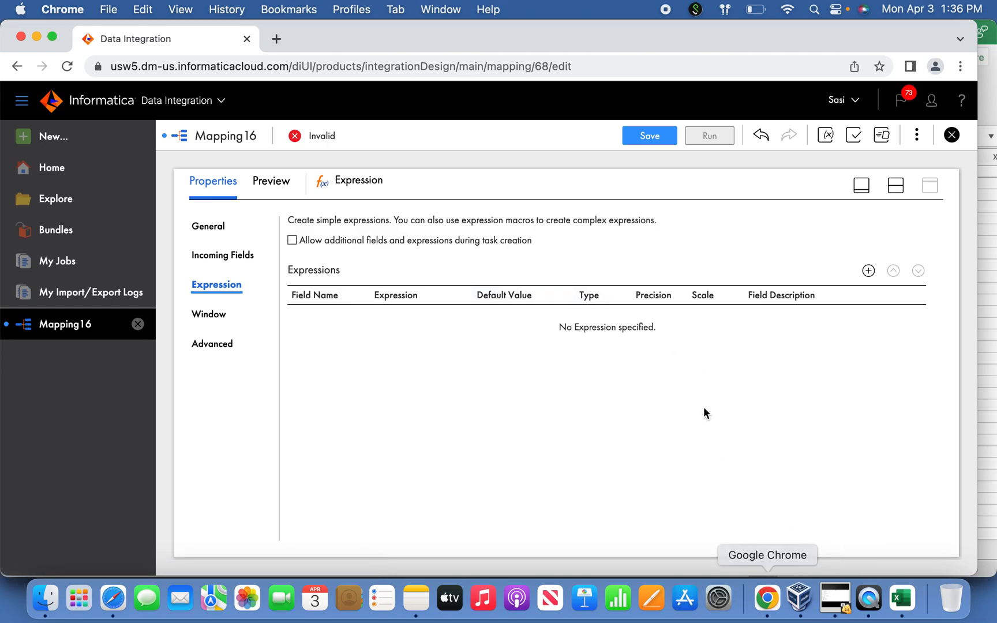
click(869, 270)
text(o_)
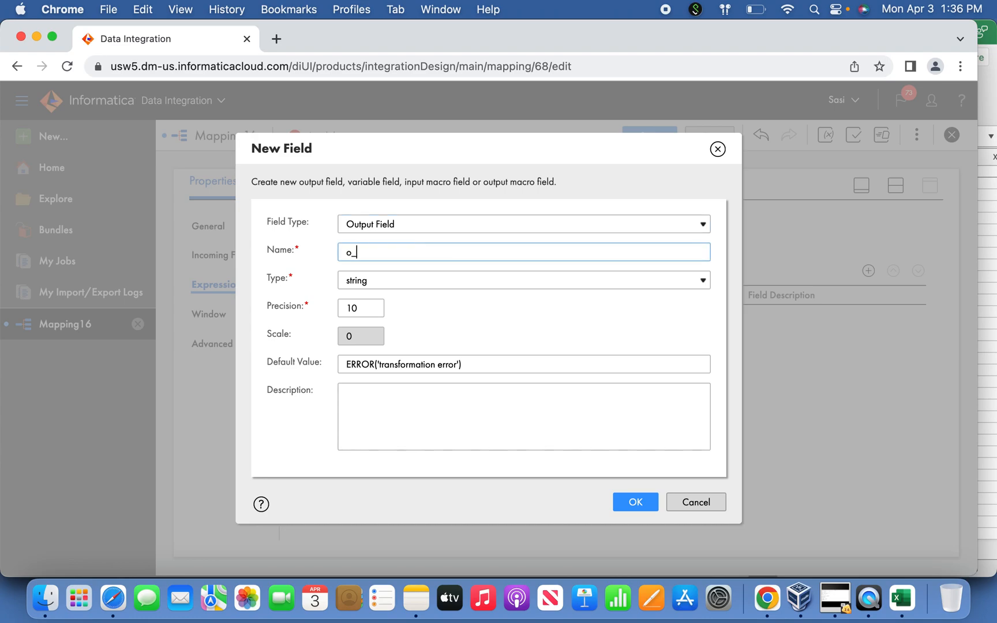
text(hiredate)
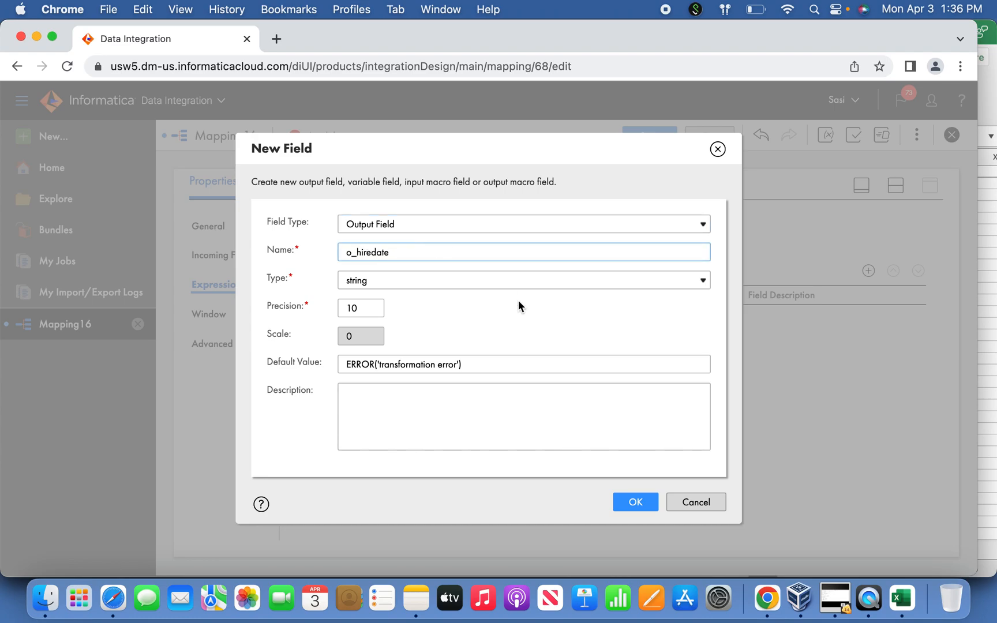
click(634, 502)
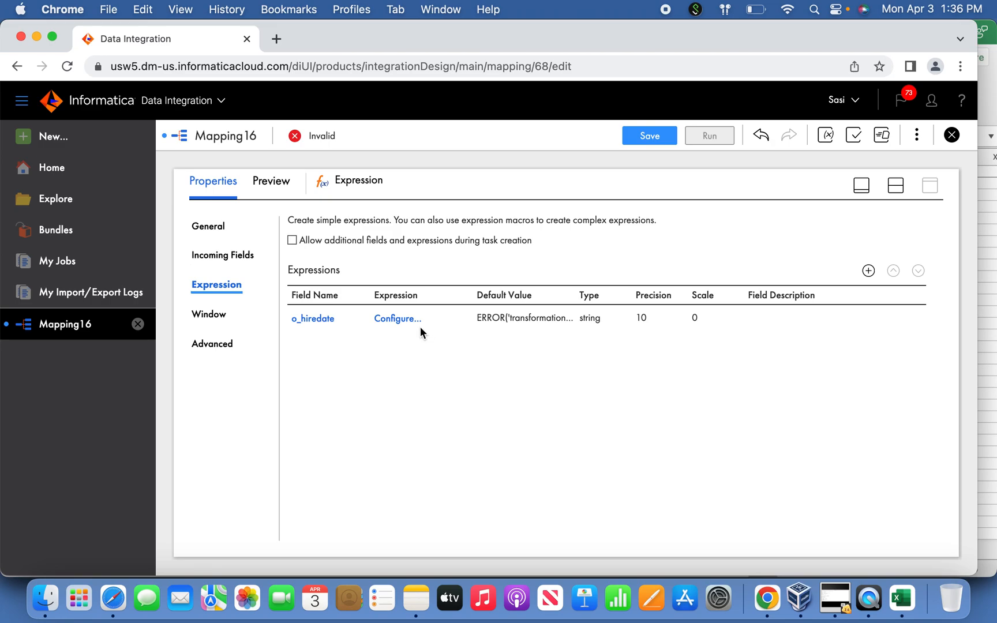
Write and validate its expression TO_DATE(HIREDATE,'MM/DD/YYYY').
click(397, 318)
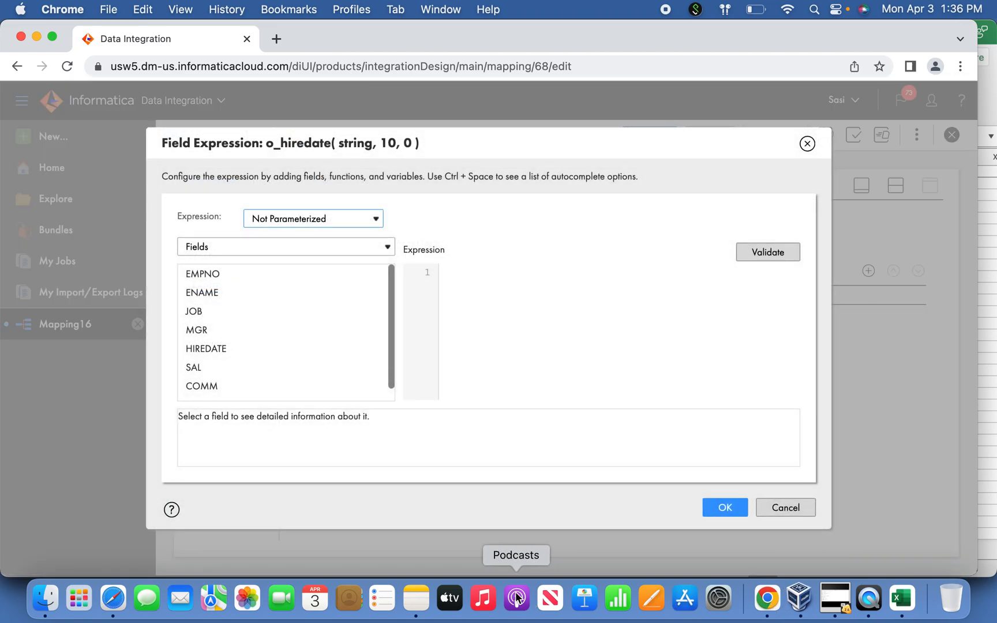
text(TO)
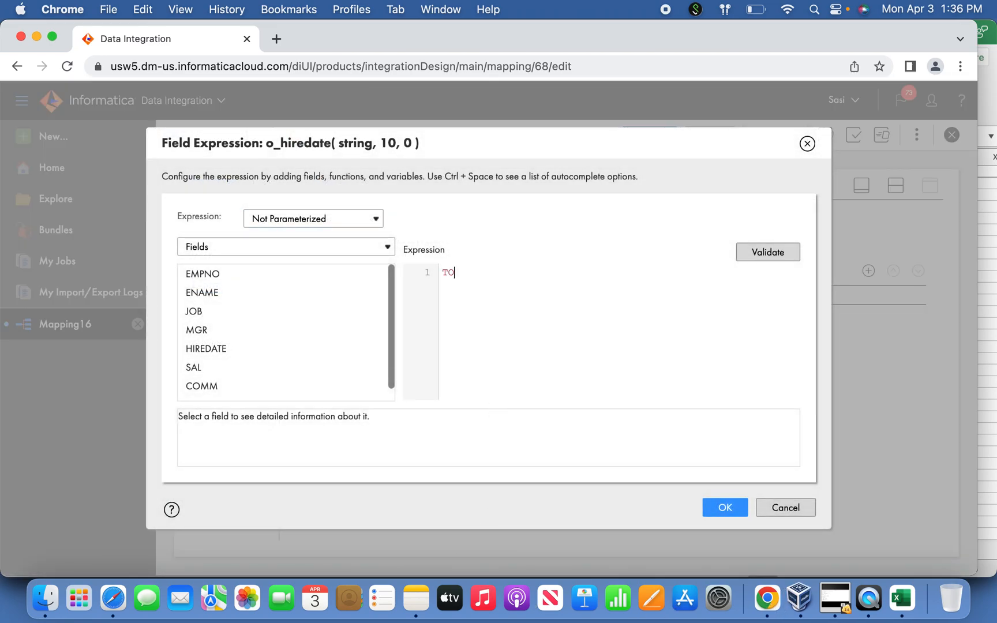
text(_DAE)
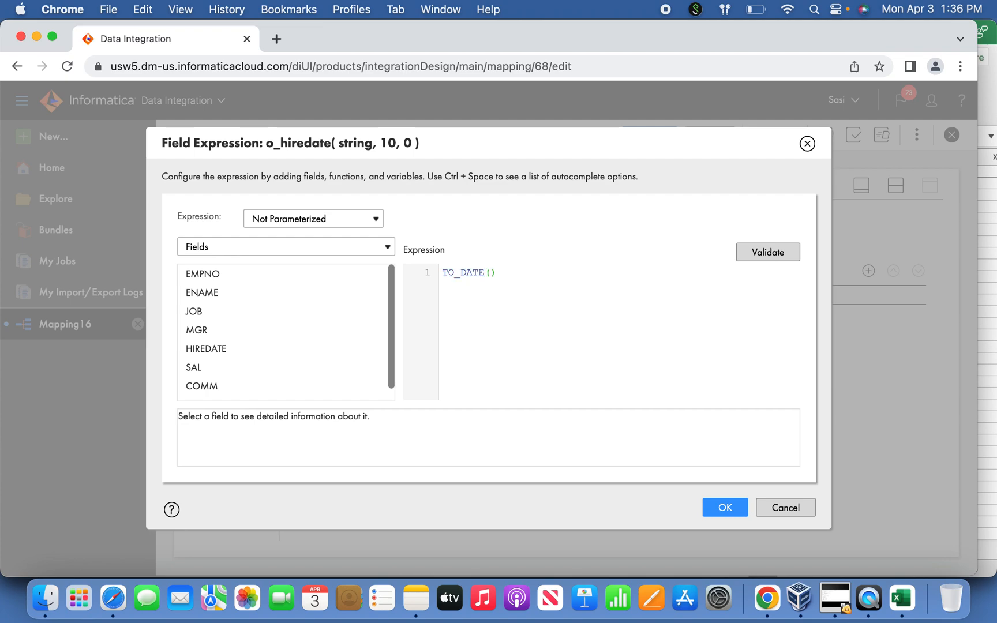
text(HIRE,)
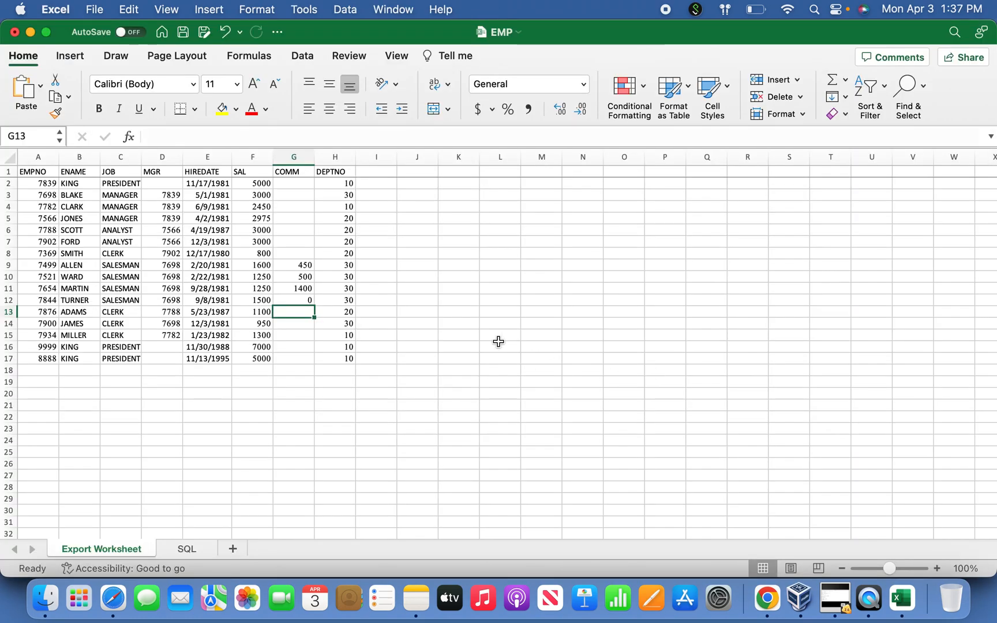
mouse_move(415, 598)
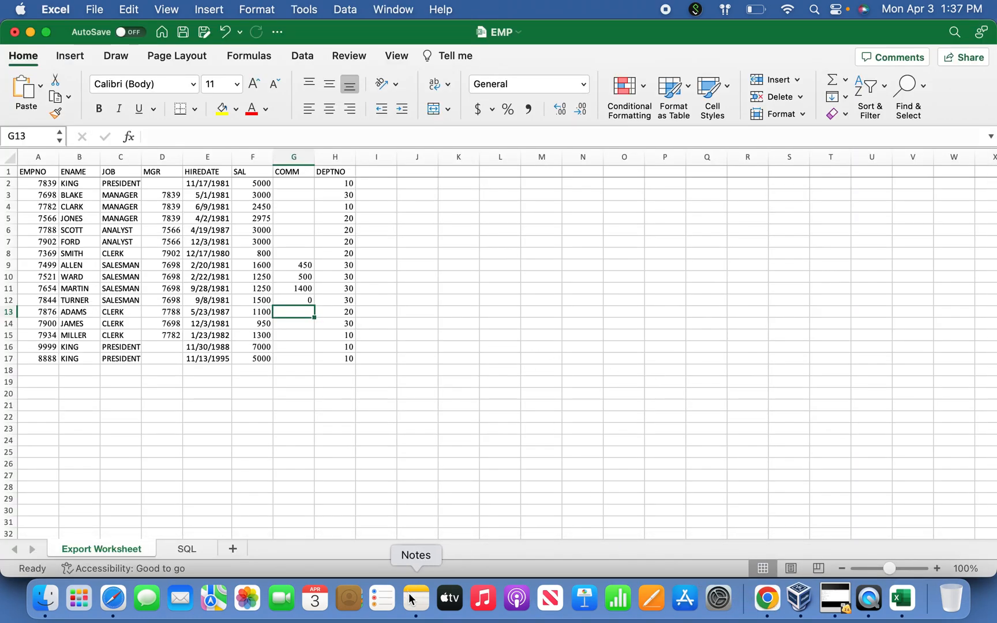
click(415, 598)
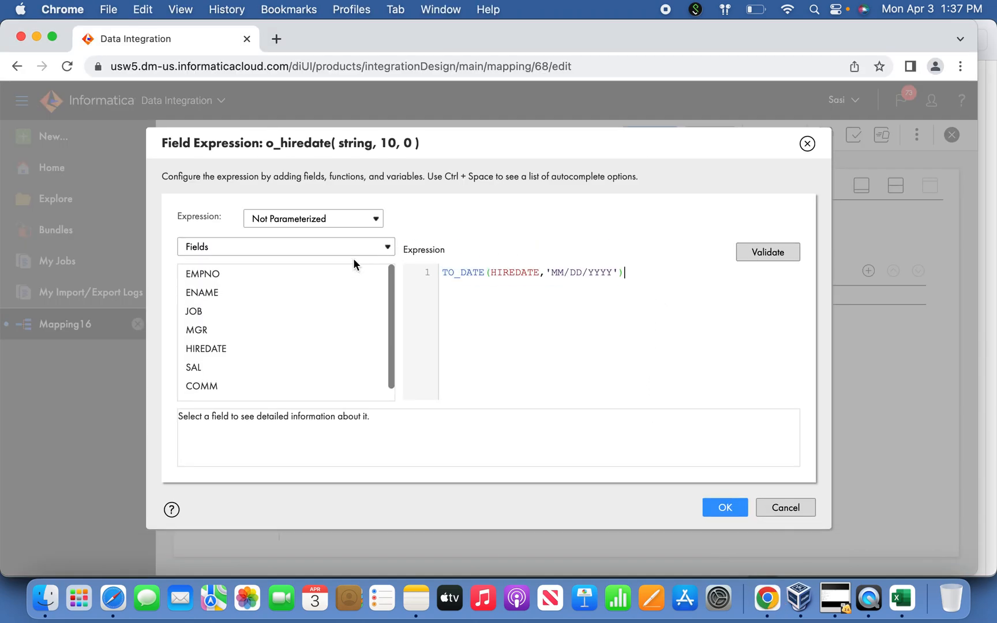
click(768, 252)
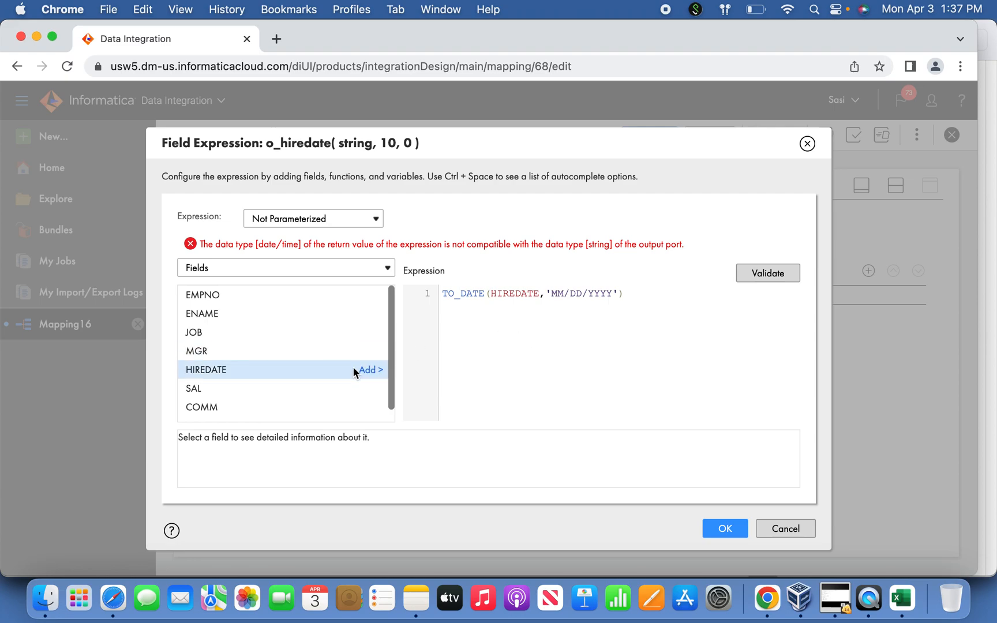
mouse_move(280, 351)
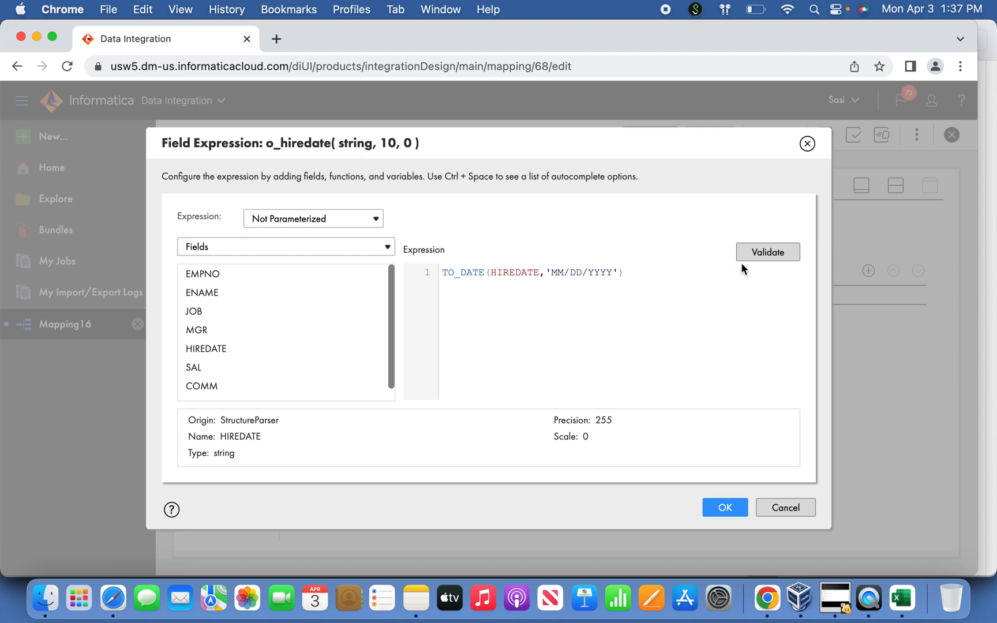
click(766, 252)
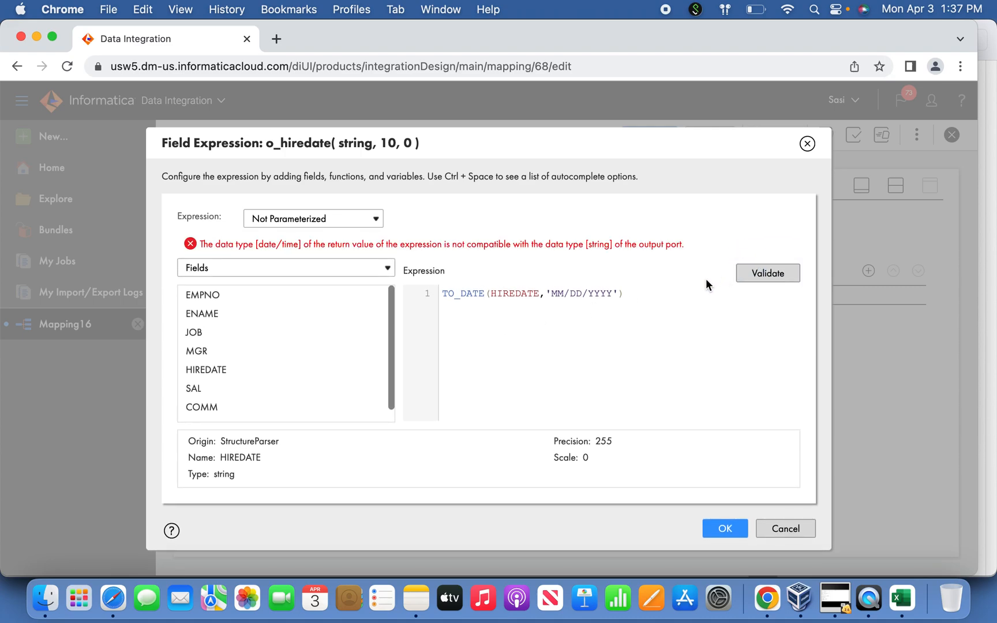
mouse_move(731, 471)
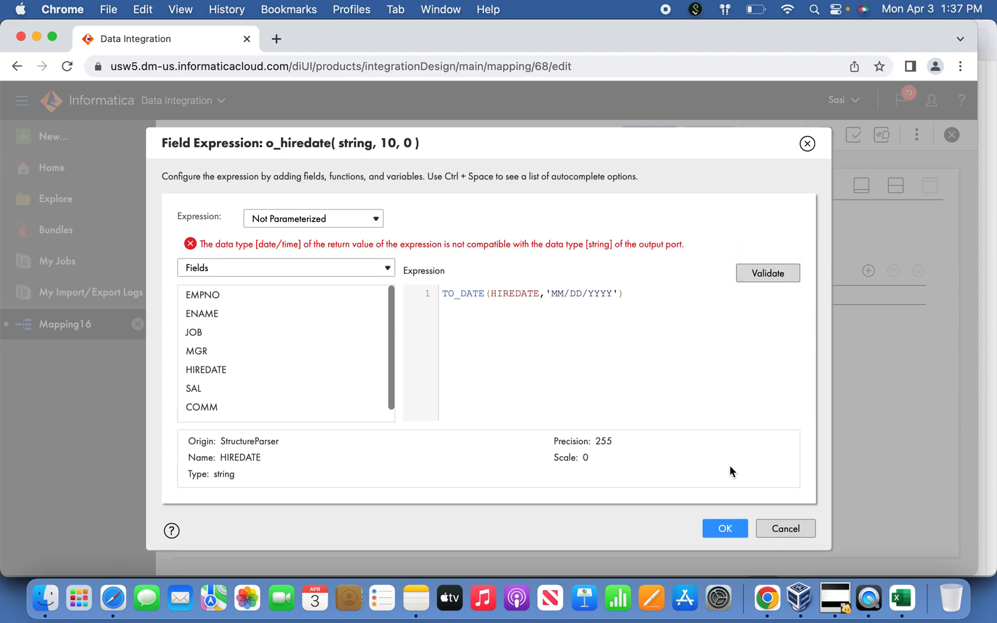
click(724, 529)
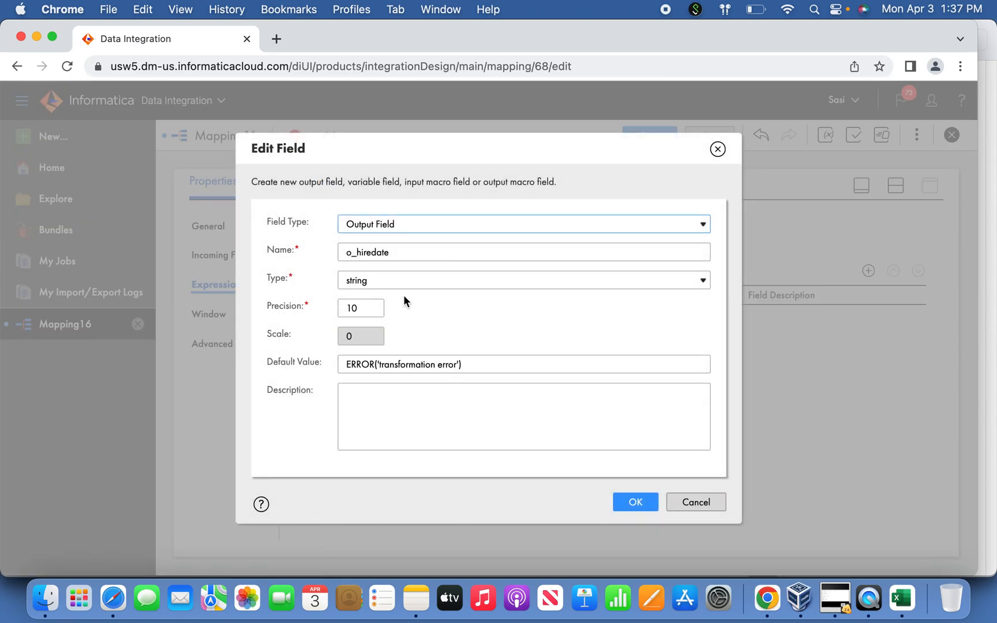
Re-confirm the o_hiredate field and accept its TO_DATE expression.
click(523, 279)
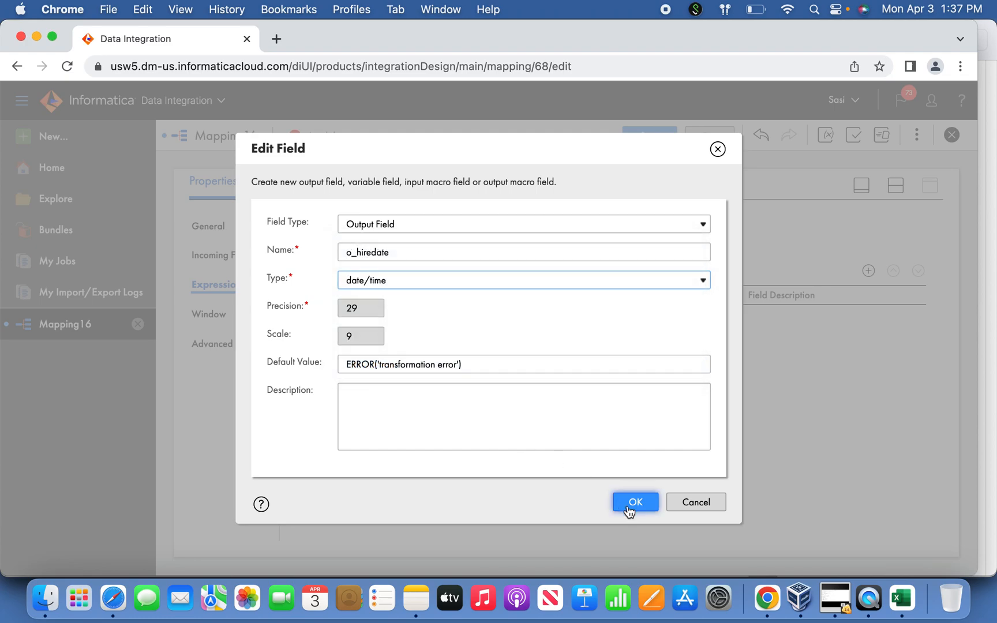
click(635, 502)
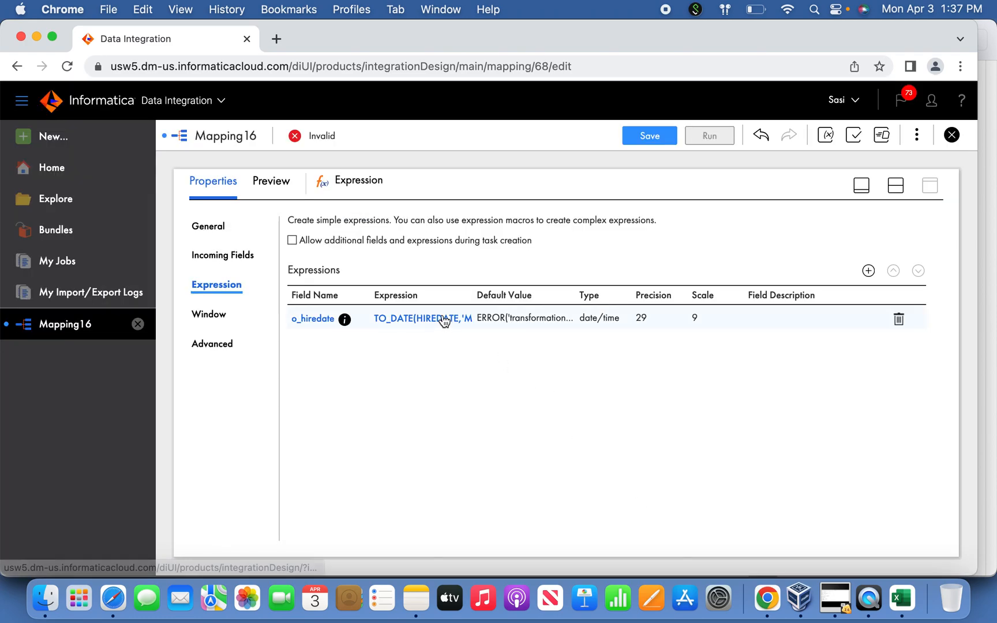
click(421, 319)
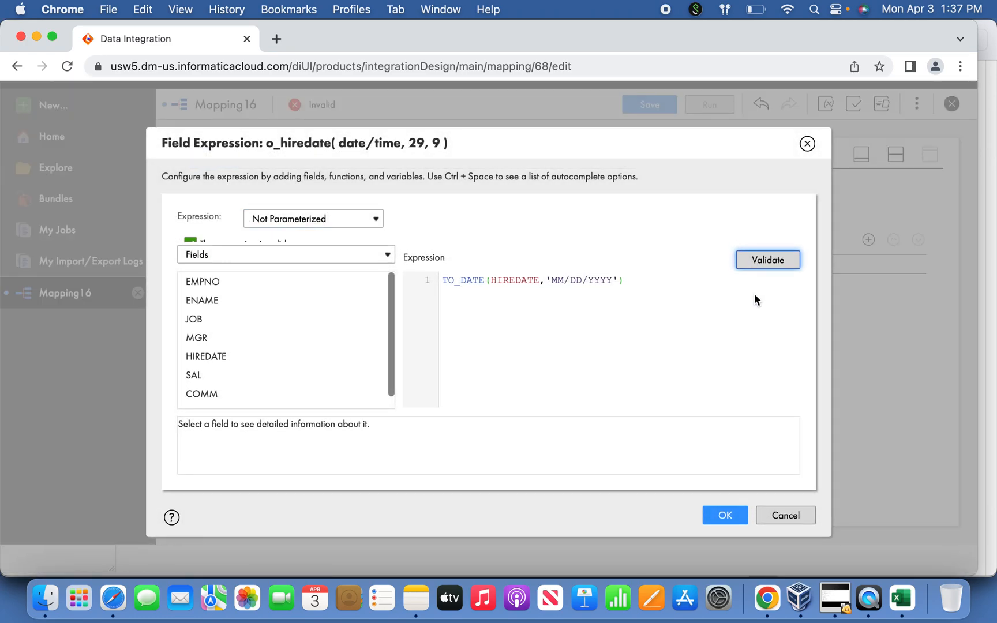
click(725, 514)
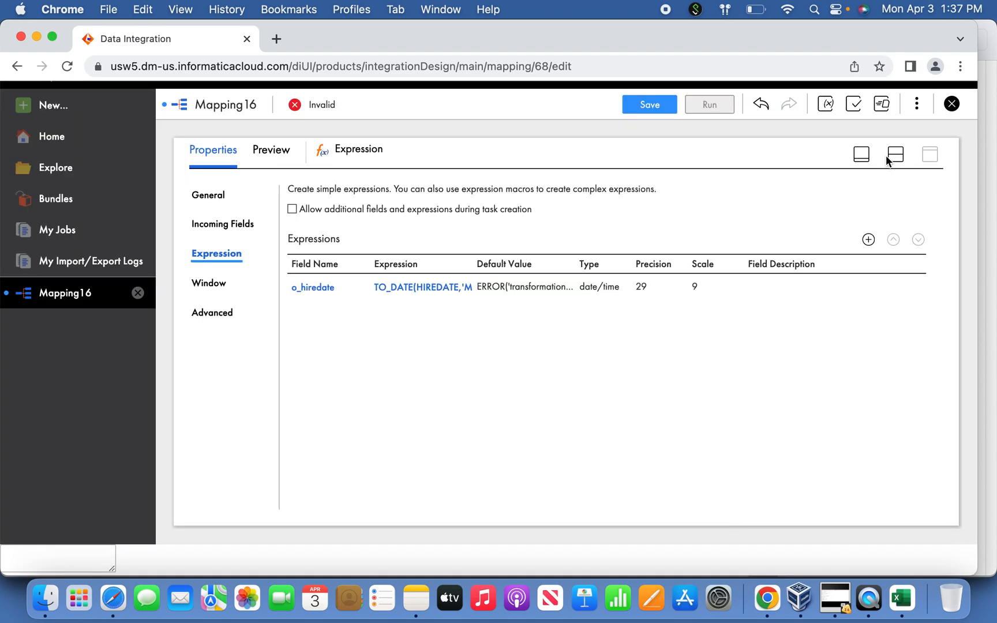
click(896, 154)
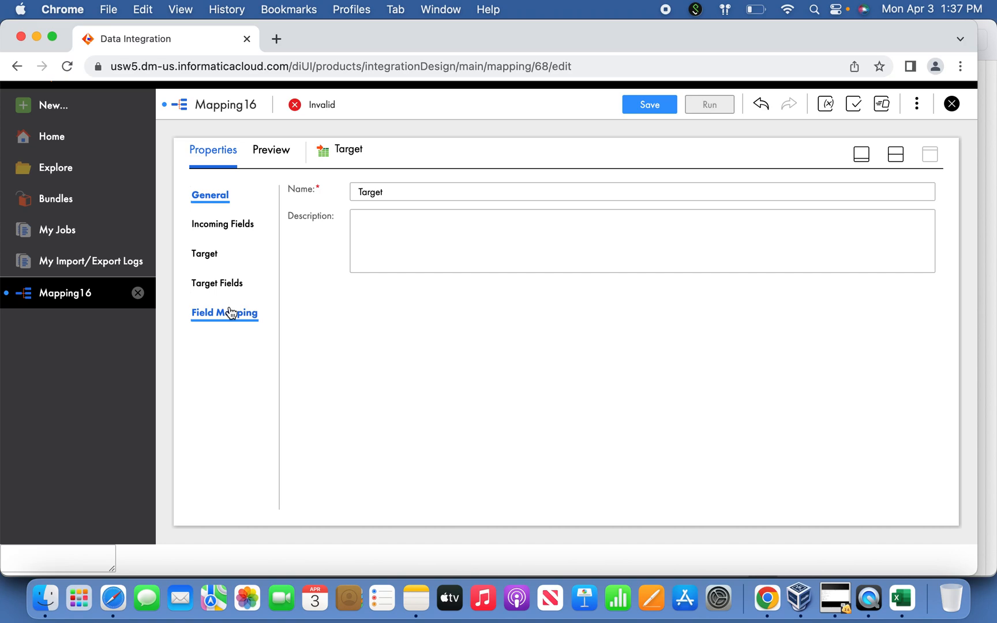
Target Oracle table STG_EMP_REC1 via OrcTgt as a single object, Insert with Truncate target enabled.
click(205, 253)
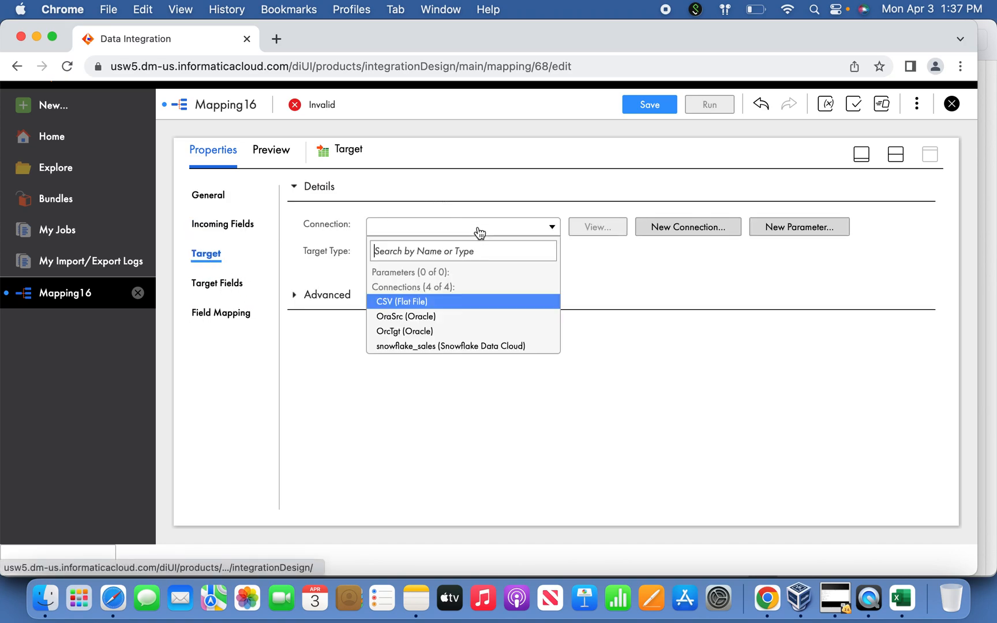
click(404, 332)
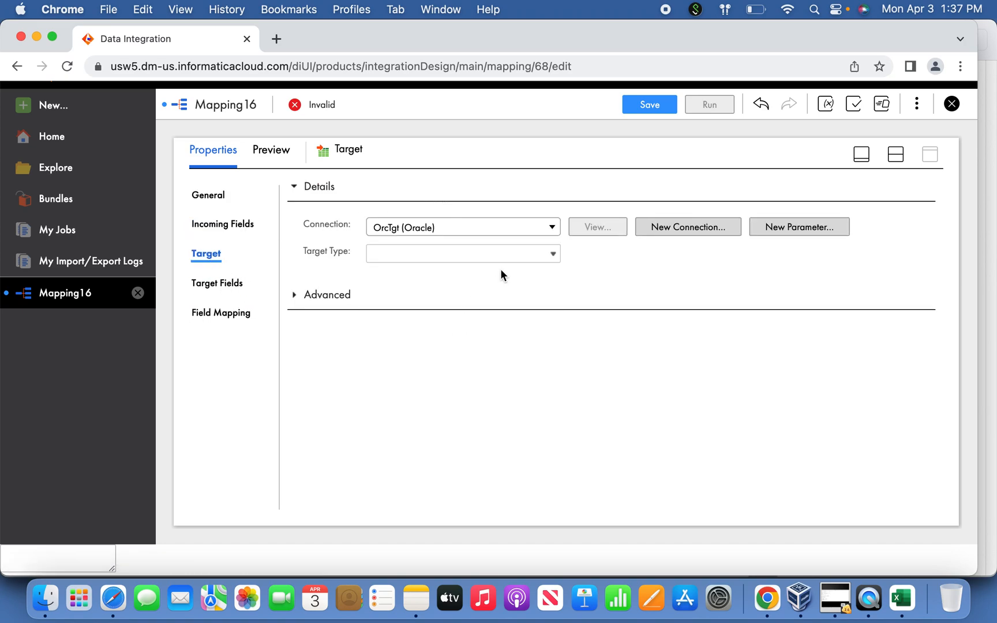
click(463, 253)
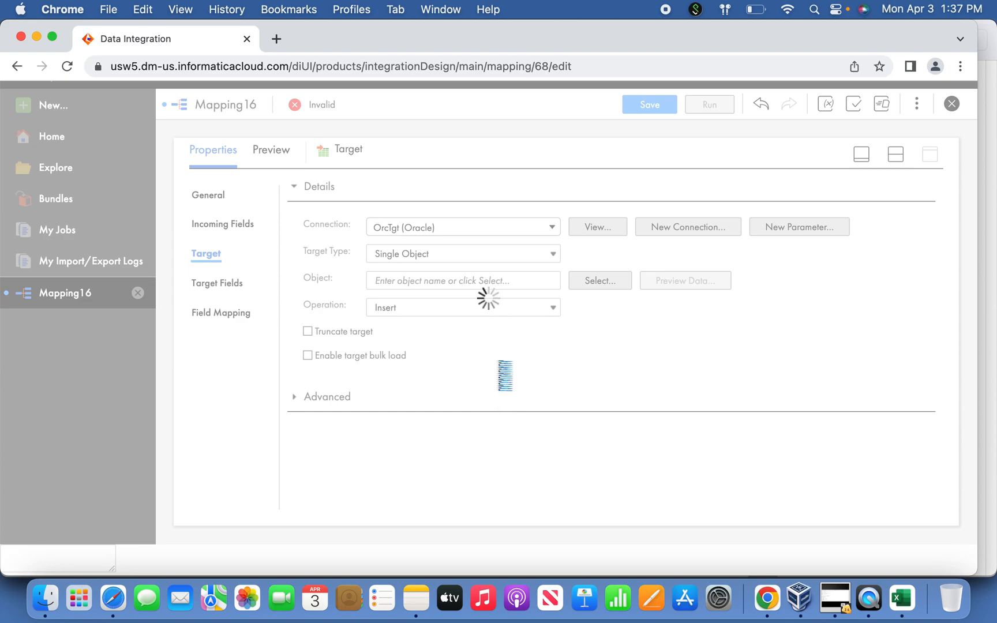
click(598, 281)
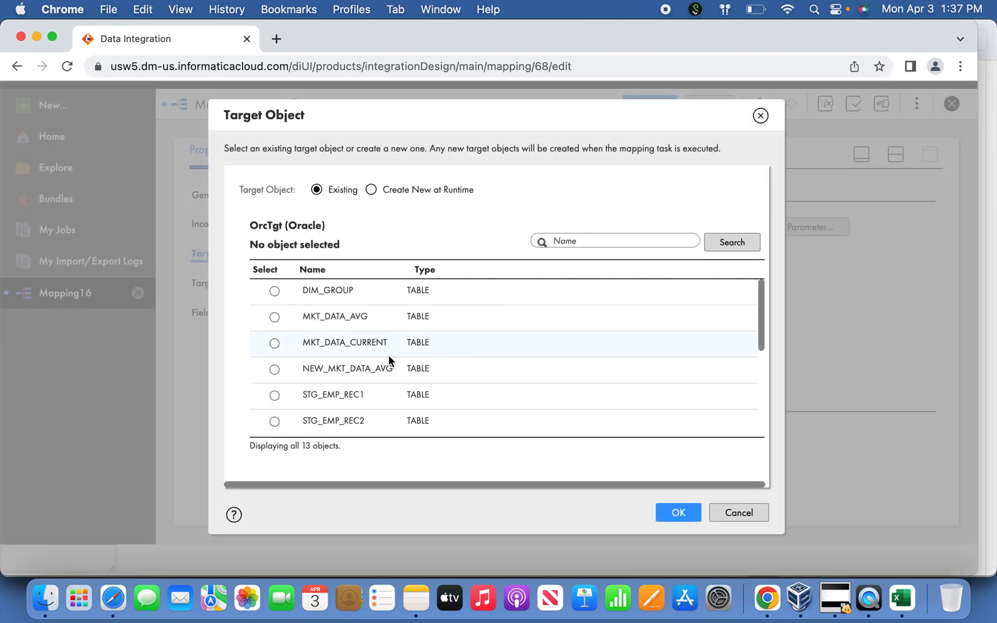
click(274, 395)
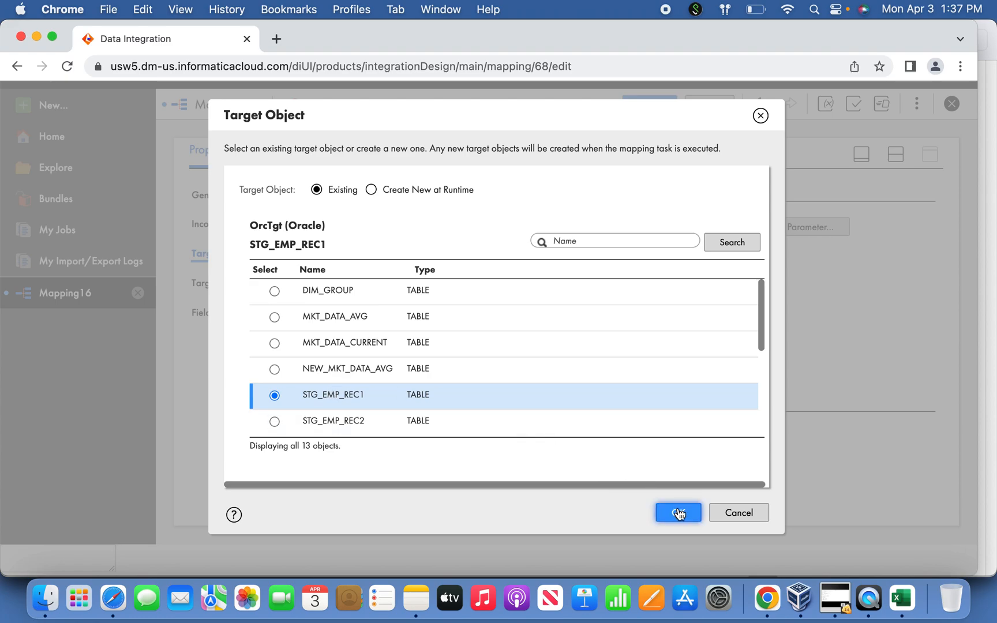
click(678, 512)
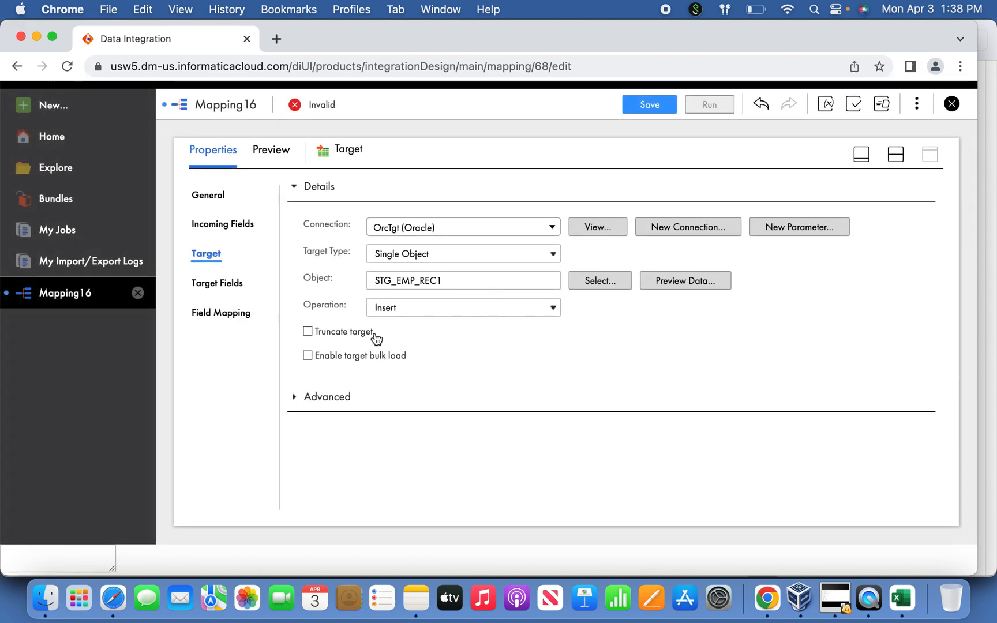
click(307, 331)
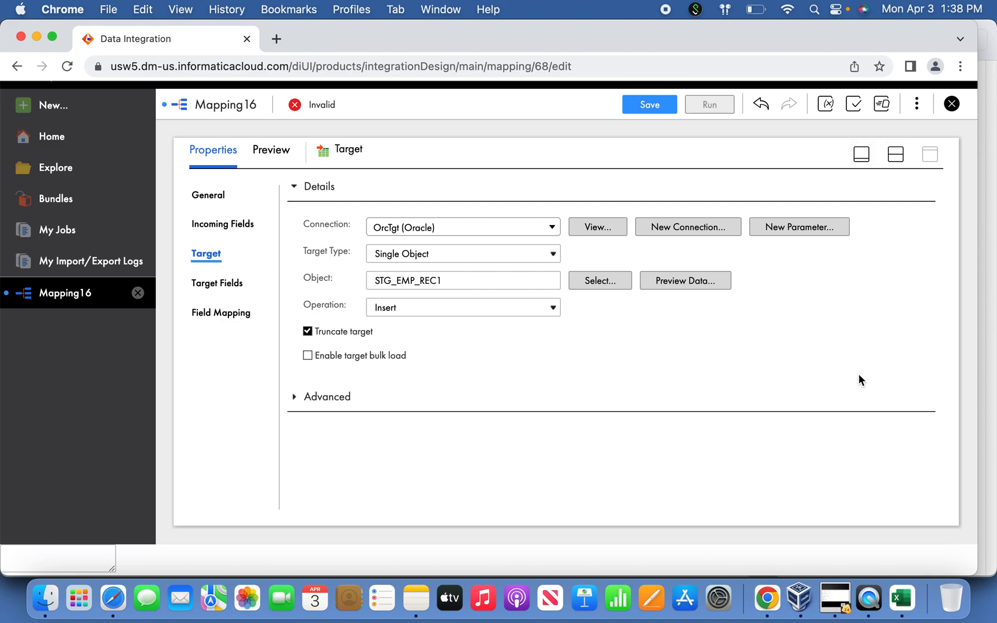
mouse_move(344, 303)
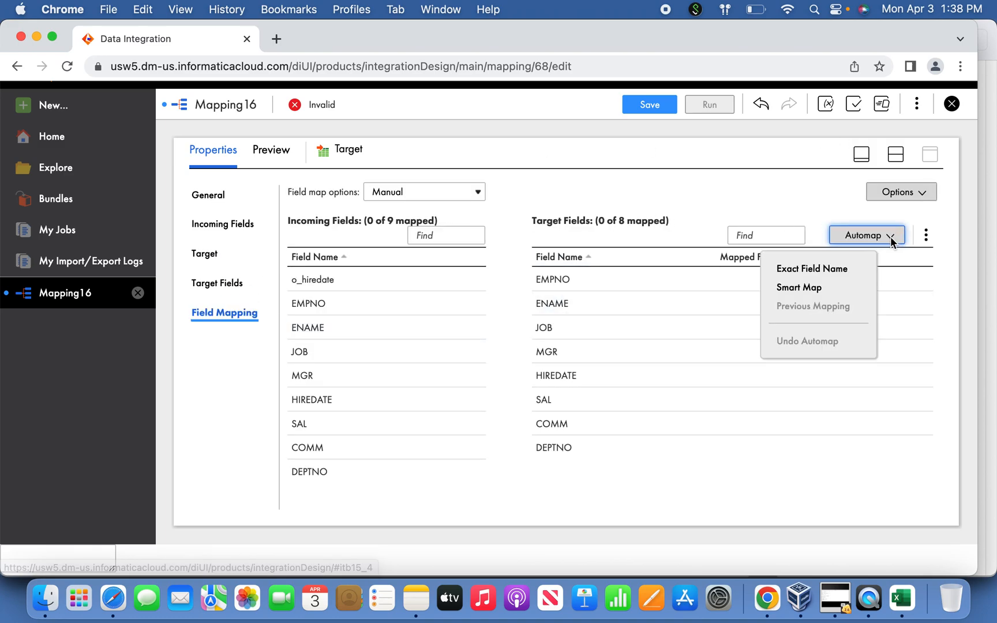
Smart Map all eight target fields (HIREDATE from o_hiredate), save Mapping16 as valid and bring up Run Mapping16.
click(800, 287)
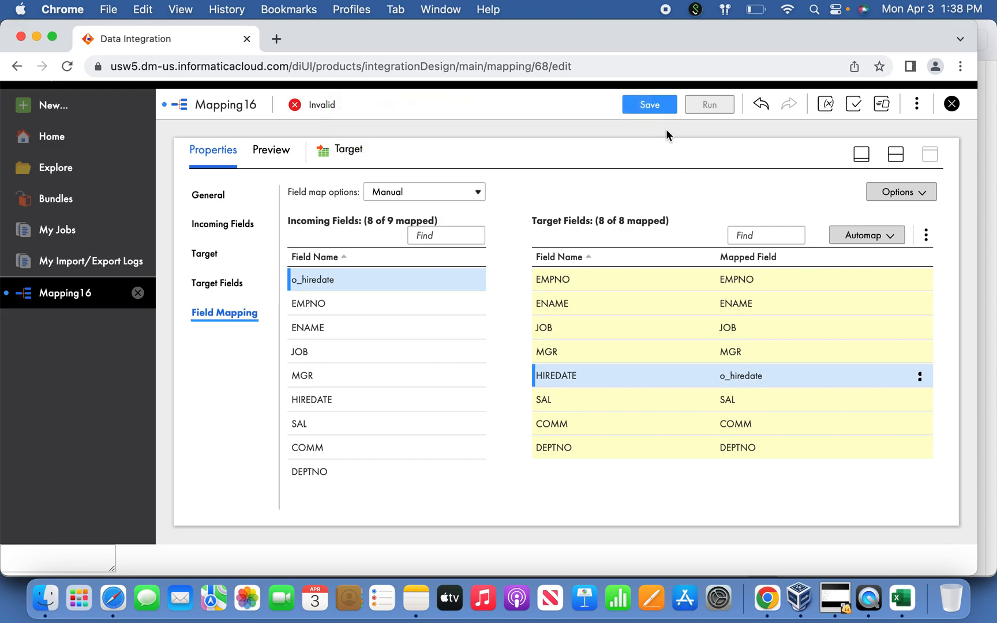
click(649, 104)
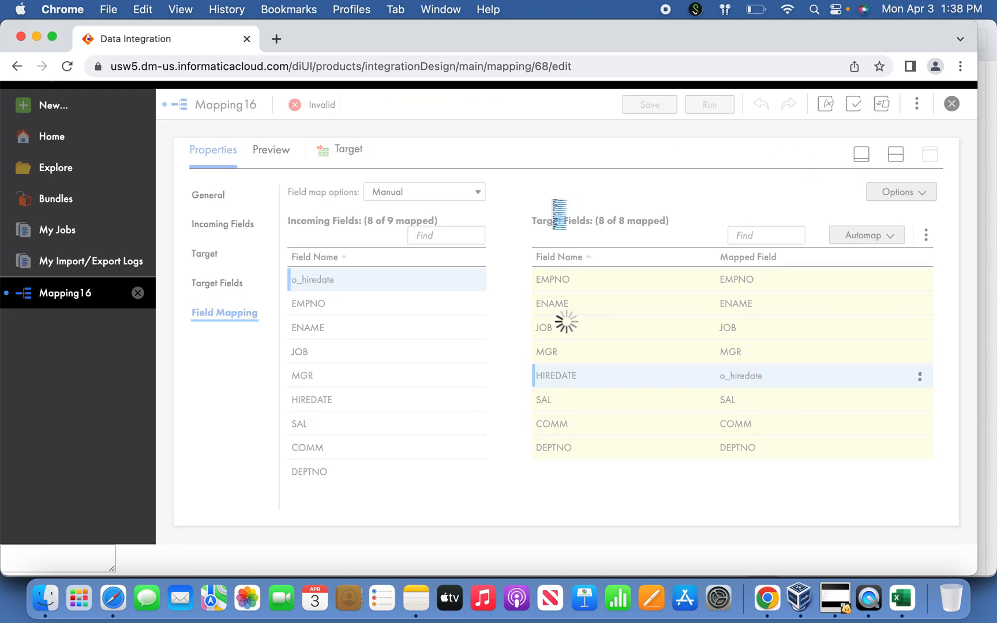
click(649, 104)
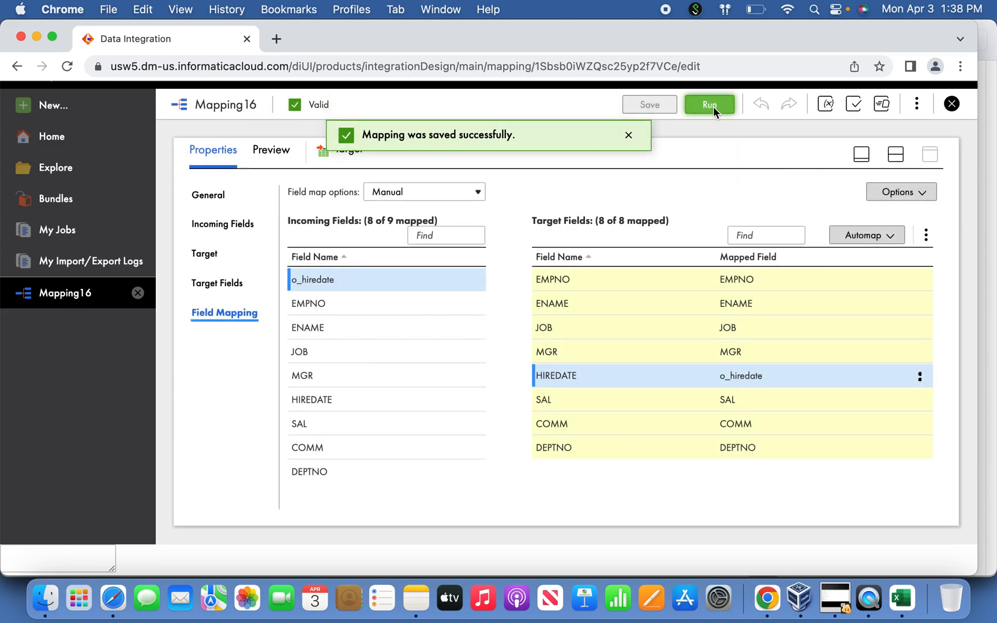
click(709, 104)
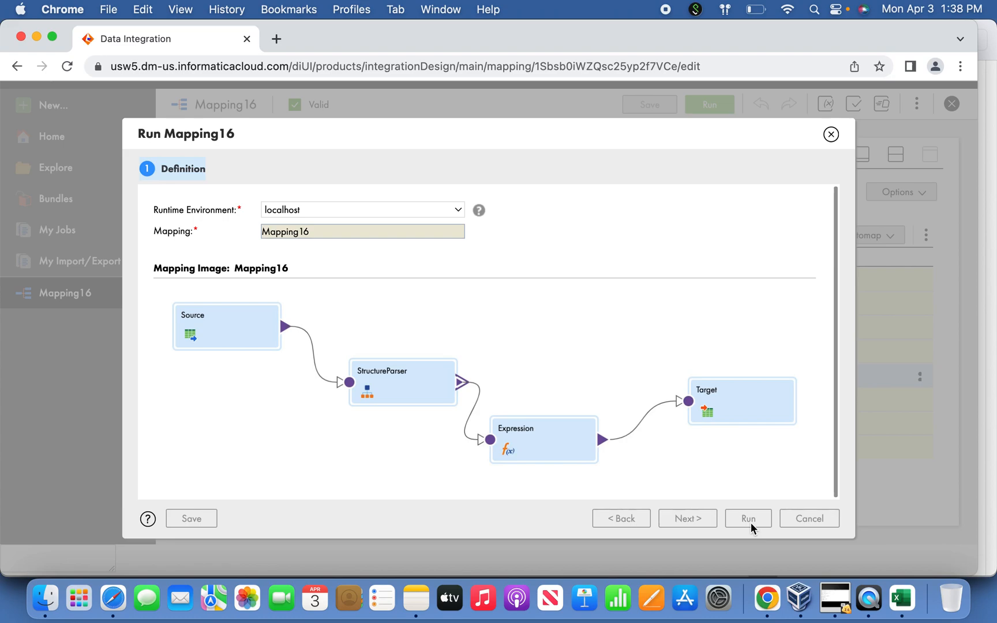
Launch the Mapping16 run on localhost and go to the My Jobs list.
click(747, 518)
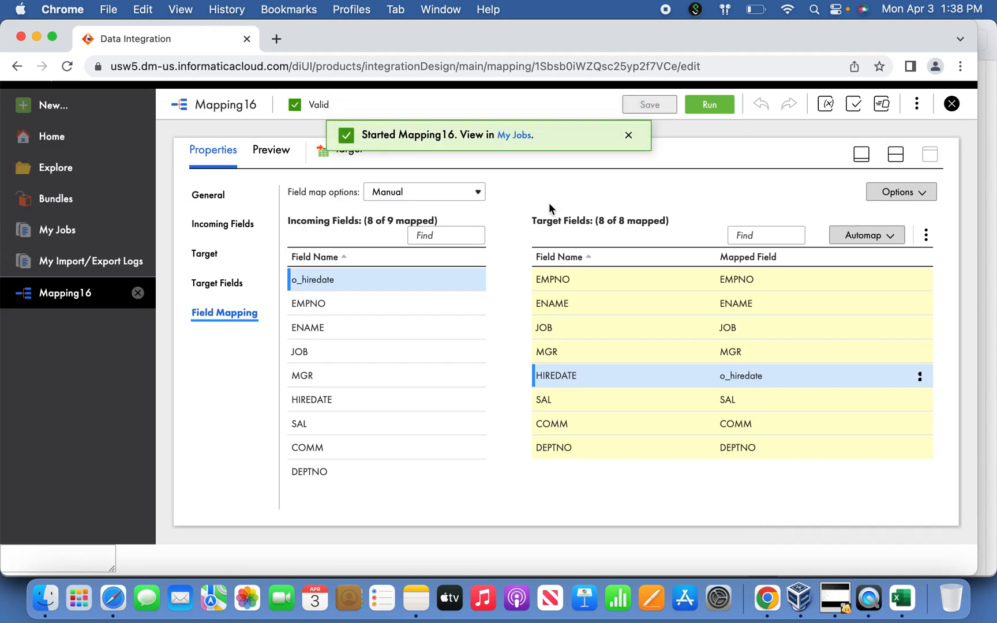
click(514, 135)
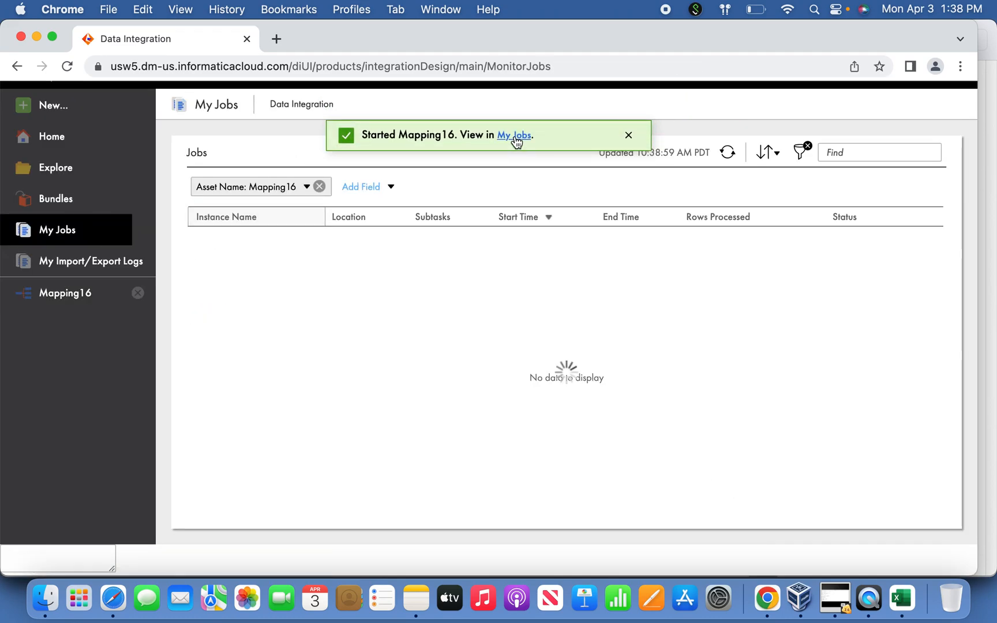
click(727, 152)
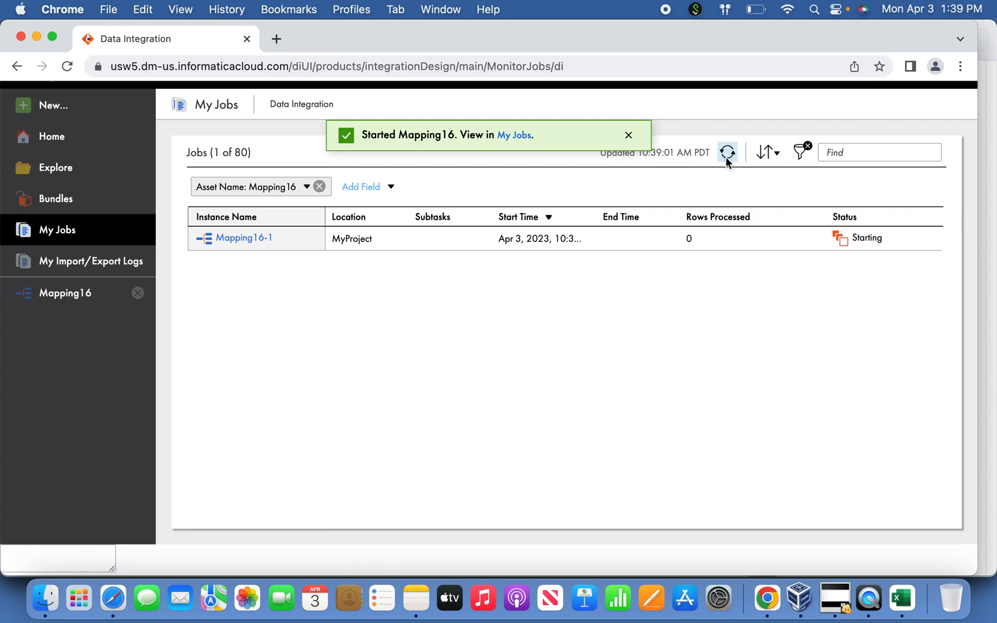
Refresh My Jobs until the Mapping16-1 instance shows as Running.
click(628, 135)
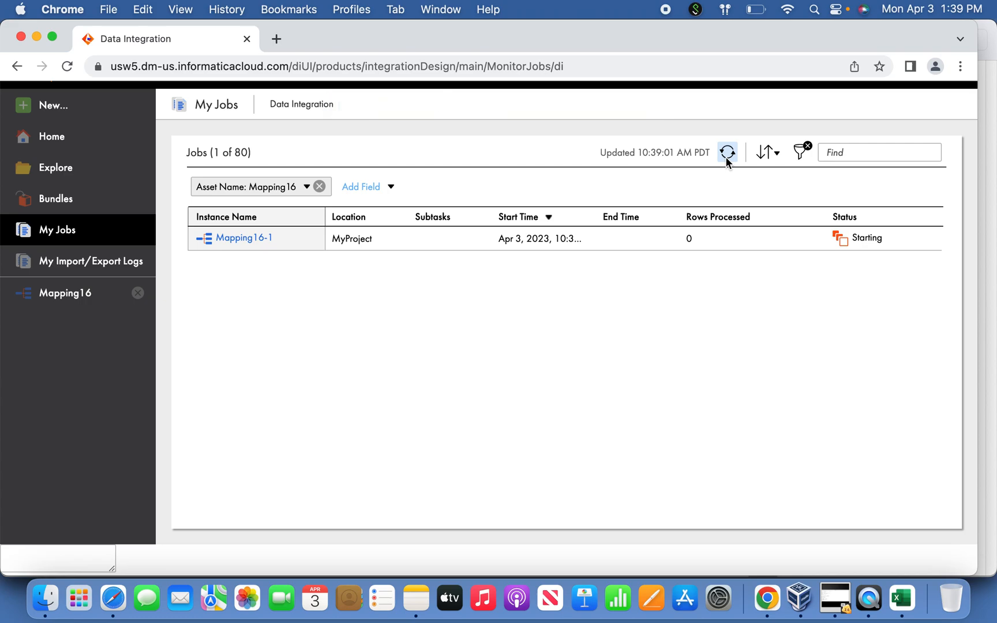
click(727, 152)
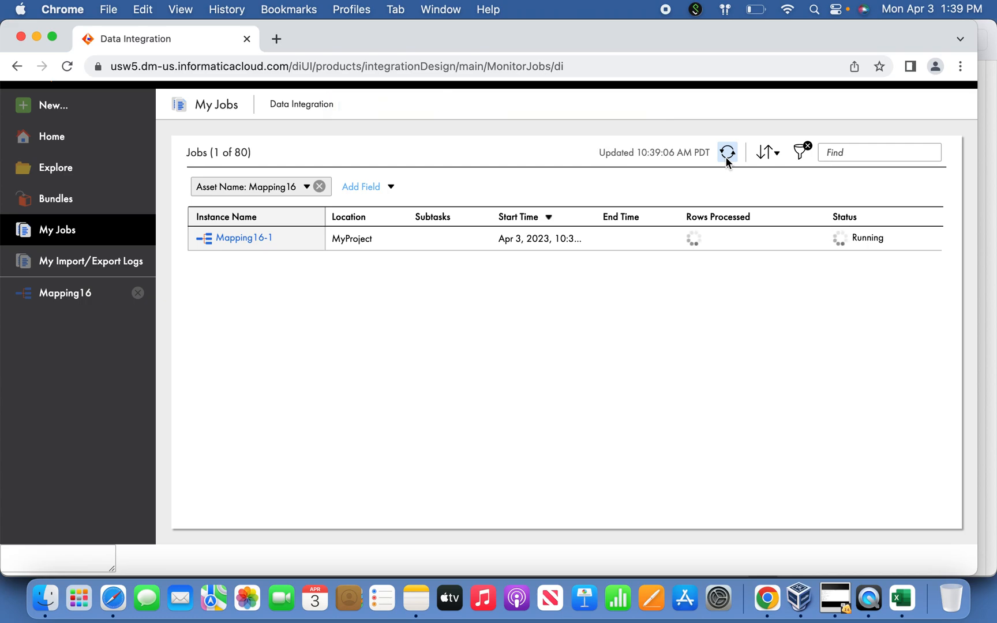
click(727, 153)
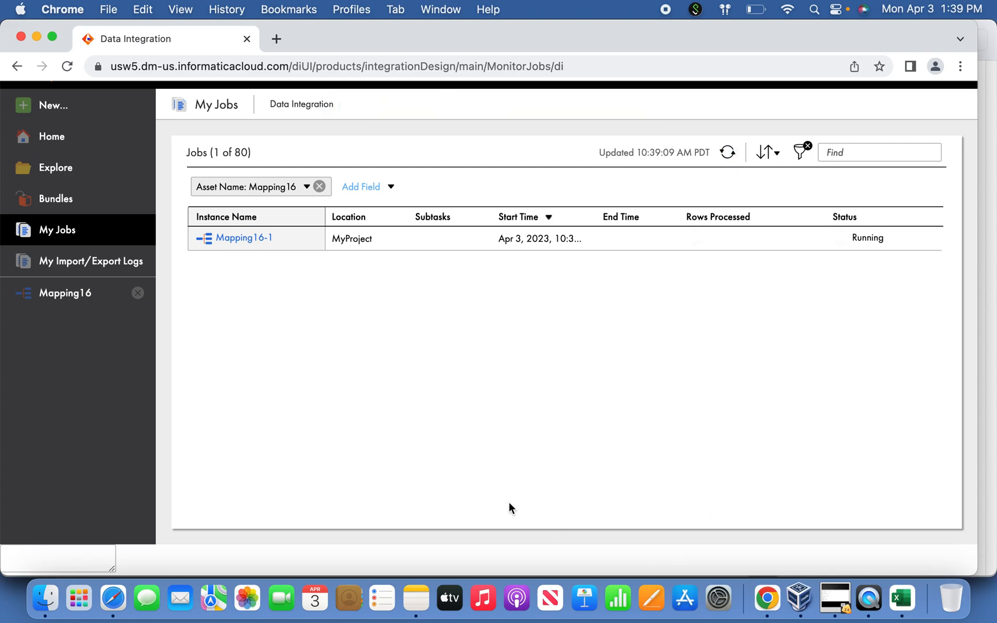